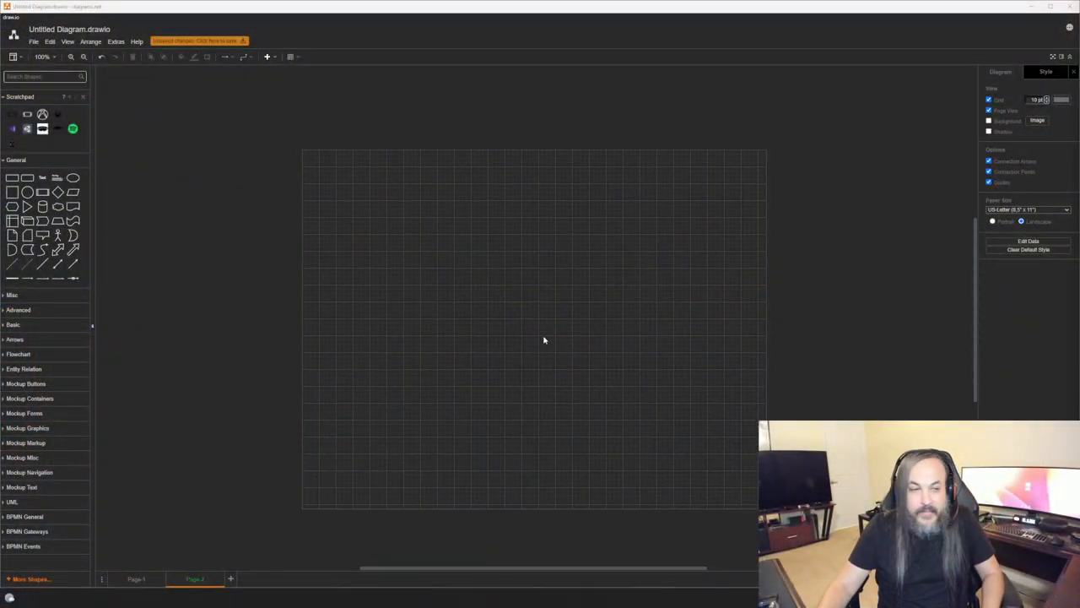
- Place two rounded operation boxes and a large service box on the zoomed-in page
click(83, 58)
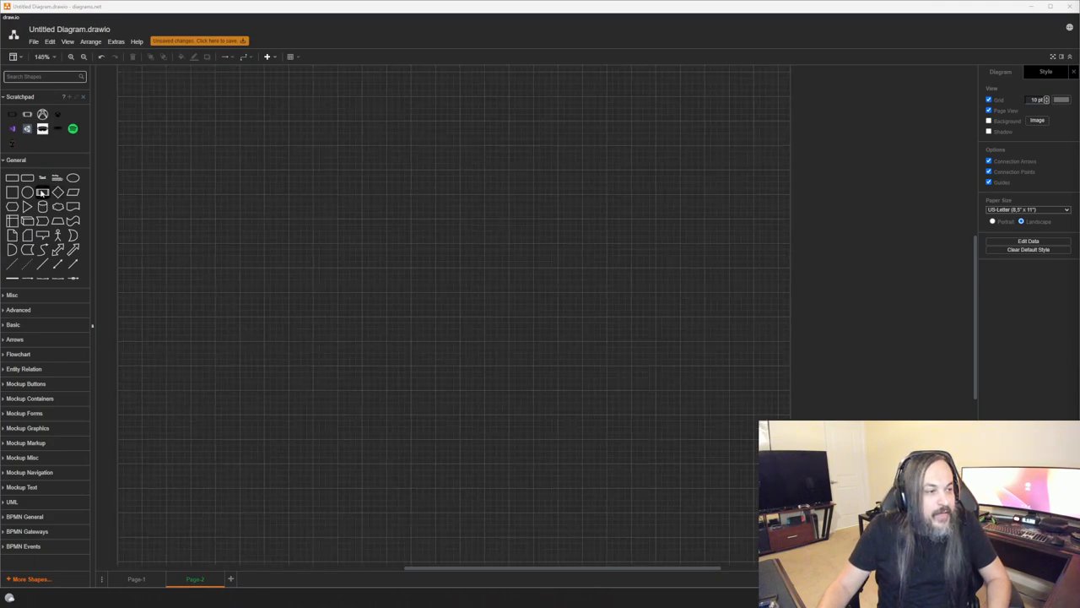
drag(501, 192, 631, 329)
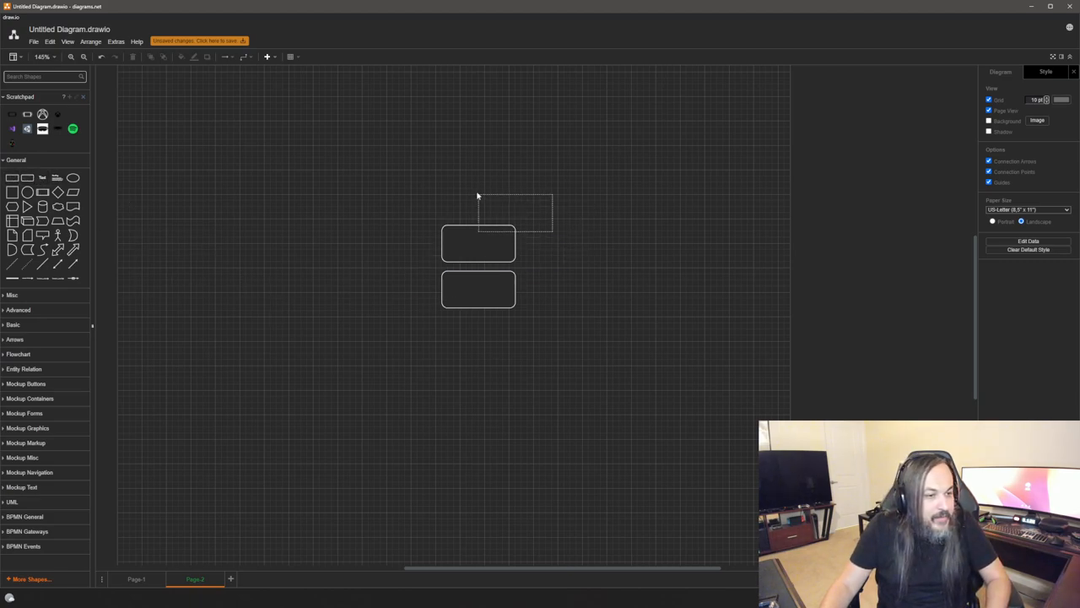
drag(480, 194, 650, 334)
text(ADD STUDENT)
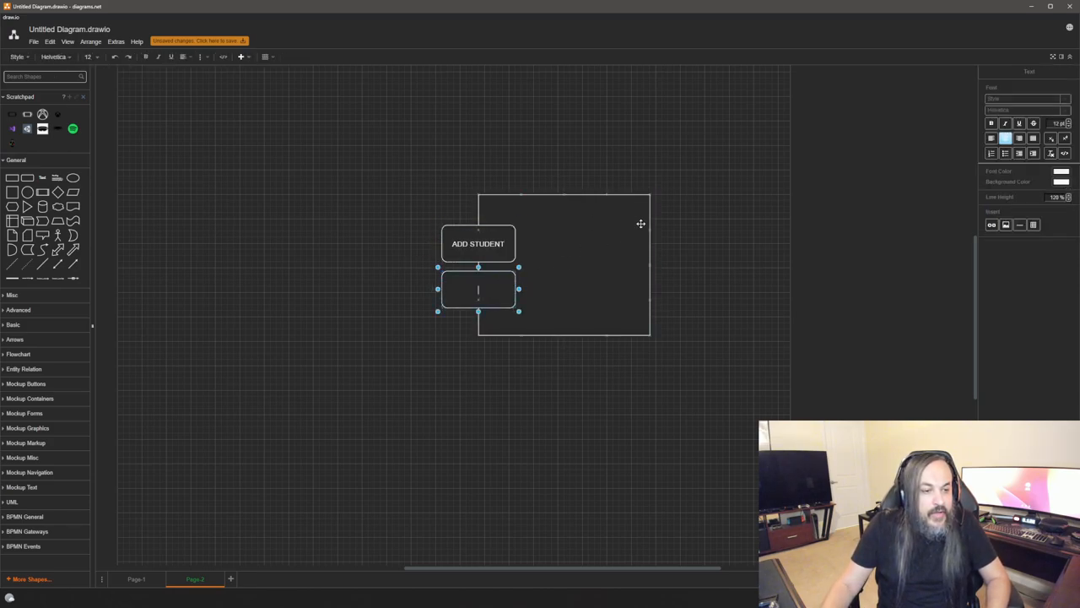
- Label the boxes ADD STUDENT, MODIFY STUDENT and STUDENT SERVICE
text(UP)
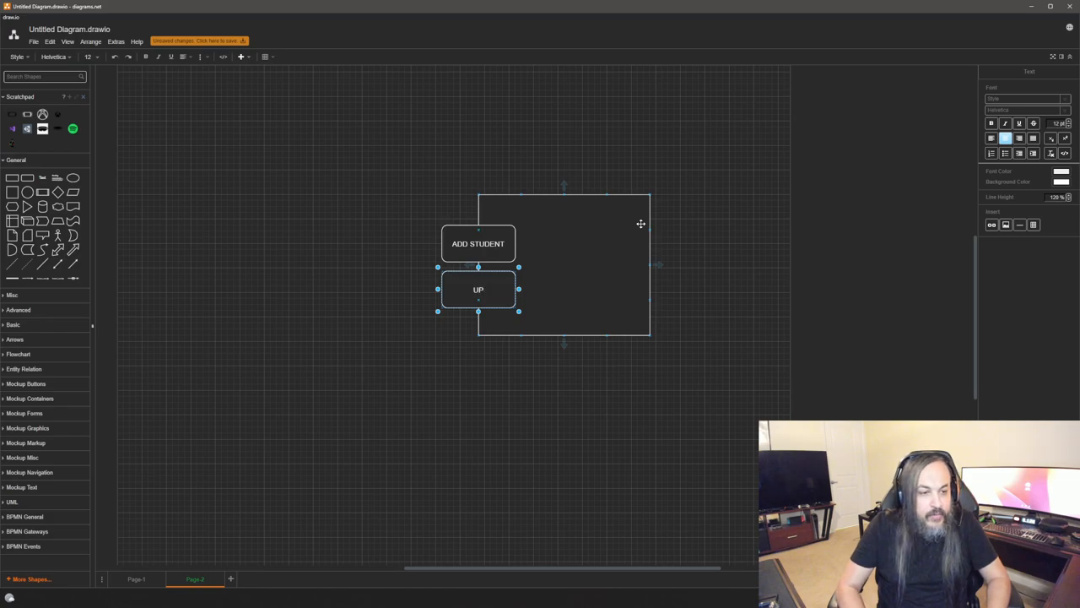
text(MODIFY)
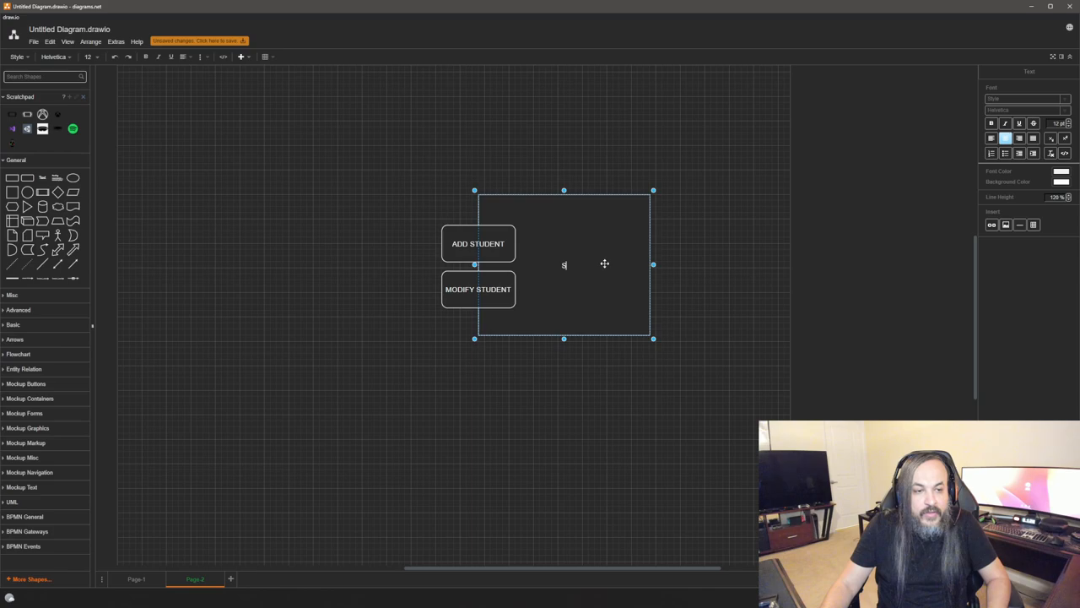
text(STUDENT SERVICE)
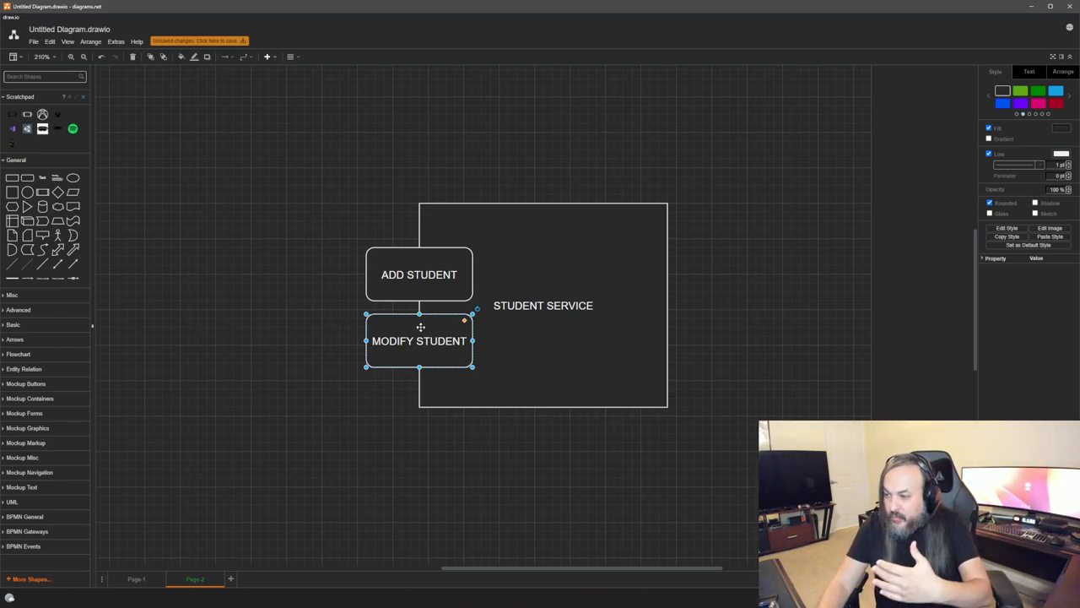
- Add a cloud shape for the client and label it CLIENT
click(212, 312)
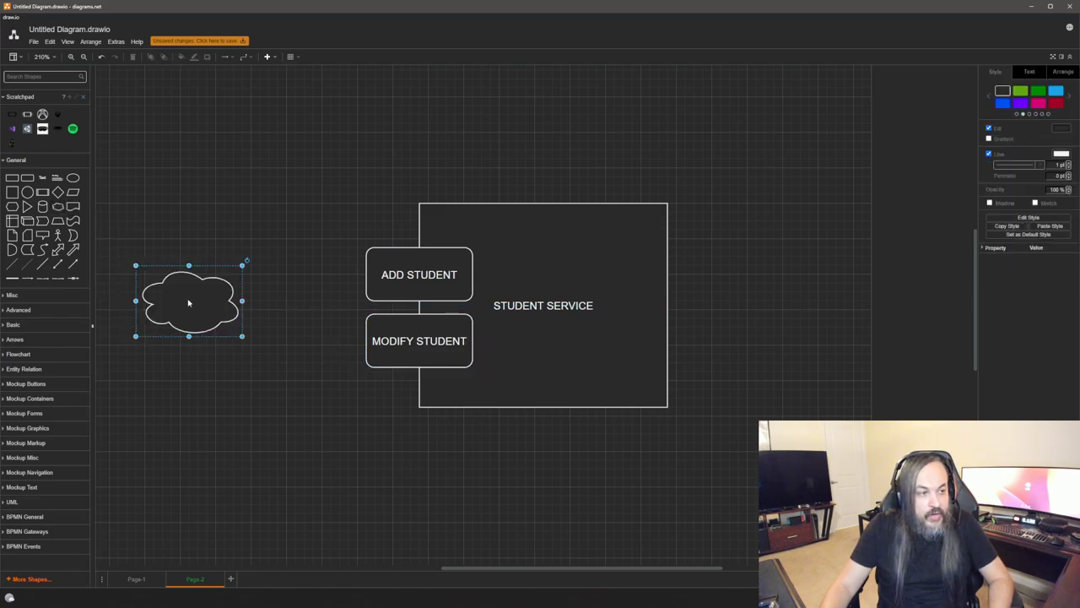
double_click(189, 300)
text(CLIENT)
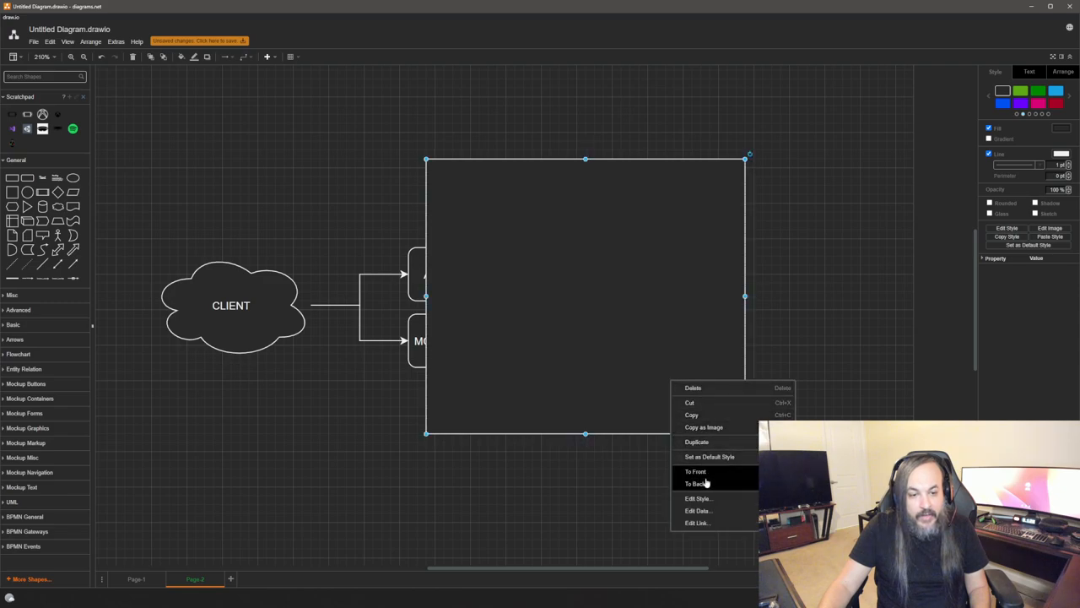
- Send the large outer box behind the STUDENT SERVICE diagram
click(695, 483)
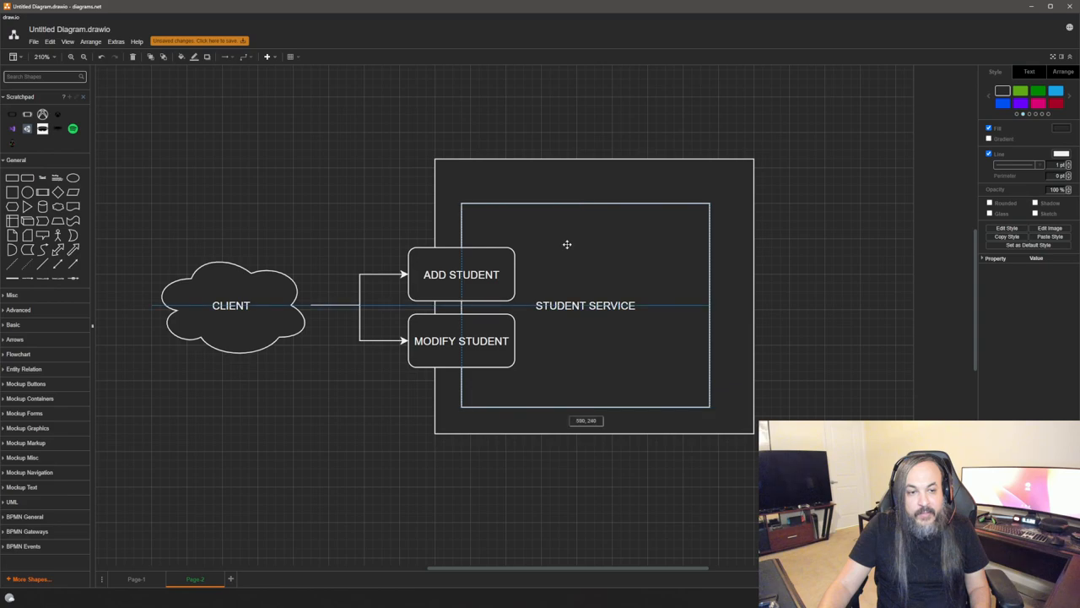
click(391, 436)
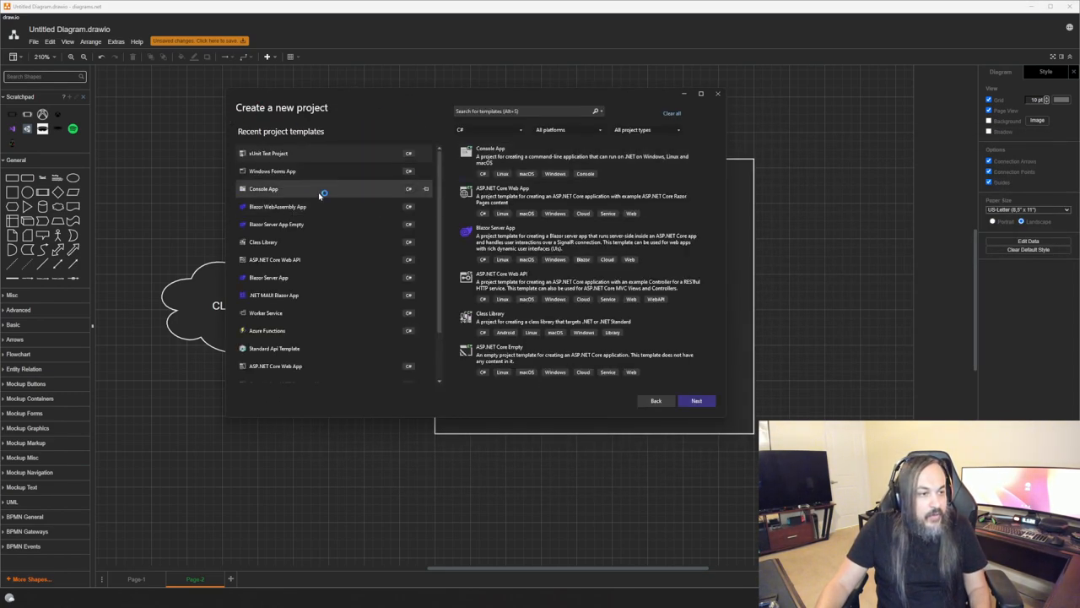
- Create a new .NET 7 Console App project named AOPDemo
click(695, 400)
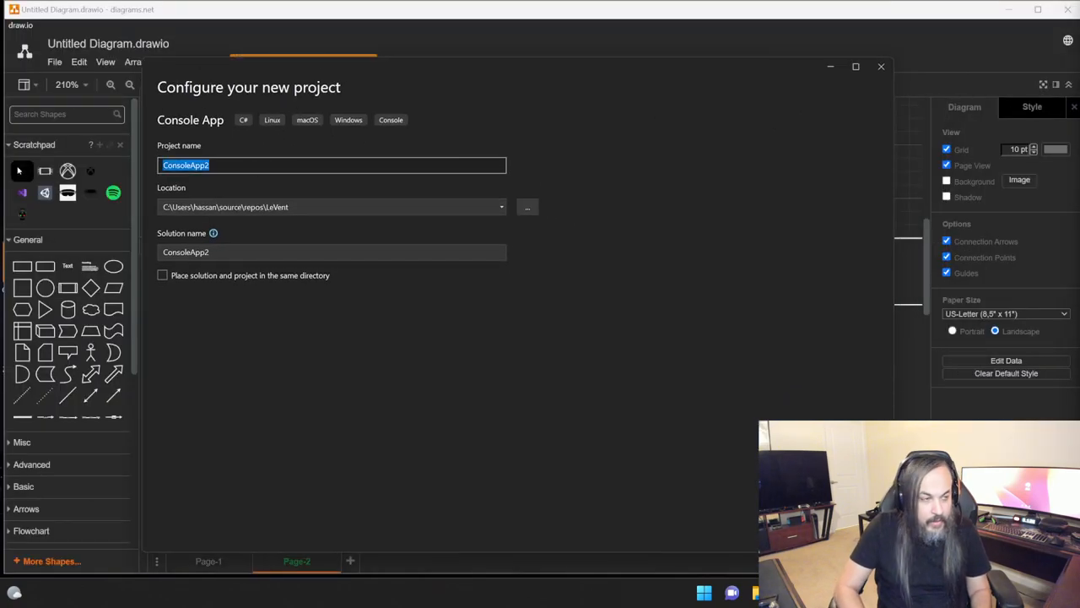
text(ao)
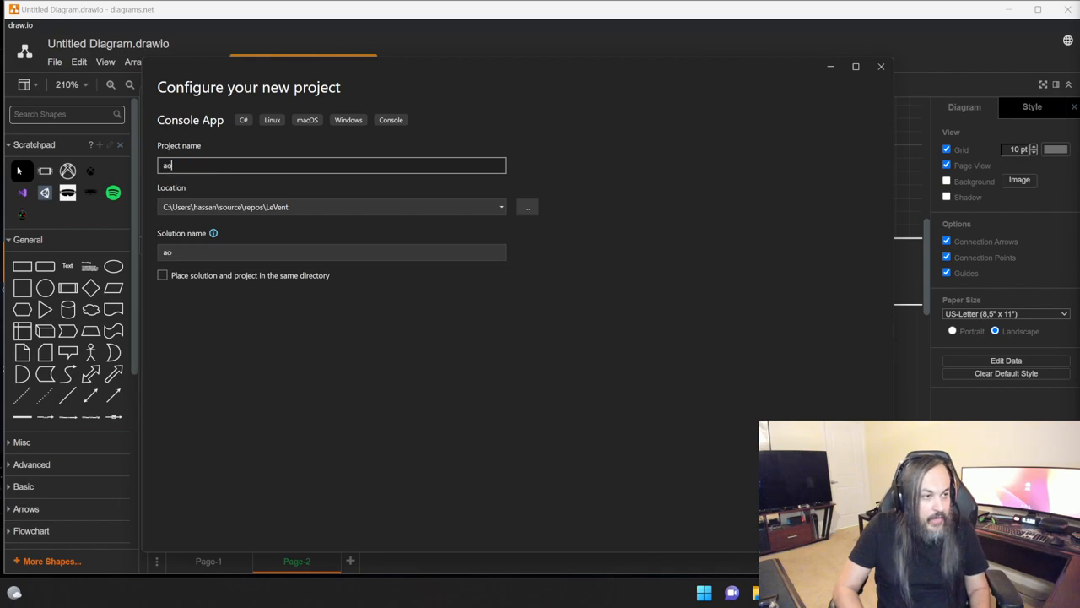
text(AOPD)
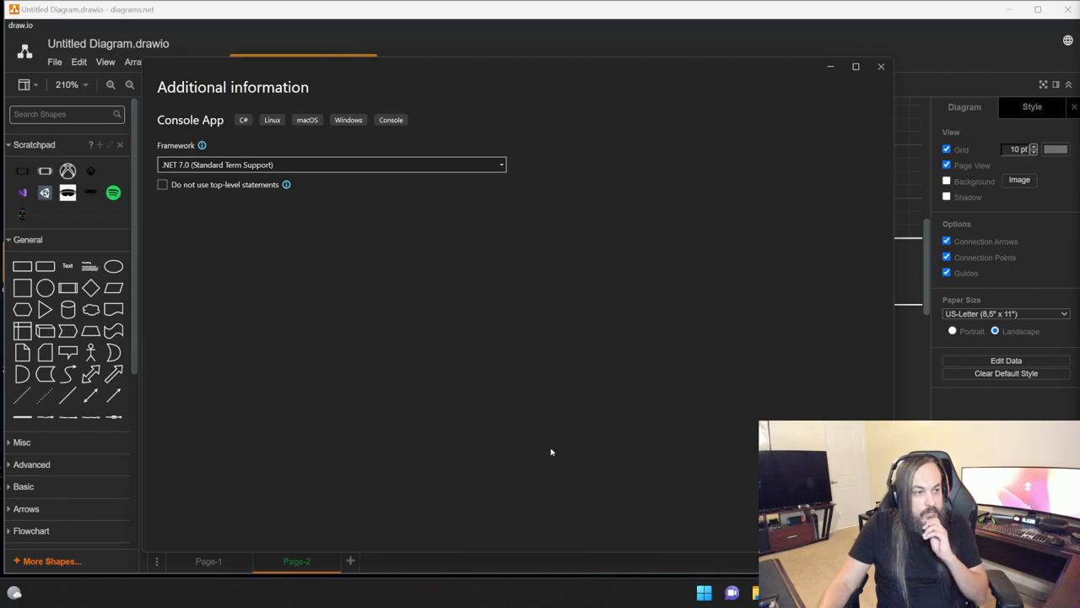
click(162, 184)
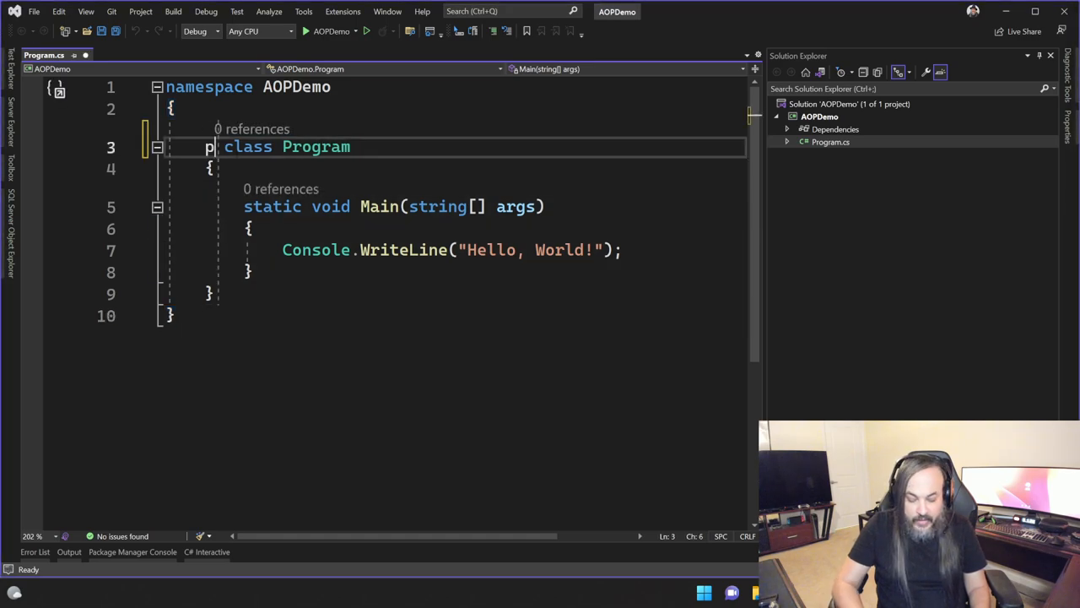
- Make Program public and add a Services folder with a Students subfolder
text(ublic)
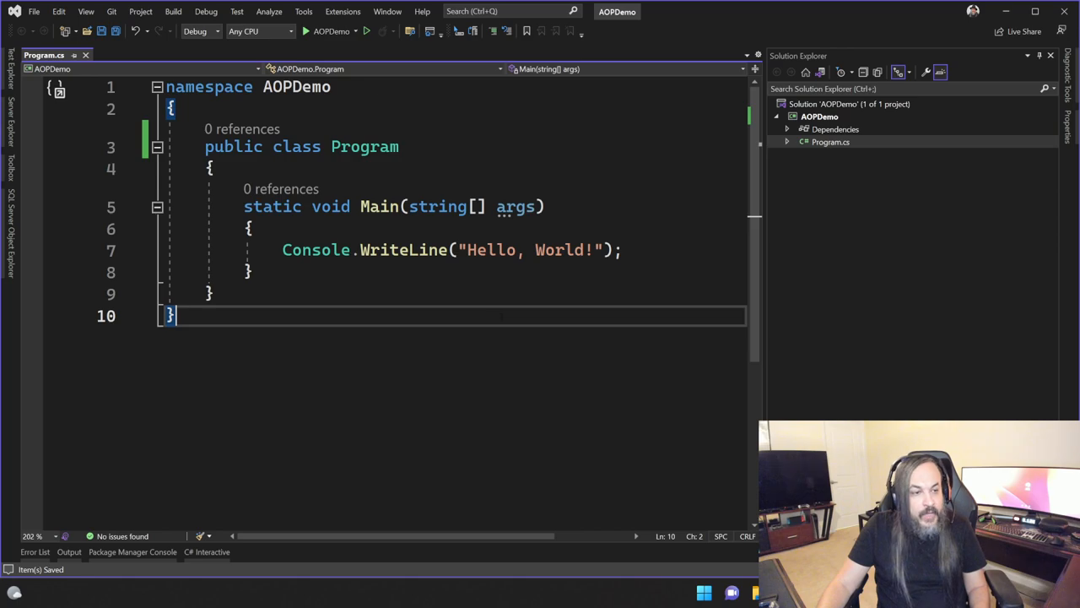
right_click(818, 115)
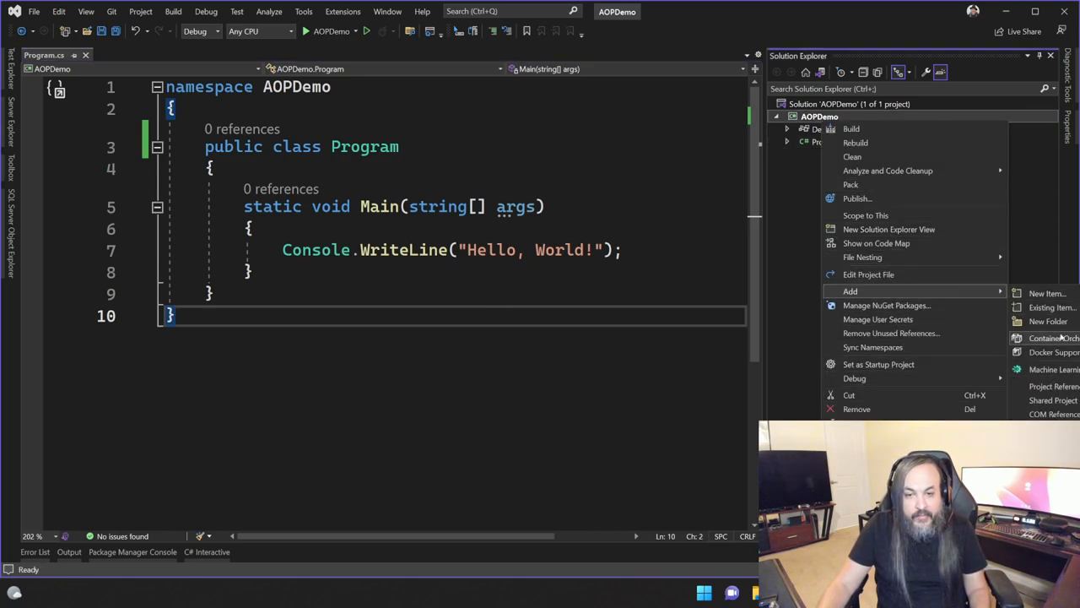
click(1048, 321)
text(Services)
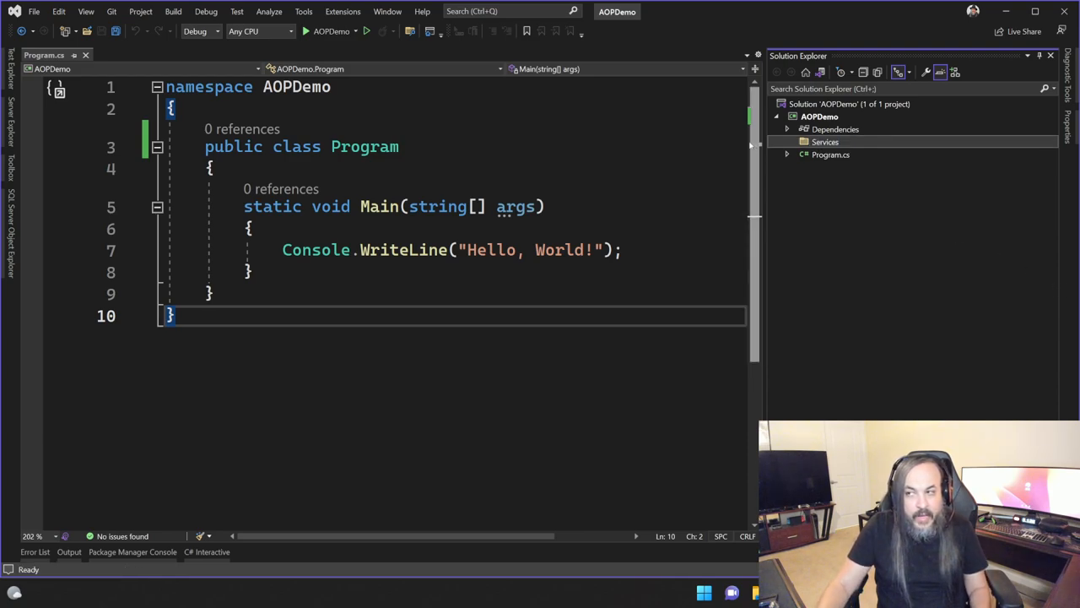
right_click(823, 142)
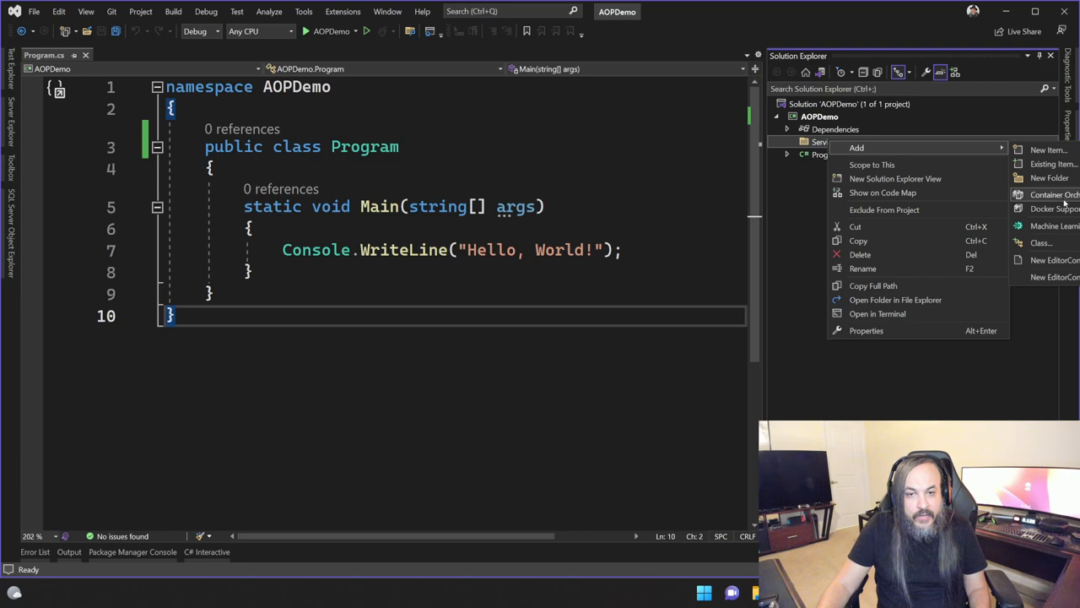
click(1049, 179)
text(Students)
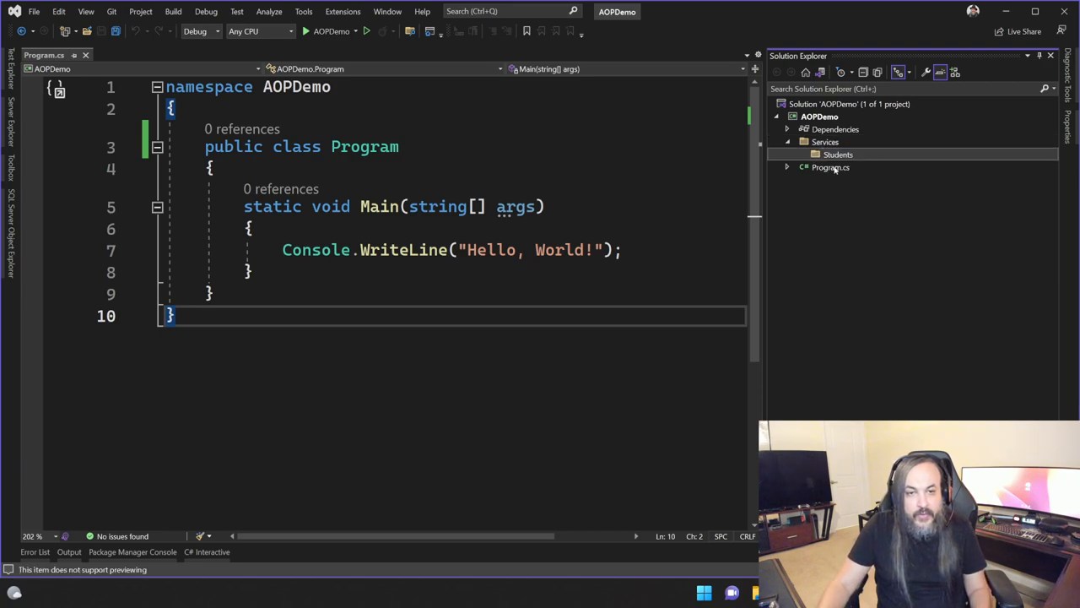
- Start adding a new item to the Students folder
right_click(837, 156)
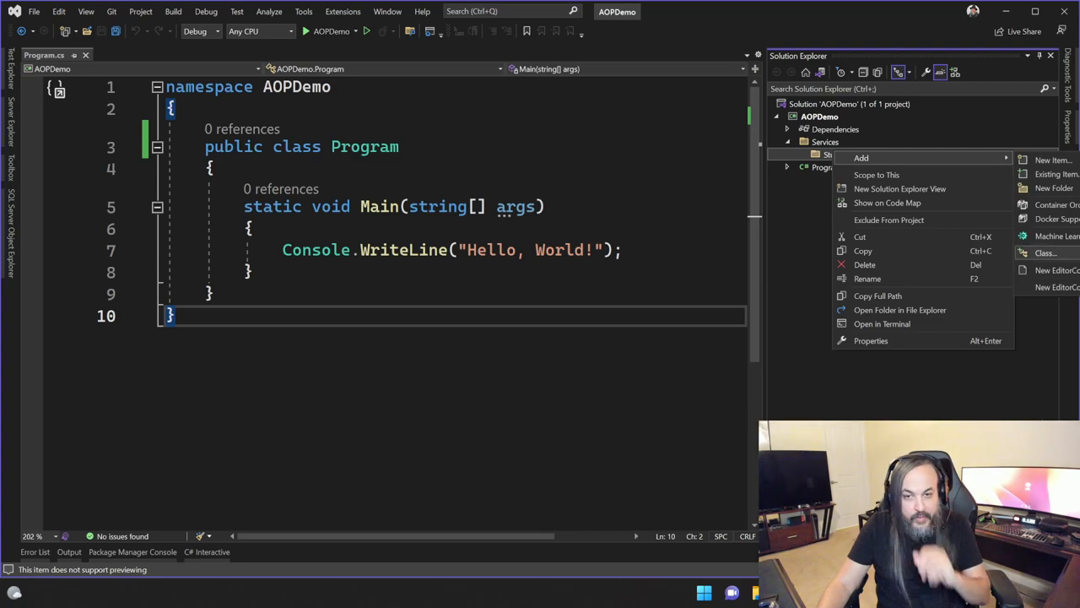
click(1046, 253)
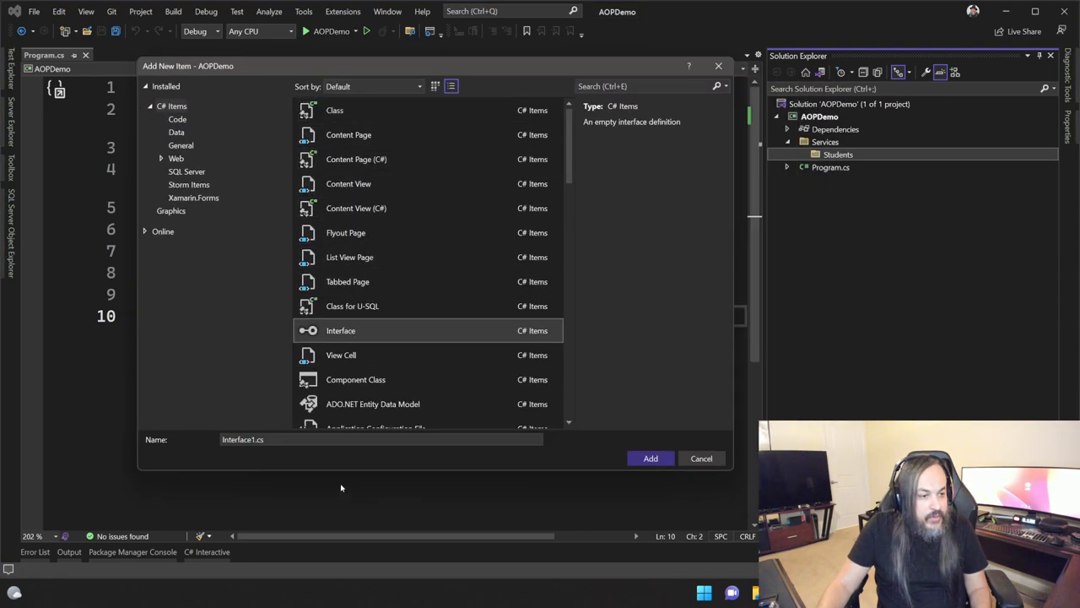
- Create public interface IStudentService with 'void AddStudent();' and clean up usings
text(IStud)
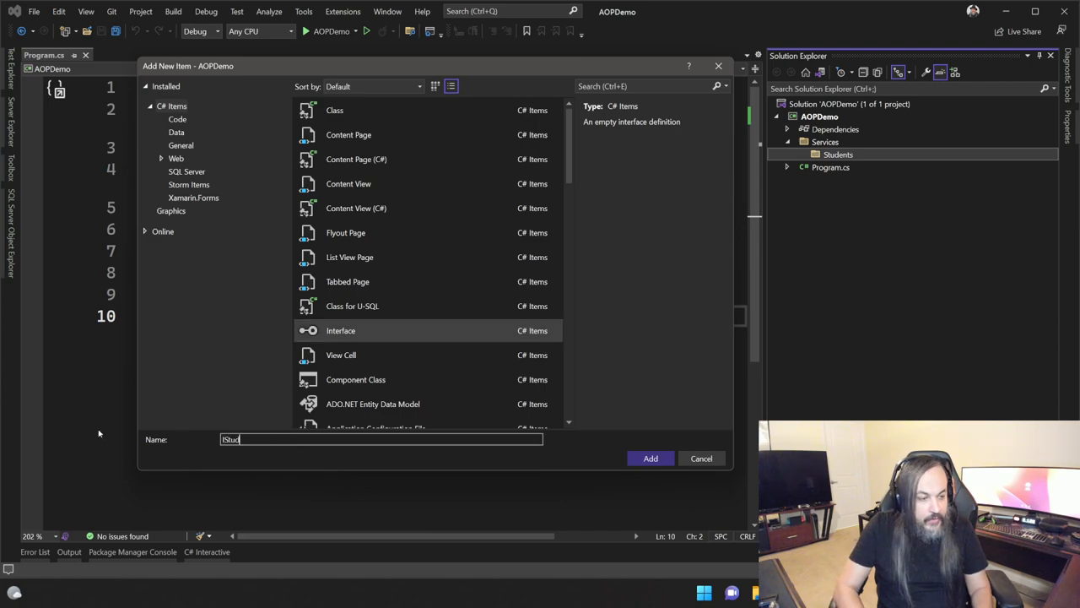
click(650, 459)
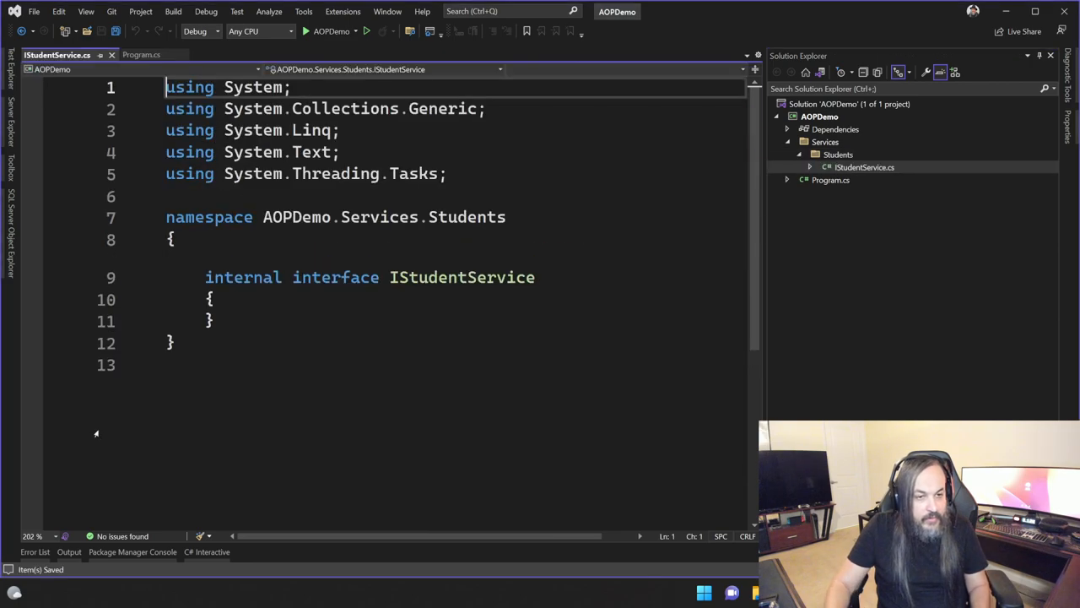
text(pu)
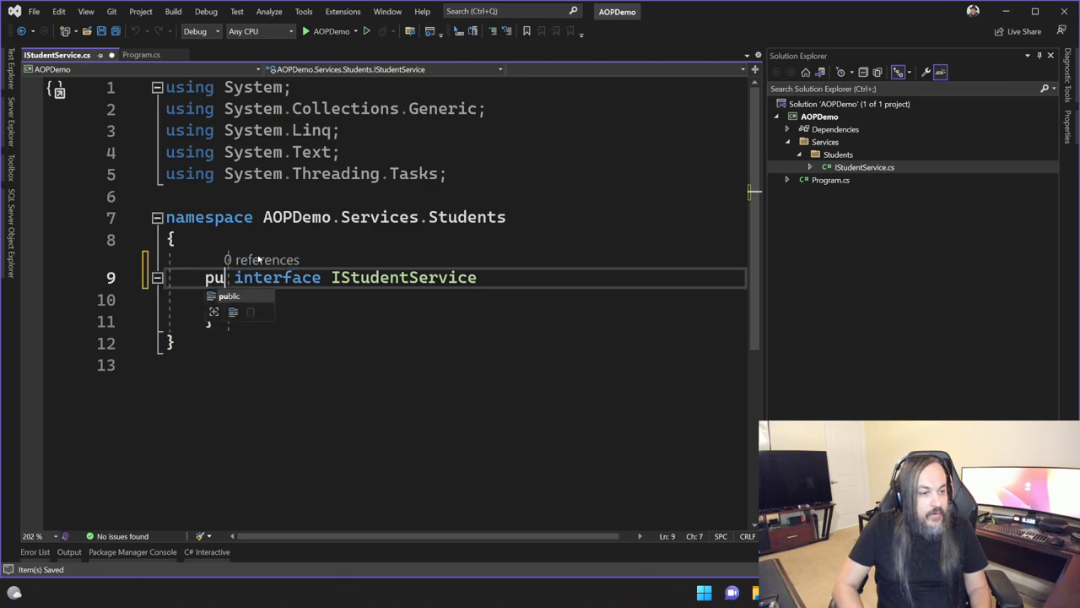
text(void AddStudent)
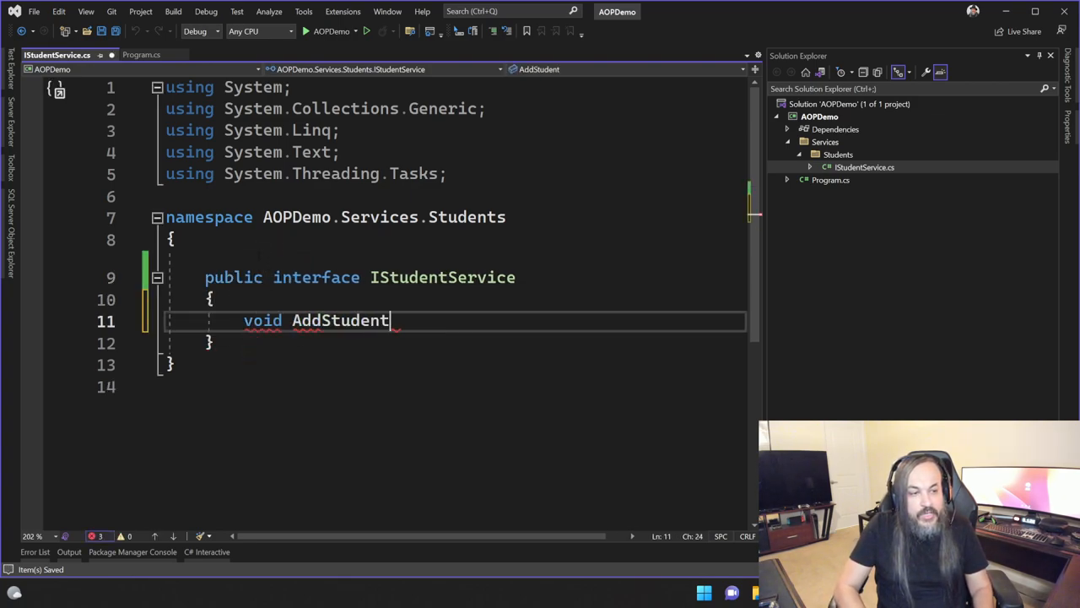
text(();)
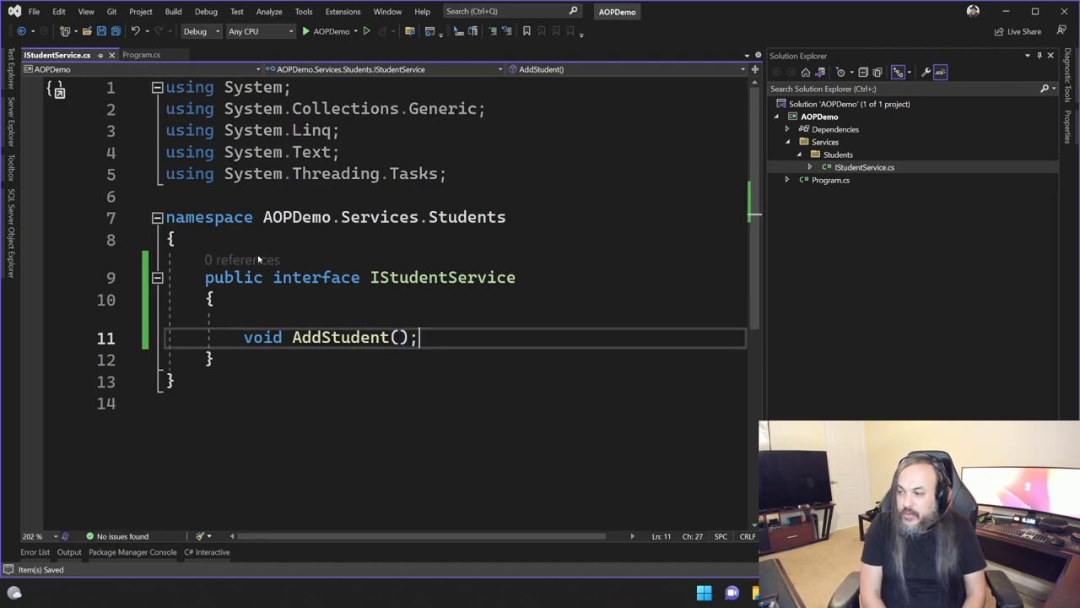
key(ctrl+k)
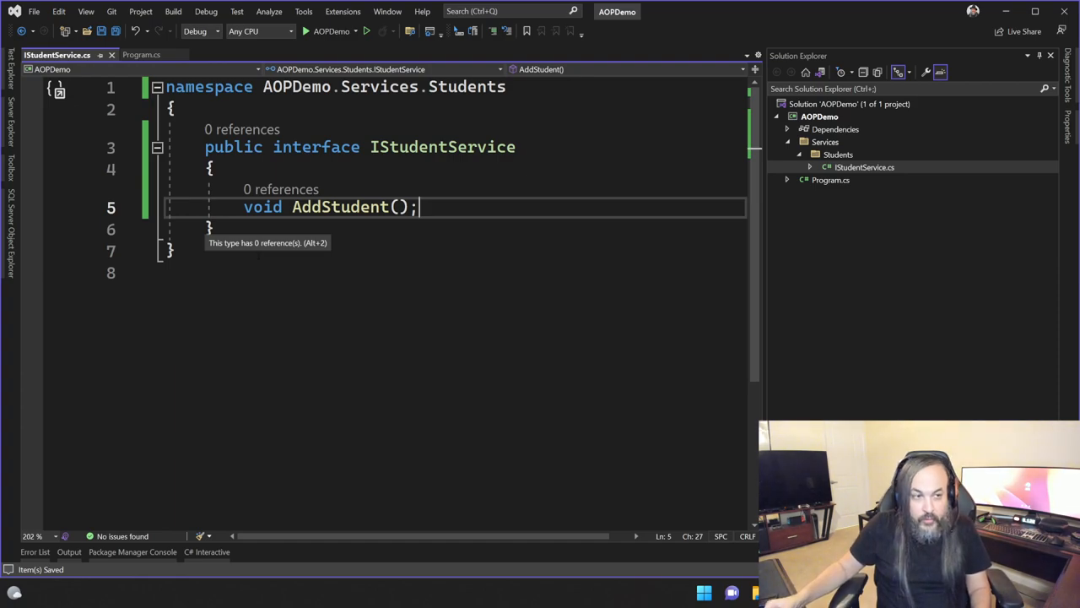
- Add a StudentService class to Students that implements IStudentService
right_click(837, 155)
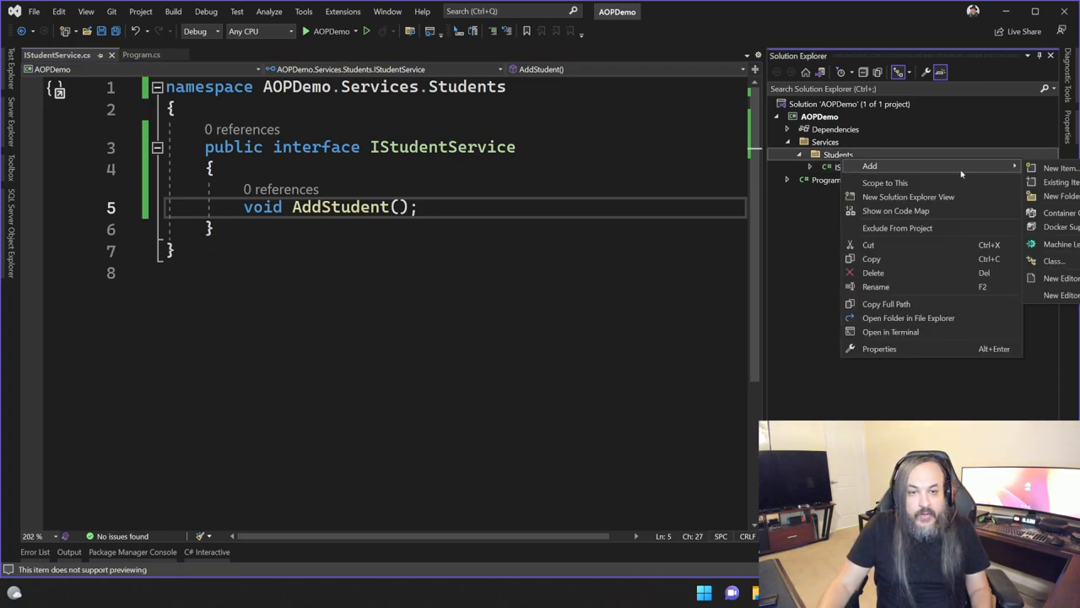
click(1060, 168)
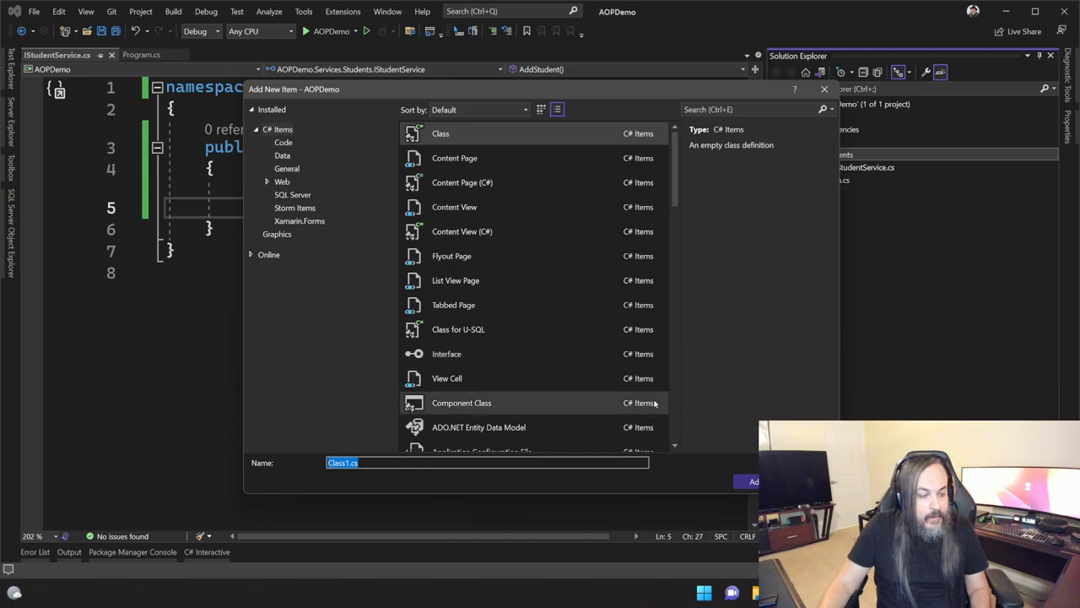
text(StudentService)
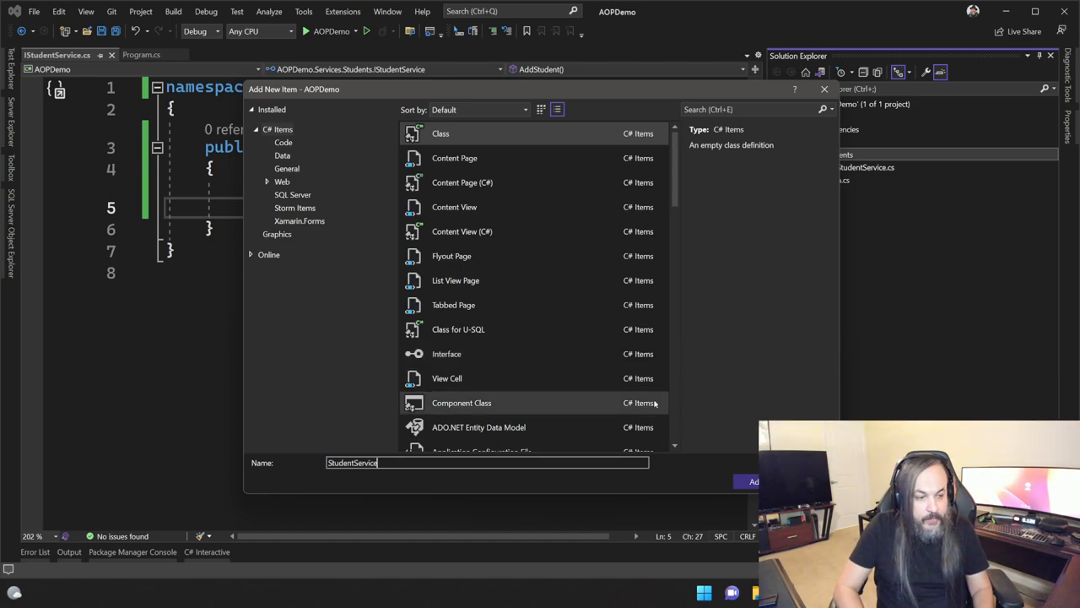
click(749, 481)
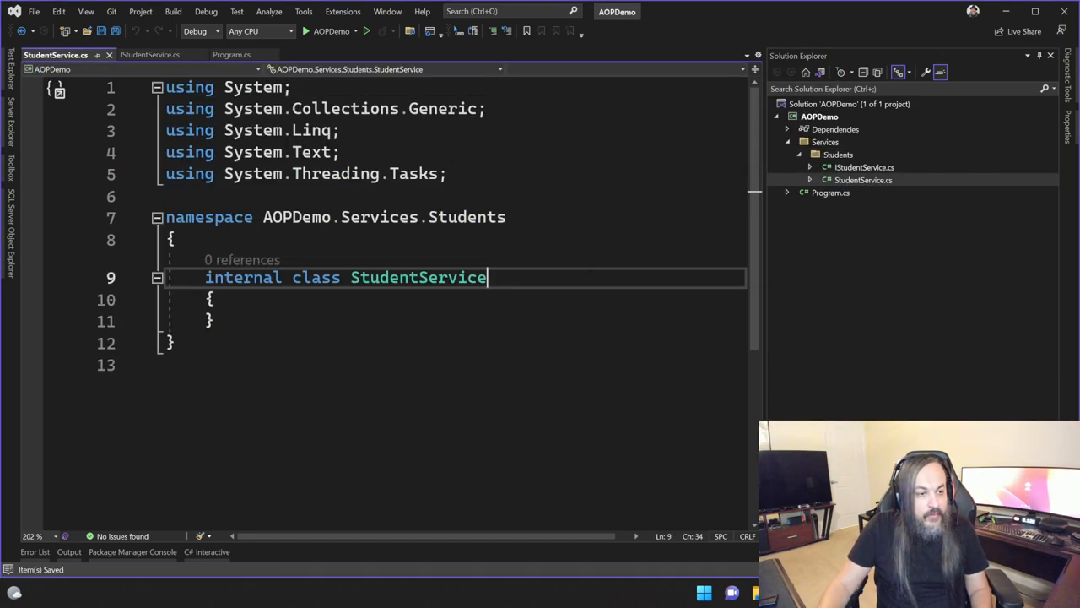
text(: IStudentService)
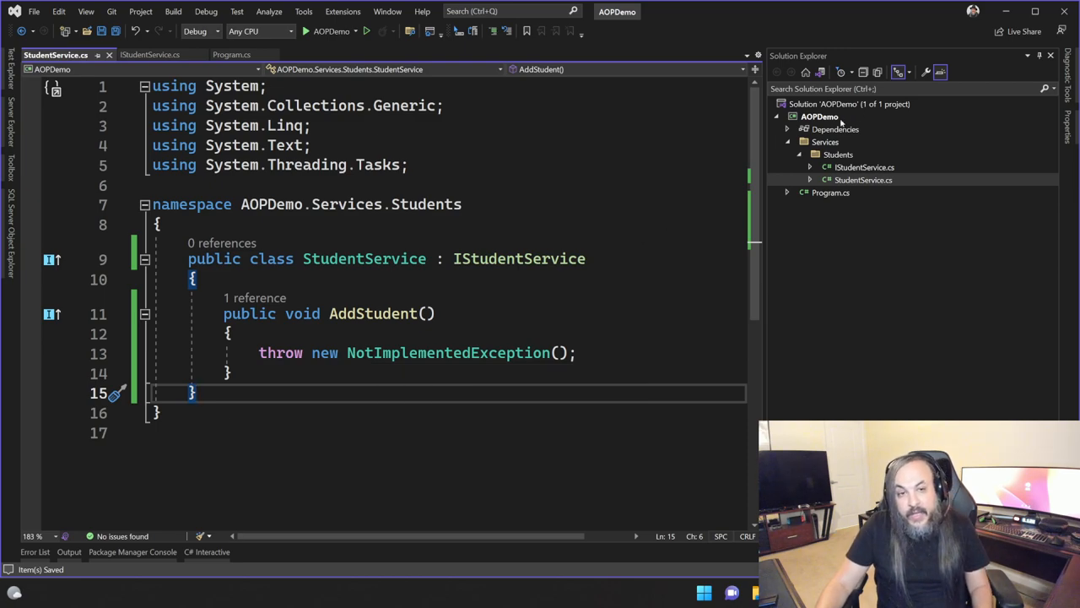
- Add a public StudentServiceDispatch class at the AOPDemo project root
right_click(820, 116)
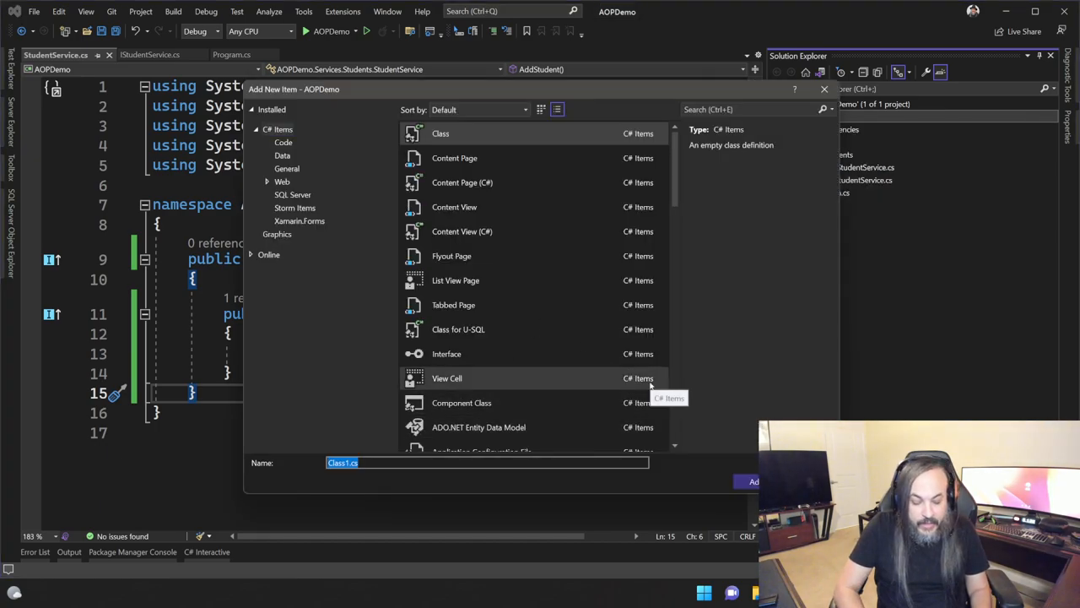
text(StudentServiceDispa)
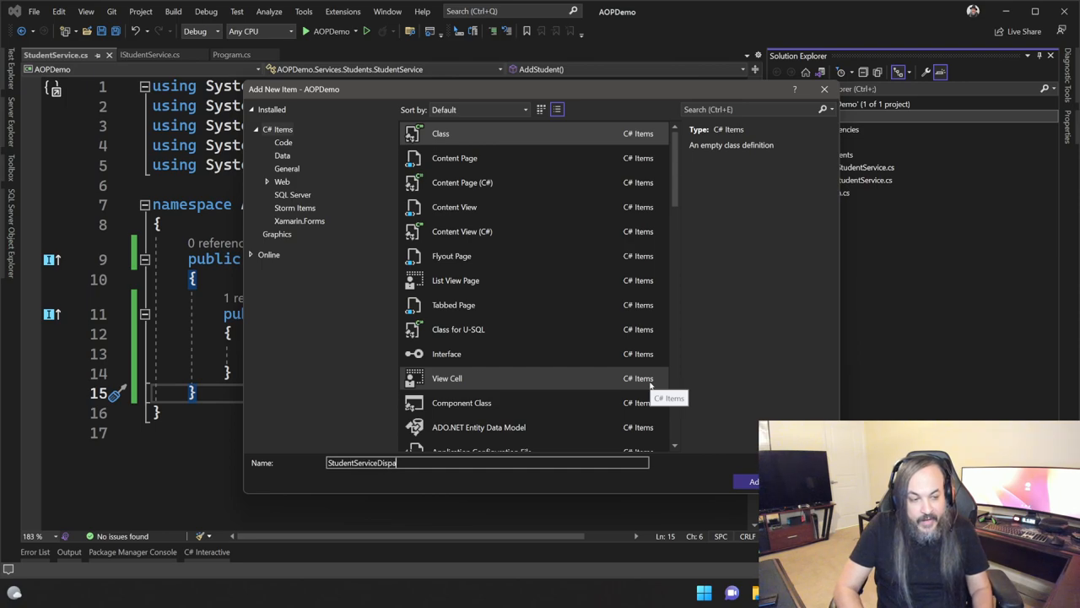
click(751, 481)
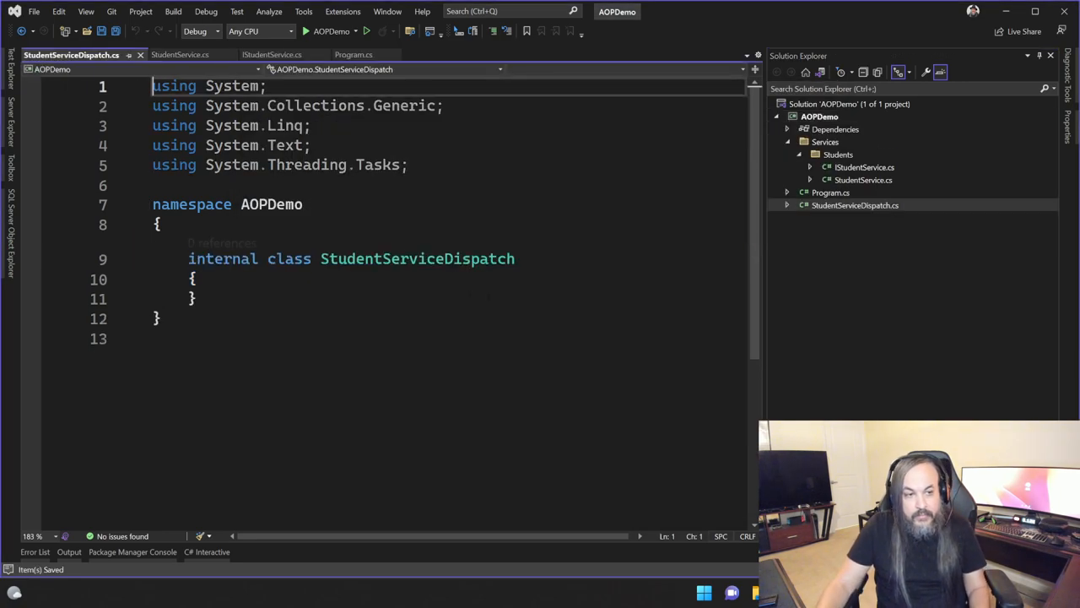
text(pu)
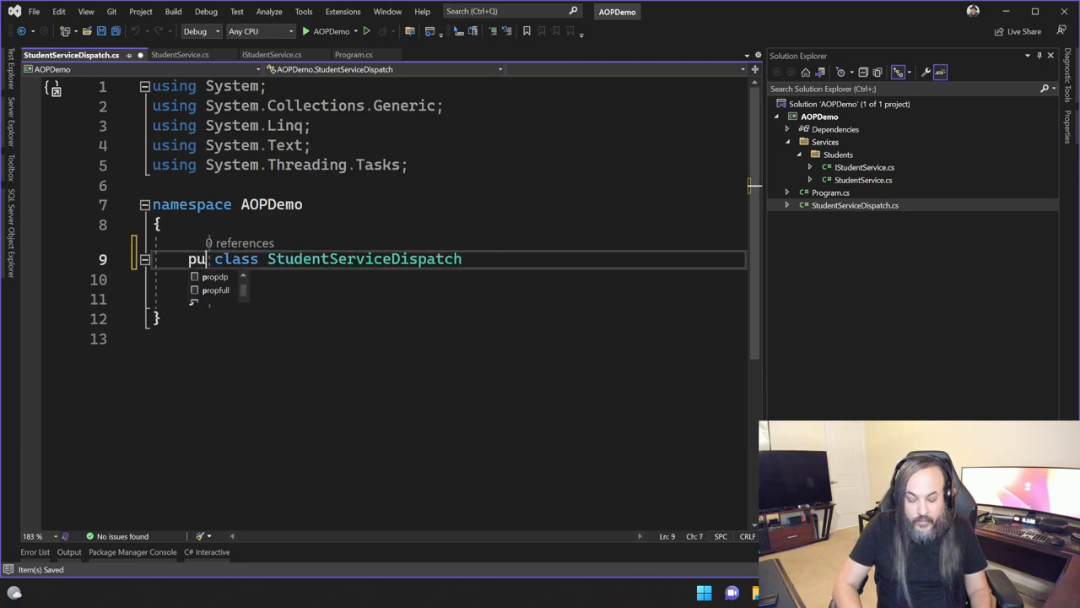
text(blic)
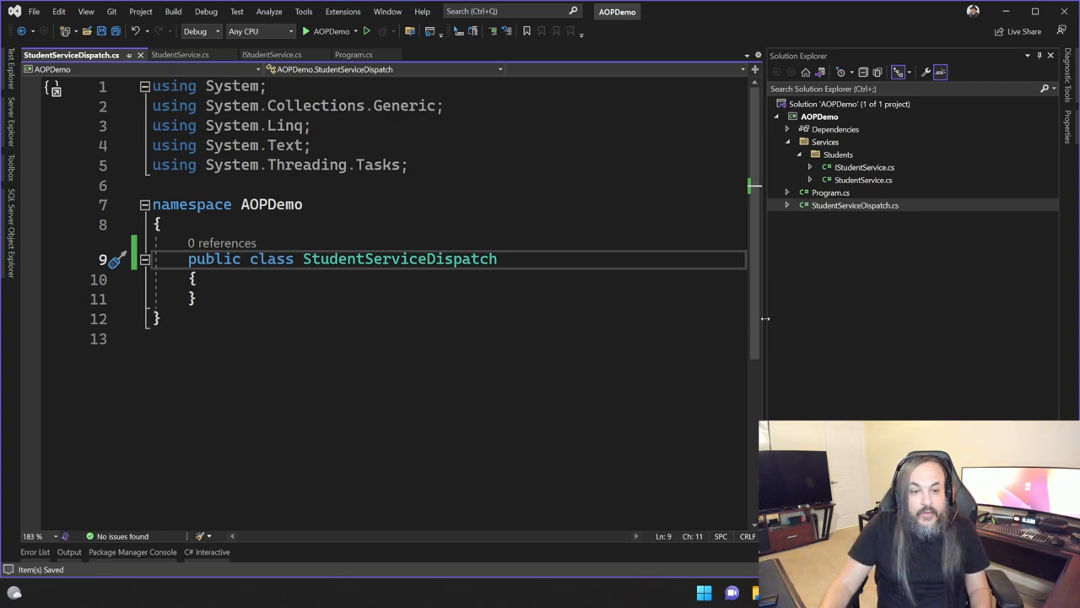
- Make StudentServiceDispatch<T> inherit DispatchProxy from System.Reflection
double_click(398, 258)
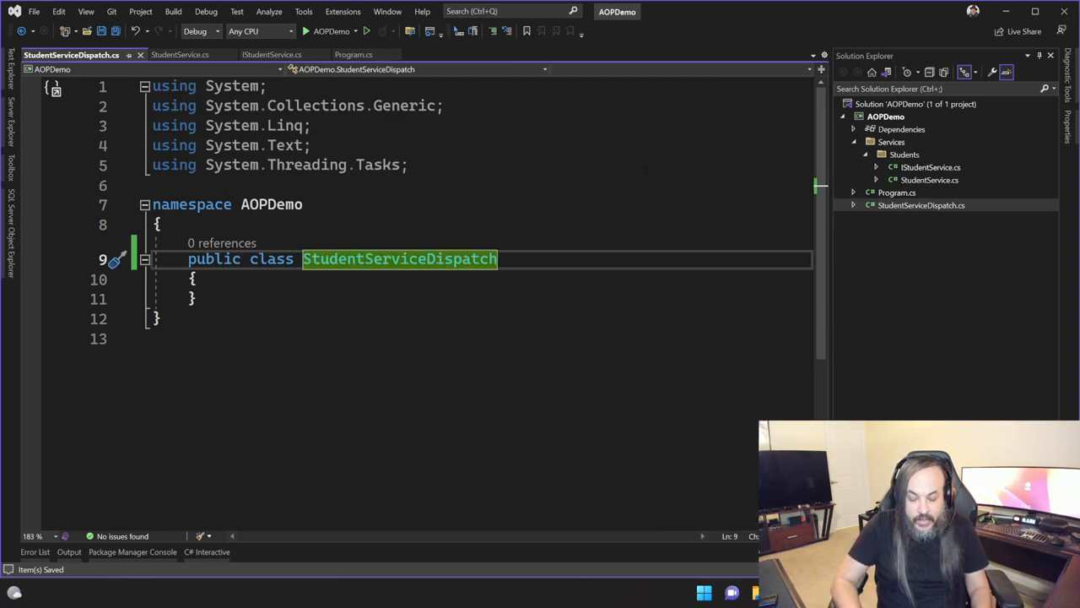
text(<T> :)
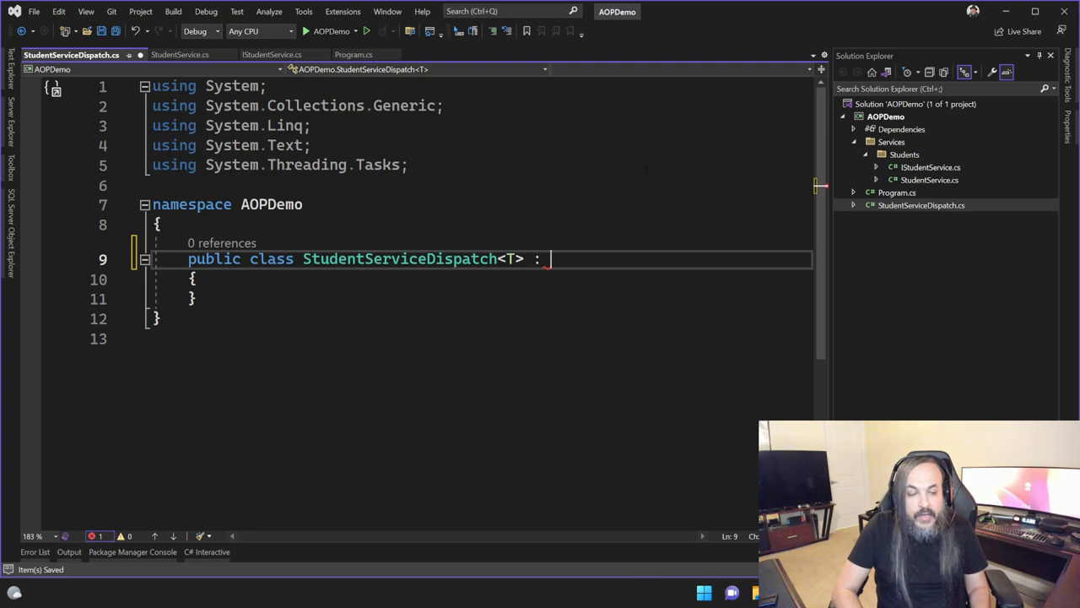
text(DispatchProxy)
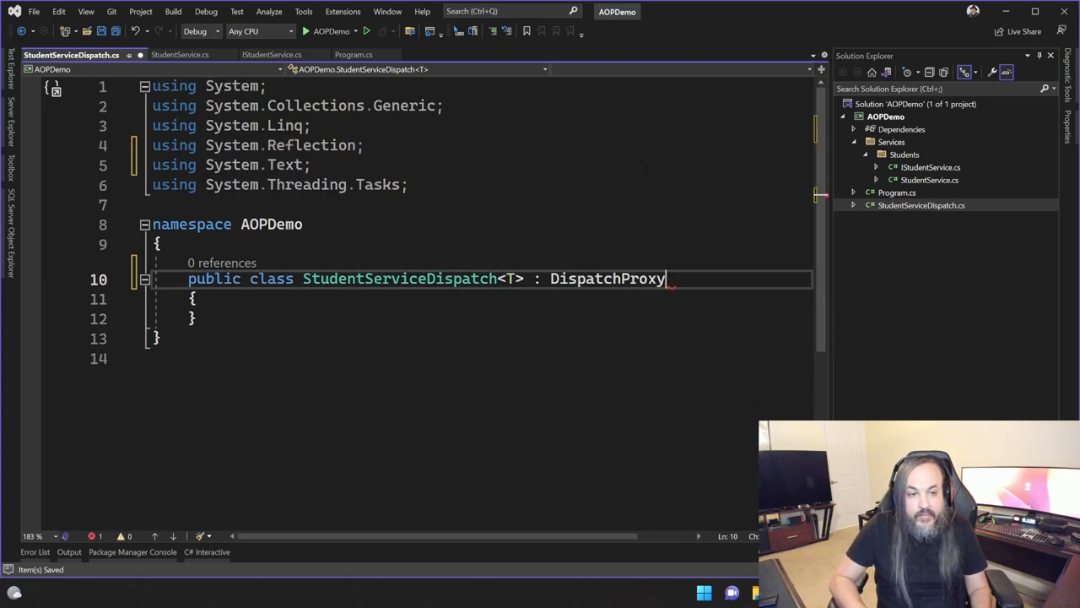
double_click(608, 279)
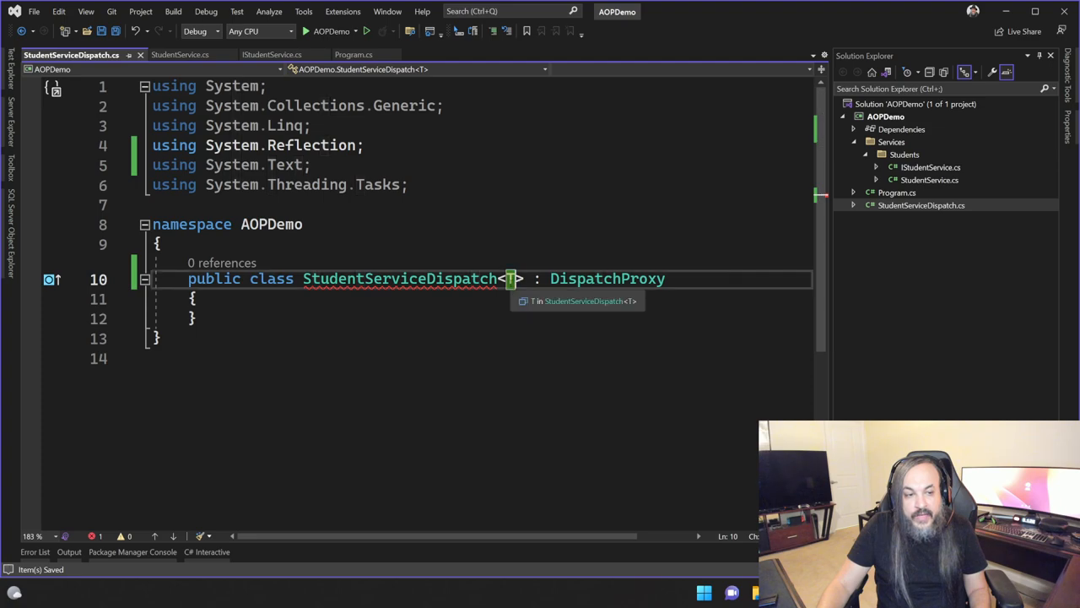
double_click(607, 278)
text(where T : class)
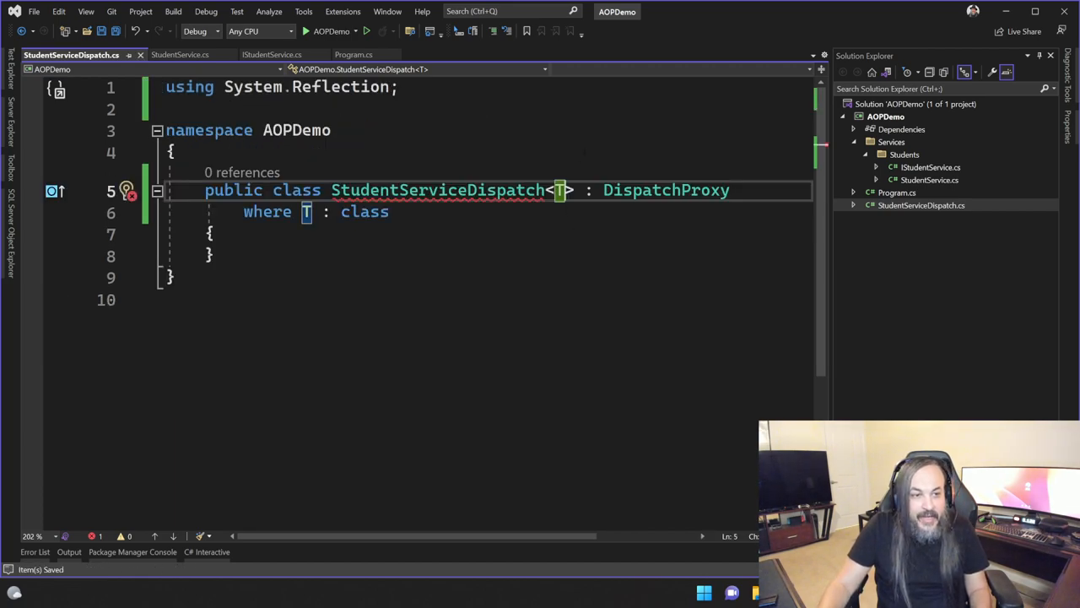
- Add type parameters I and X with where constraints (X : struct) and a comment on unmanaged
text(, I,)
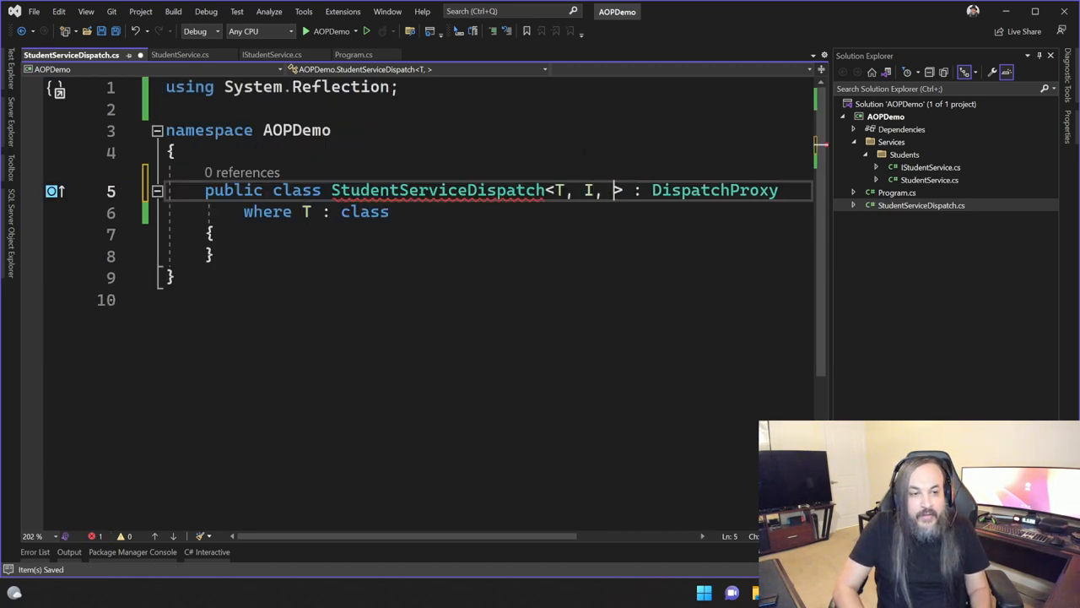
text(X)
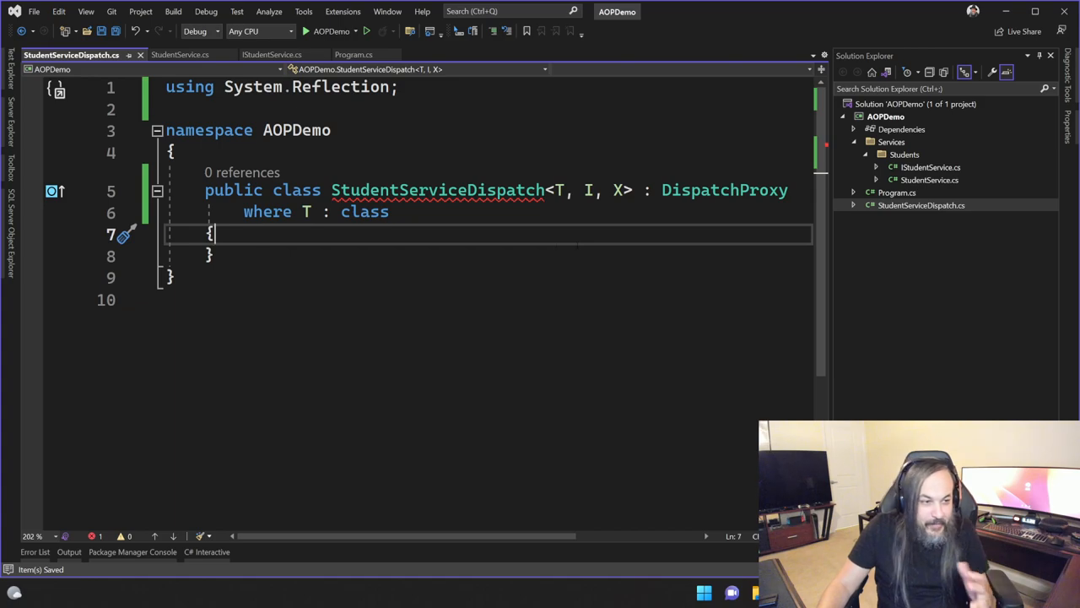
text(where I : unmanaged)
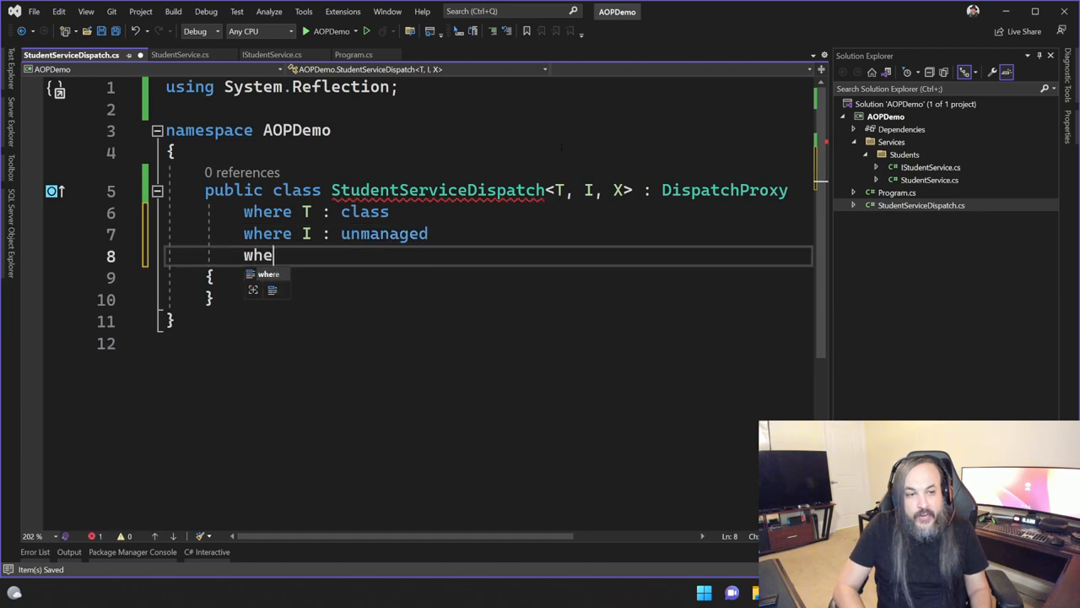
text(re X : str)
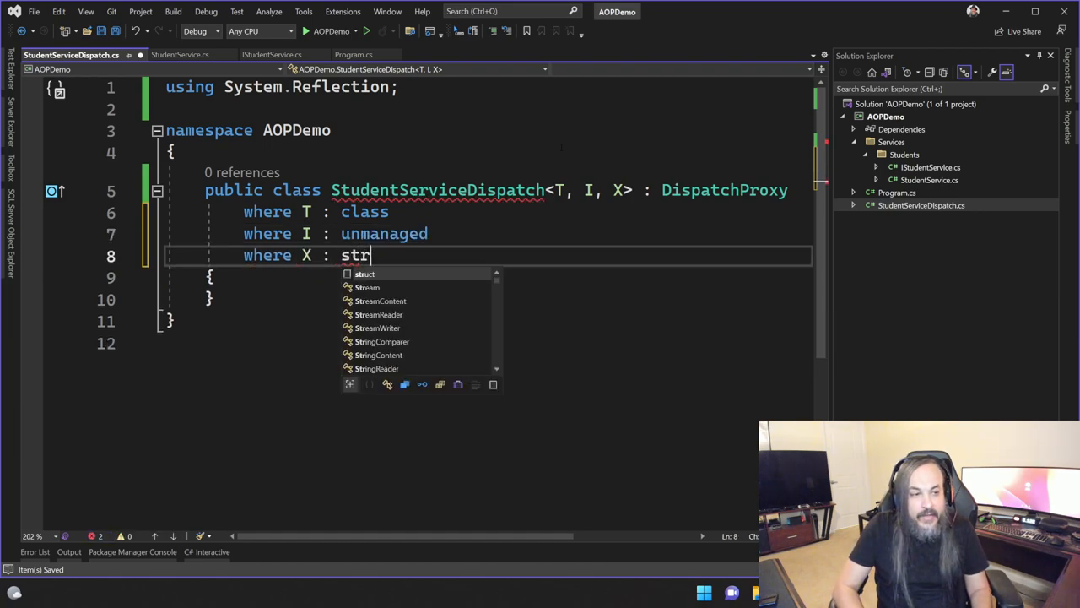
text(uct)
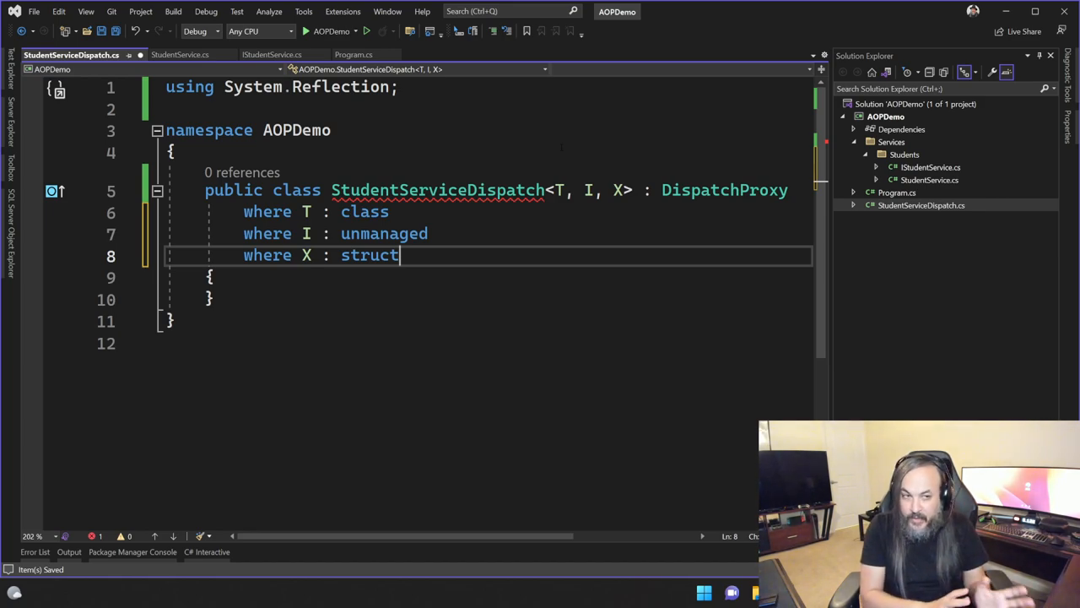
double_click(385, 233)
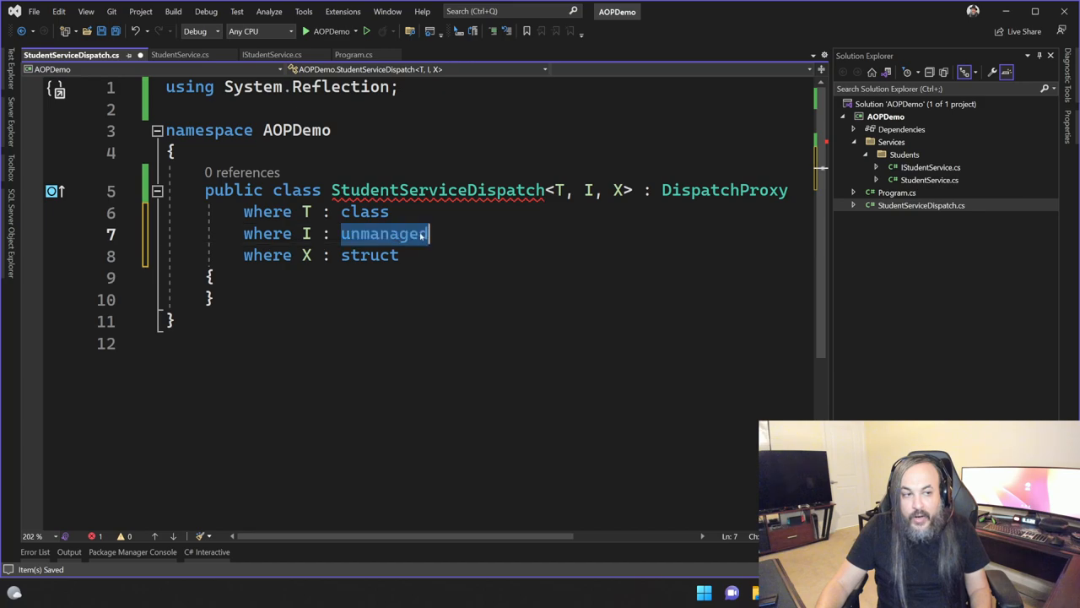
text(// int, uint)
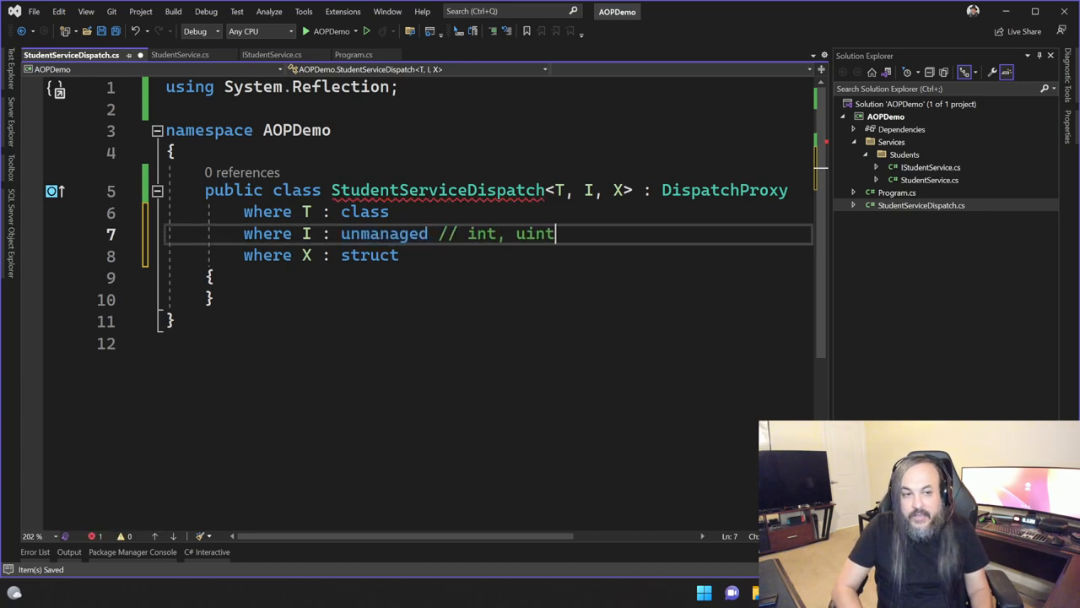
text(, bool ....)
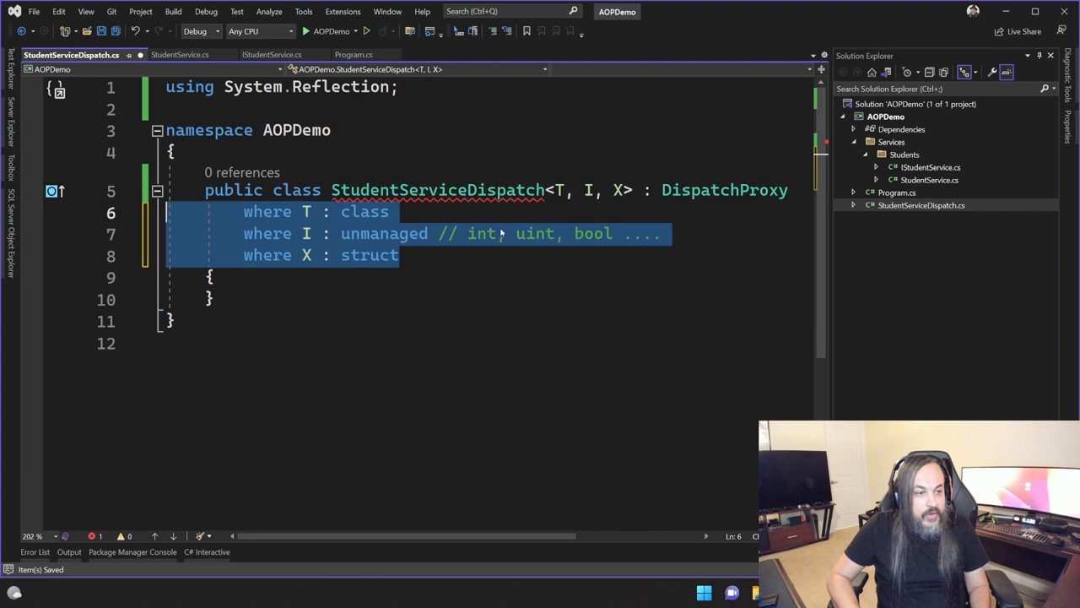
- Delete the example where-constraints and generate the abstract Invoke override stub
key(Delete)
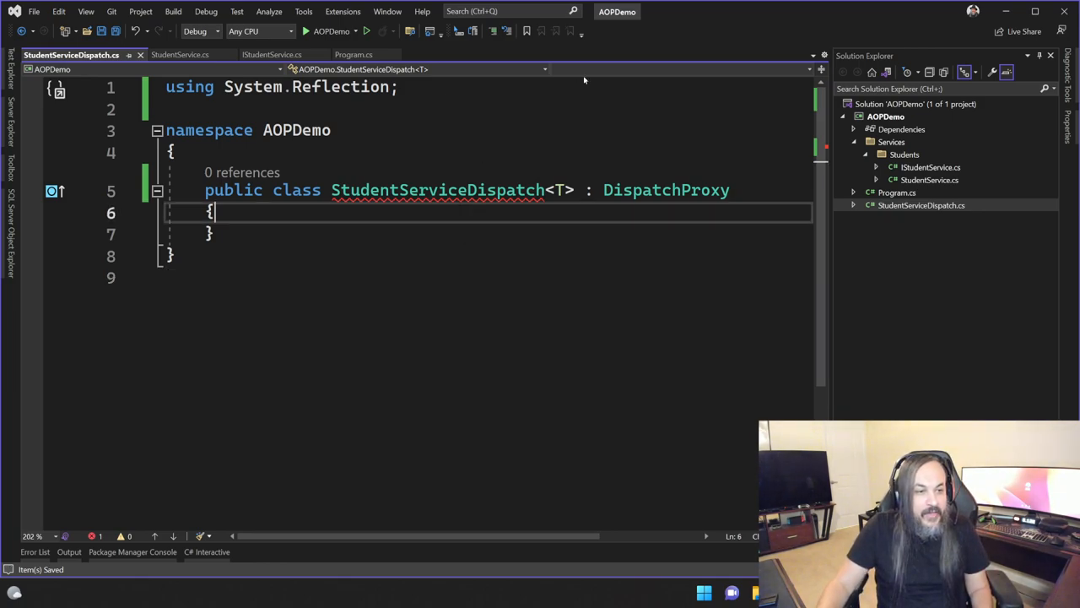
click(125, 189)
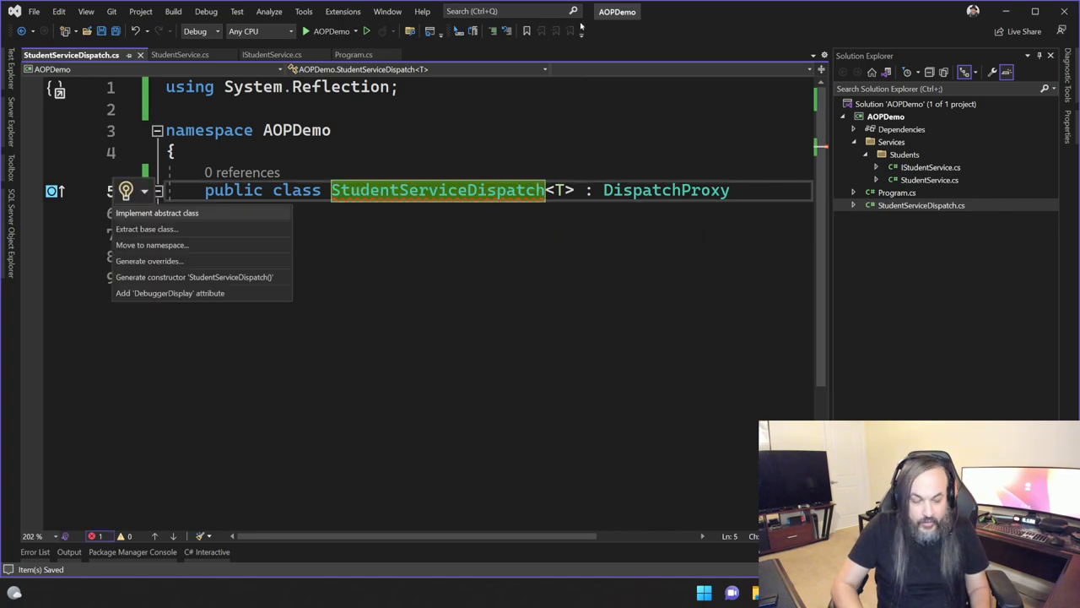
click(157, 213)
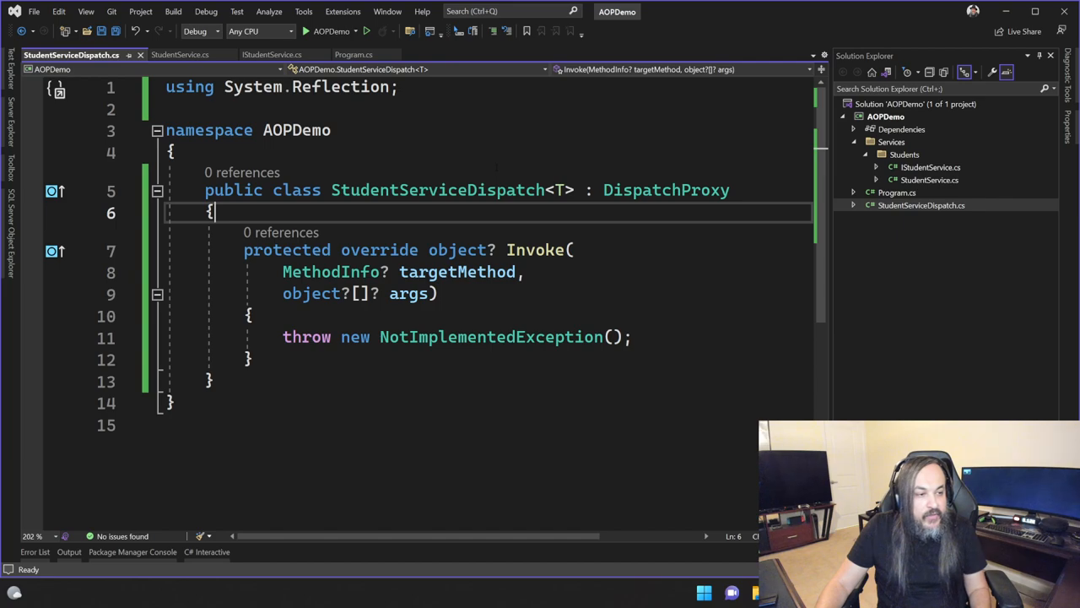
- Add a public Target property of generic type T with get and set to StudentServiceDispatch
text(public int MyProperty { get; set; })
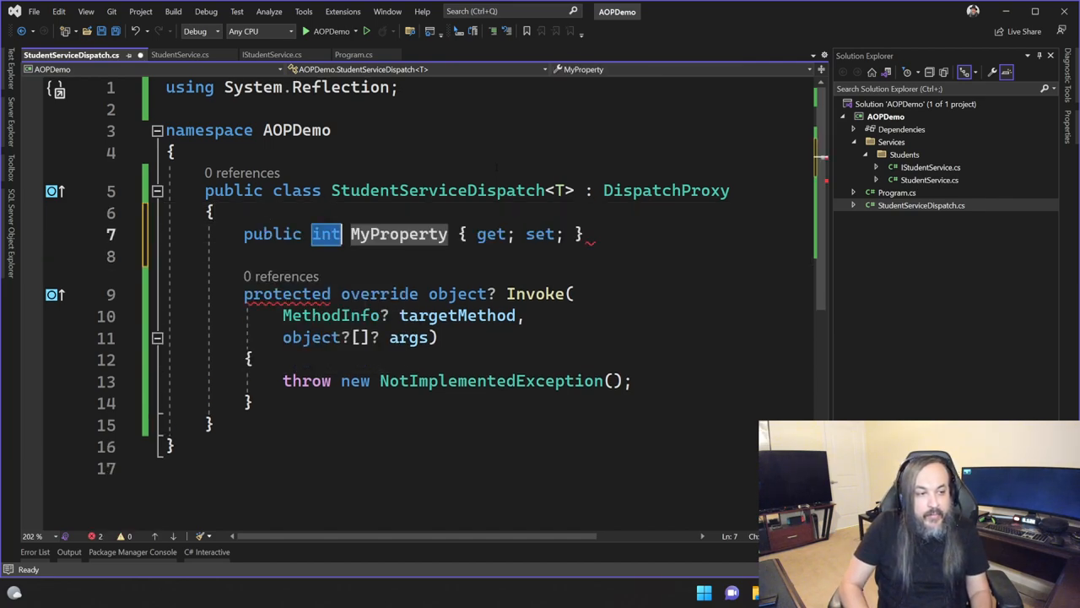
text(T Targe)
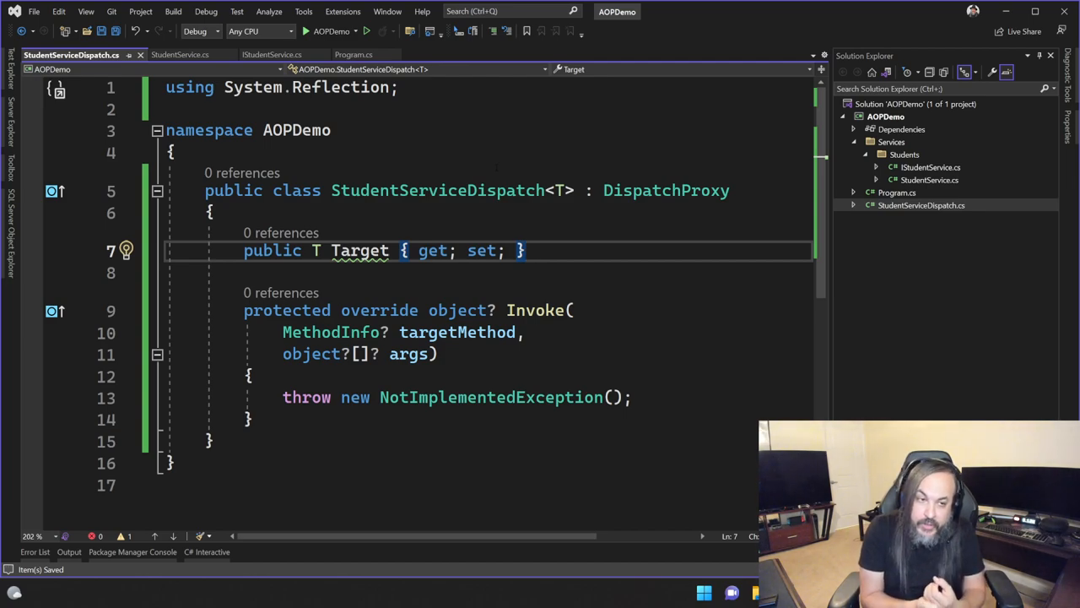
click(523, 250)
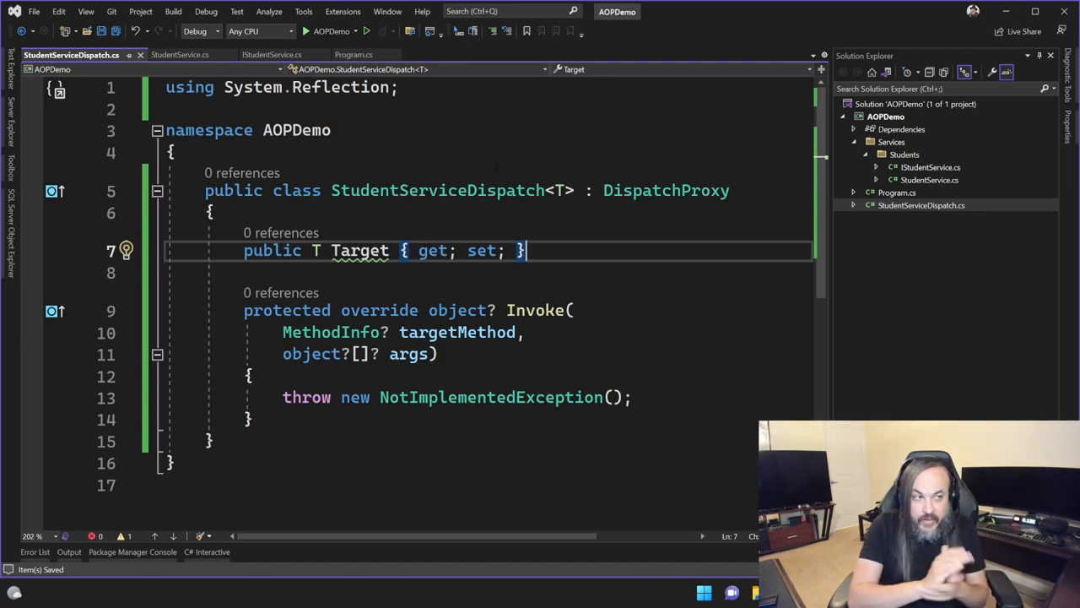
- Set ImplicitUsings to disable in the AOPDemo project file and return to StudentServiceDispatch.cs
right_click(886, 116)
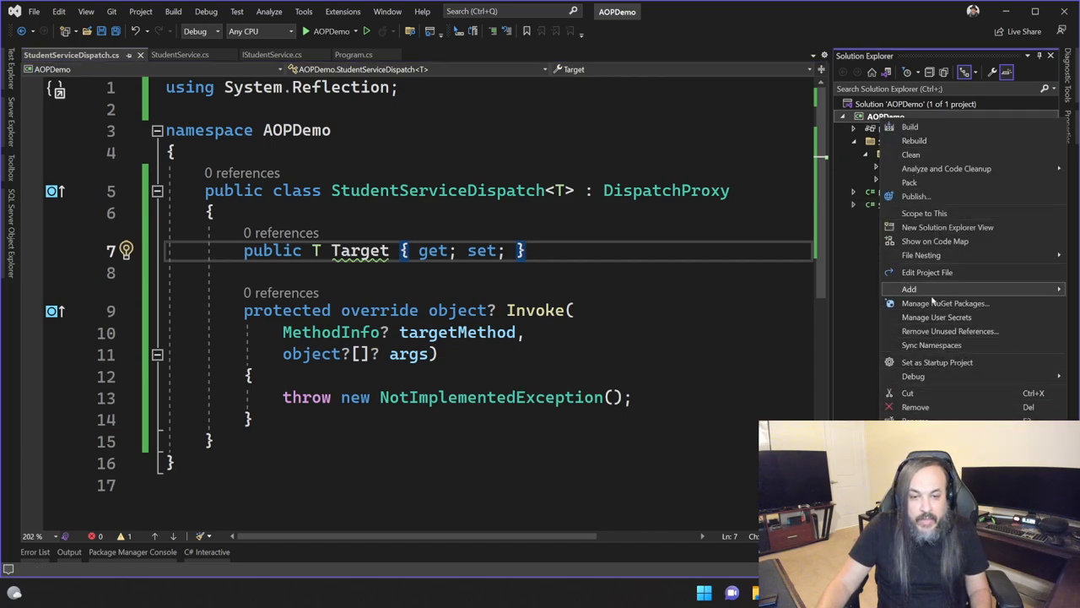
mouse_move(928, 271)
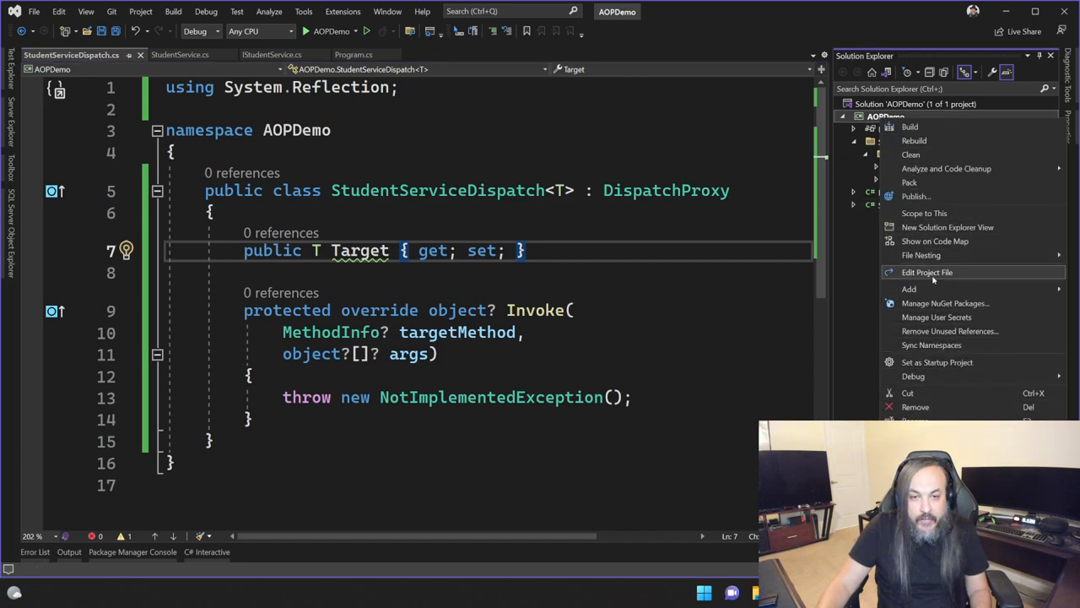
click(926, 272)
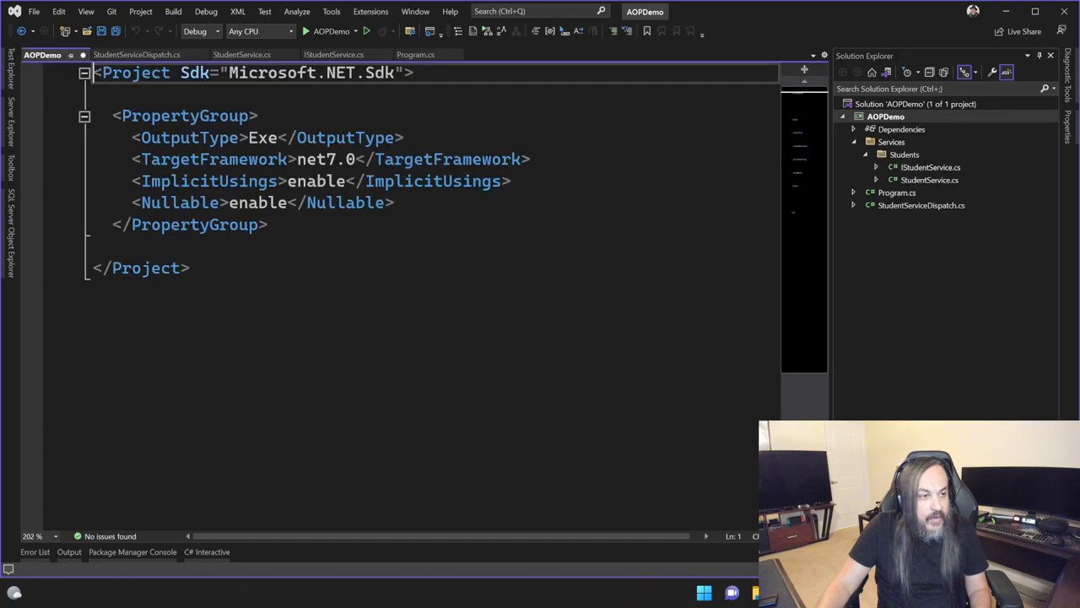
text(disable)
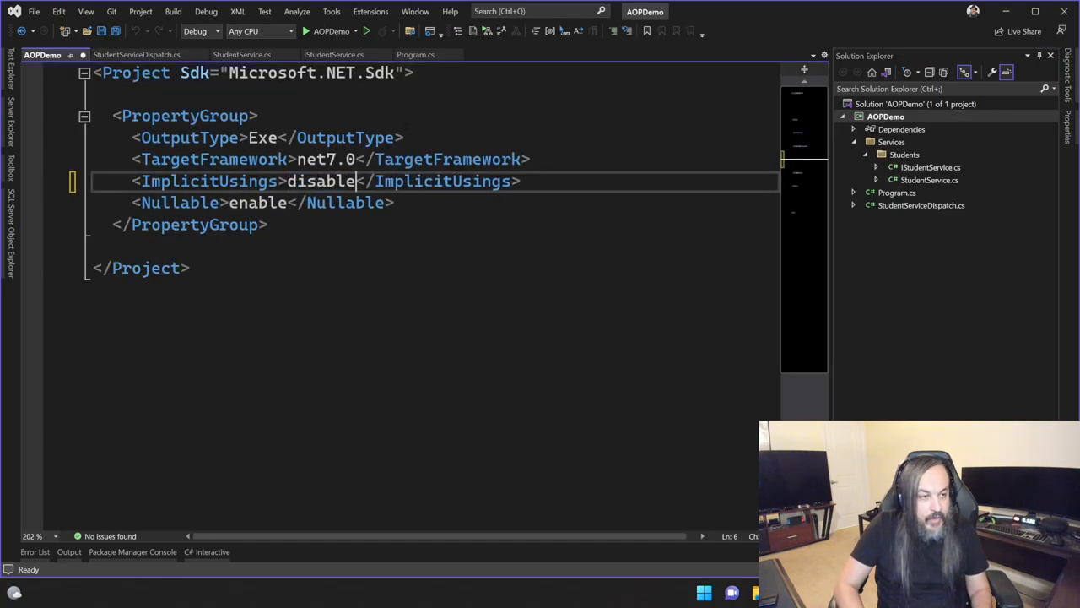
double_click(257, 202)
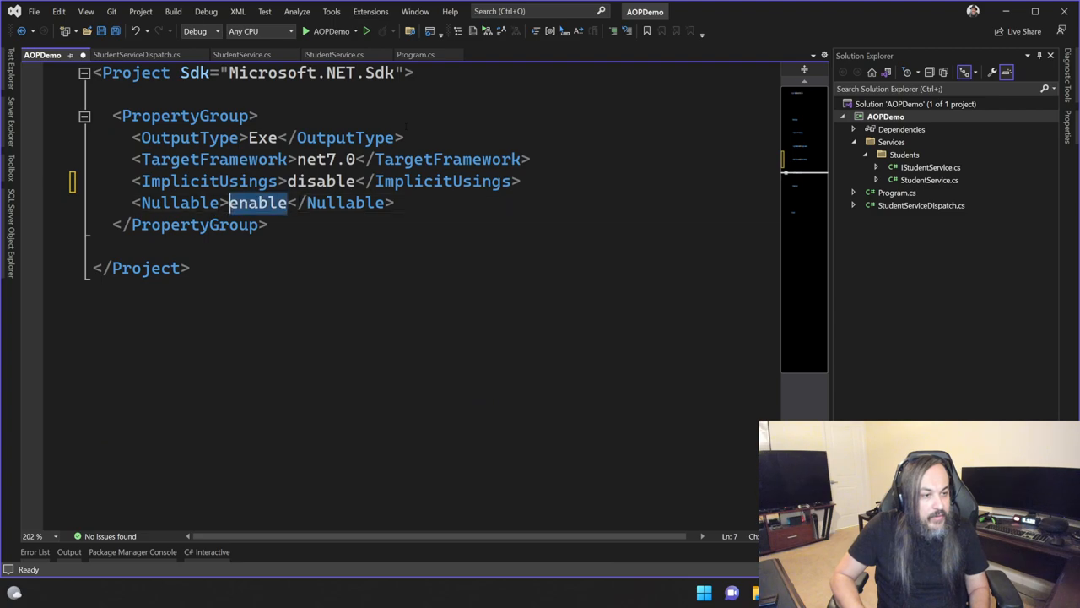
click(136, 54)
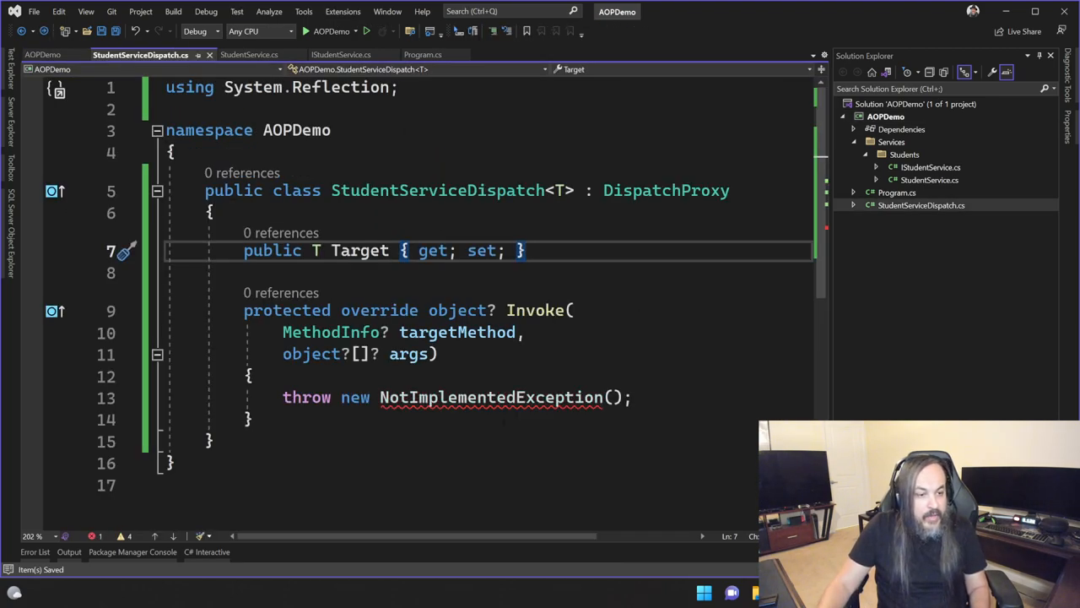
- Add 'using System;' to StudentServiceDispatch.cs and leave a blank line below the Target property
text(using System;)
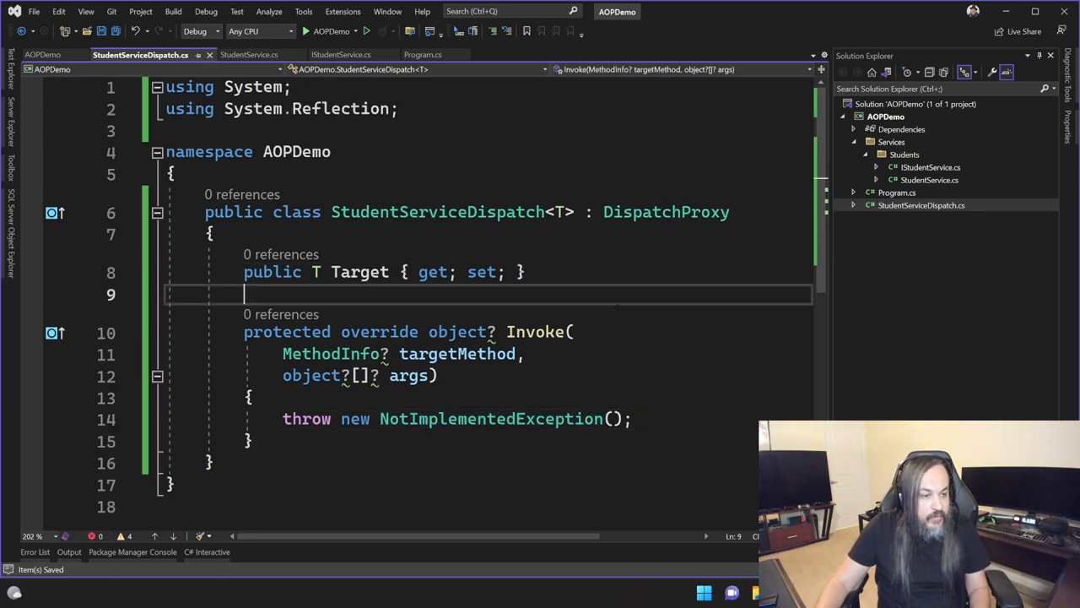
click(337, 54)
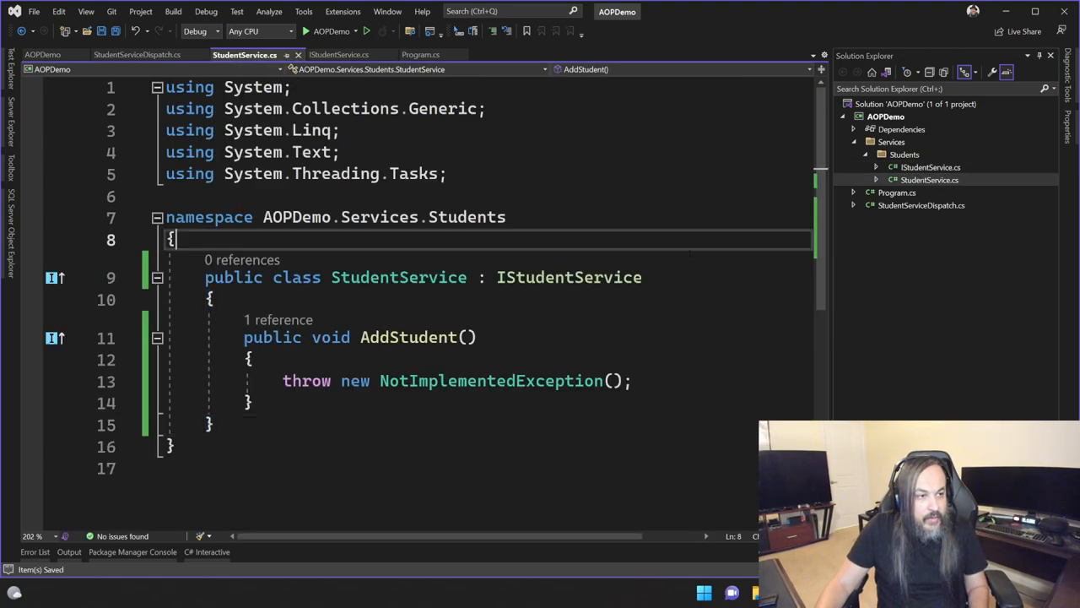
click(140, 54)
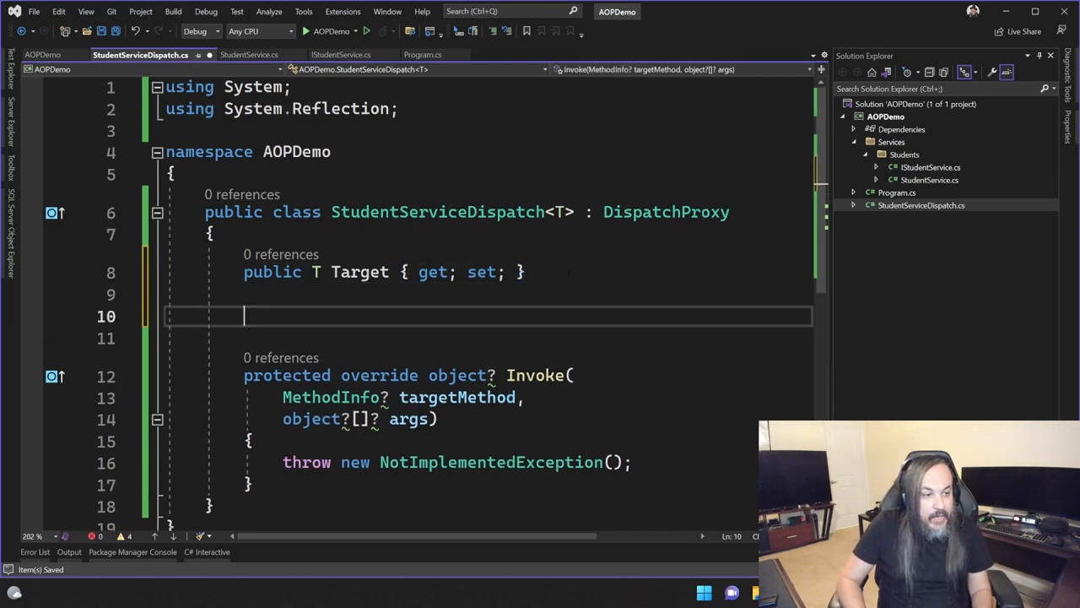
- Declare public static T Create<T>(T target) where T : class in StudentServiceDispatch
text(public T)
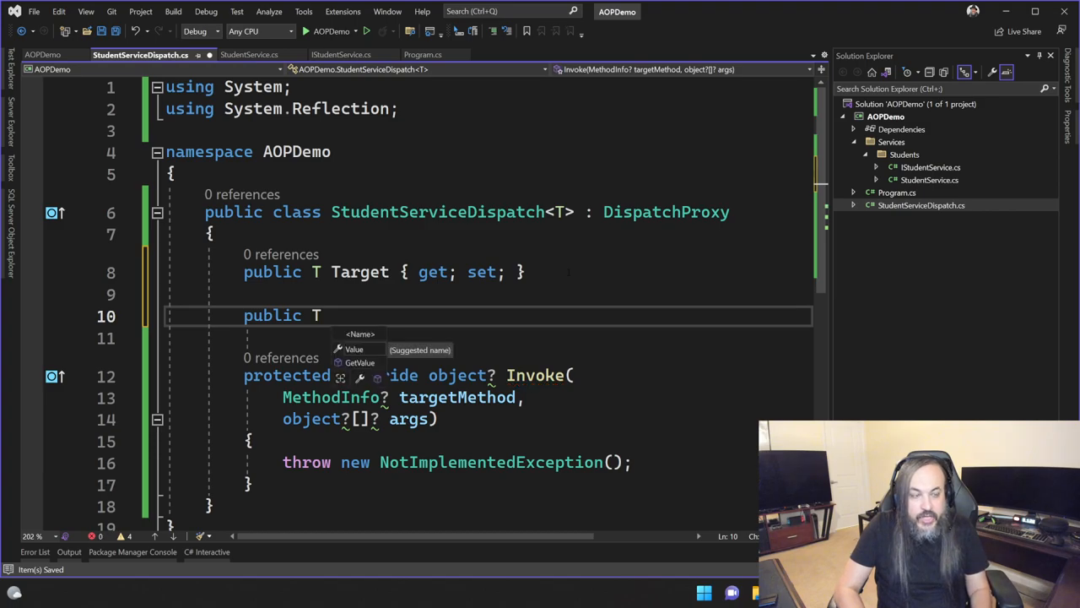
text(static)
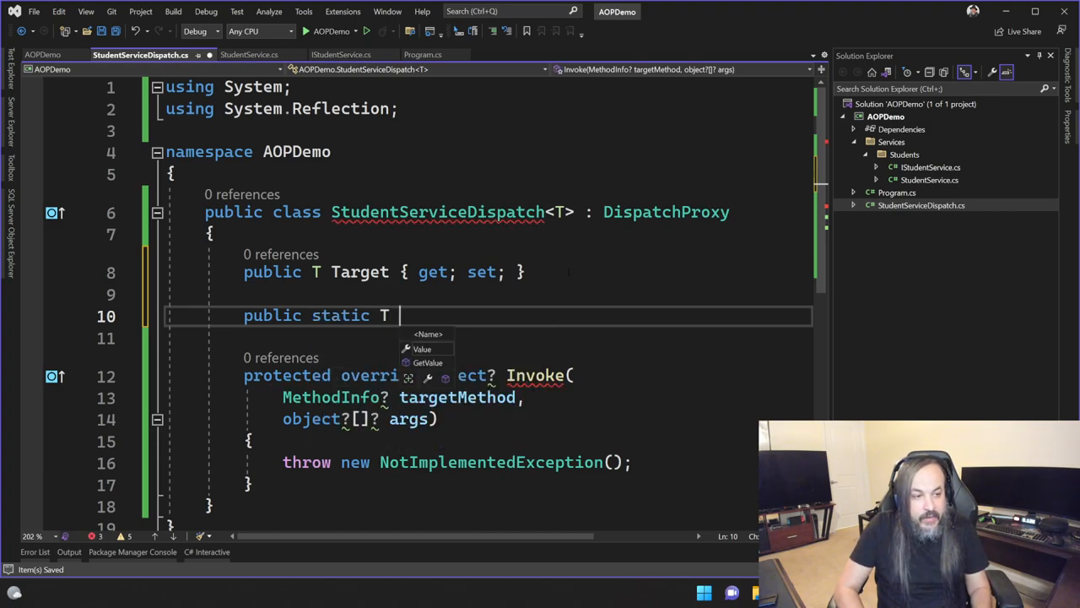
text(Create)
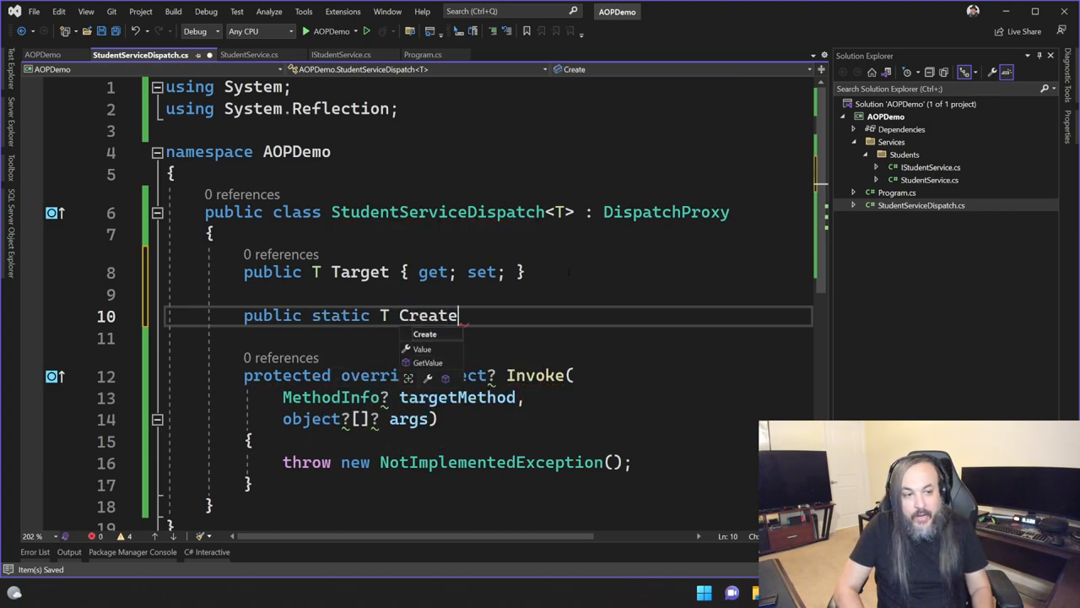
text(<T>)
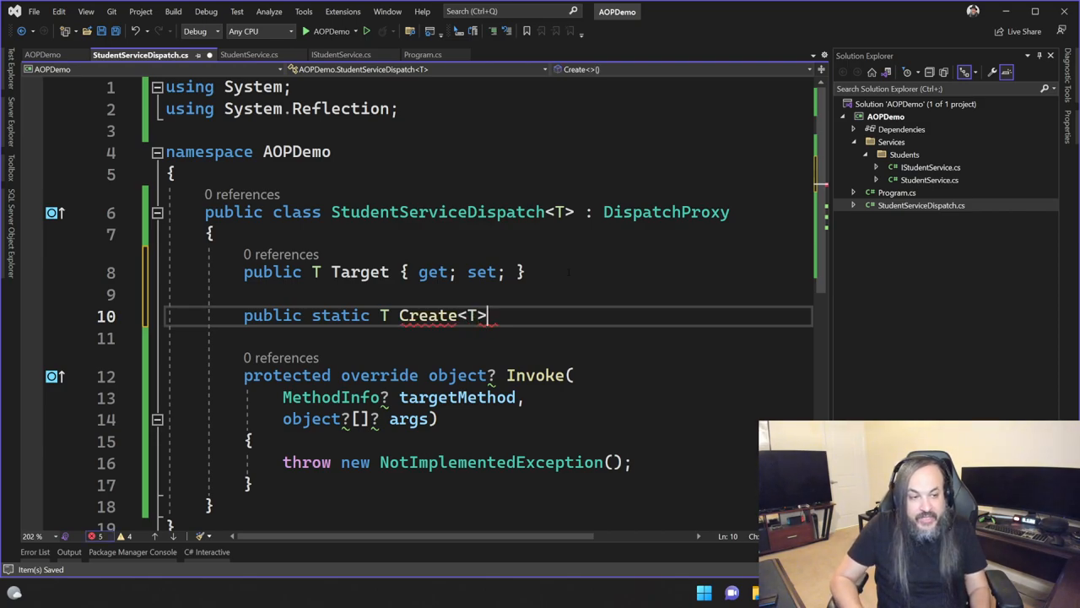
text((T target) where T : class)
click(489, 337)
text({)
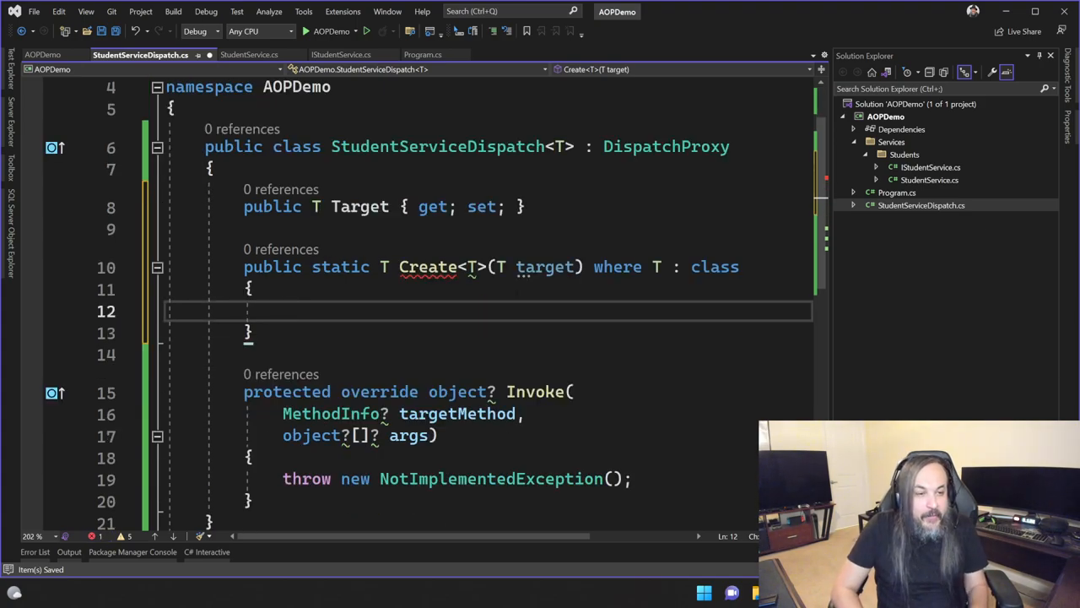
- Begin a var proxy line inside Create, working toward a DispatchProxy-based StudentServiceDispatch<T> instance
text(va)
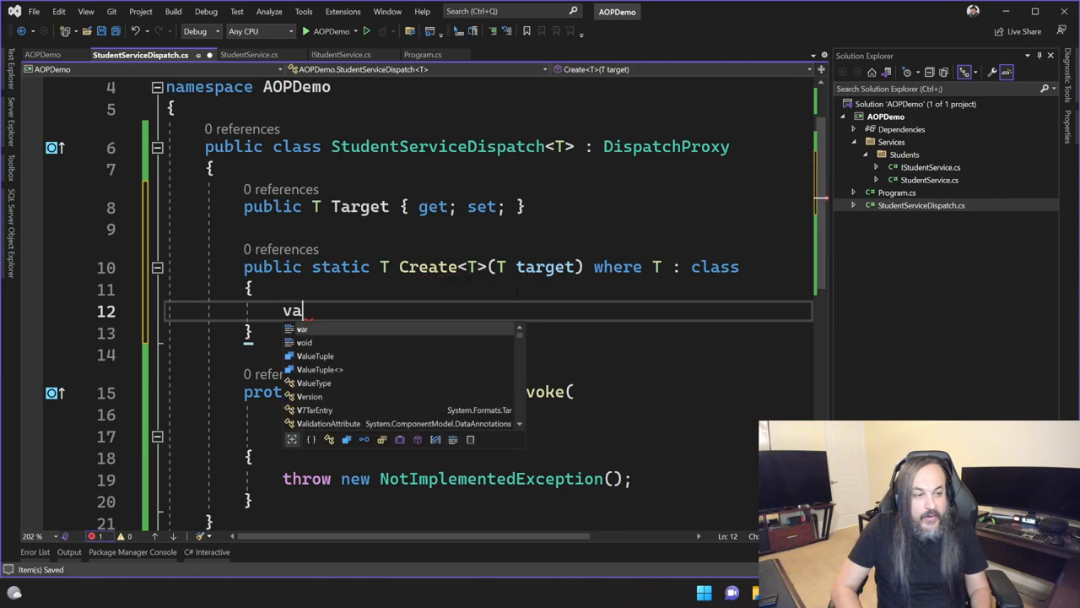
text(proxy = new StudentServiceDispatch<T>();)
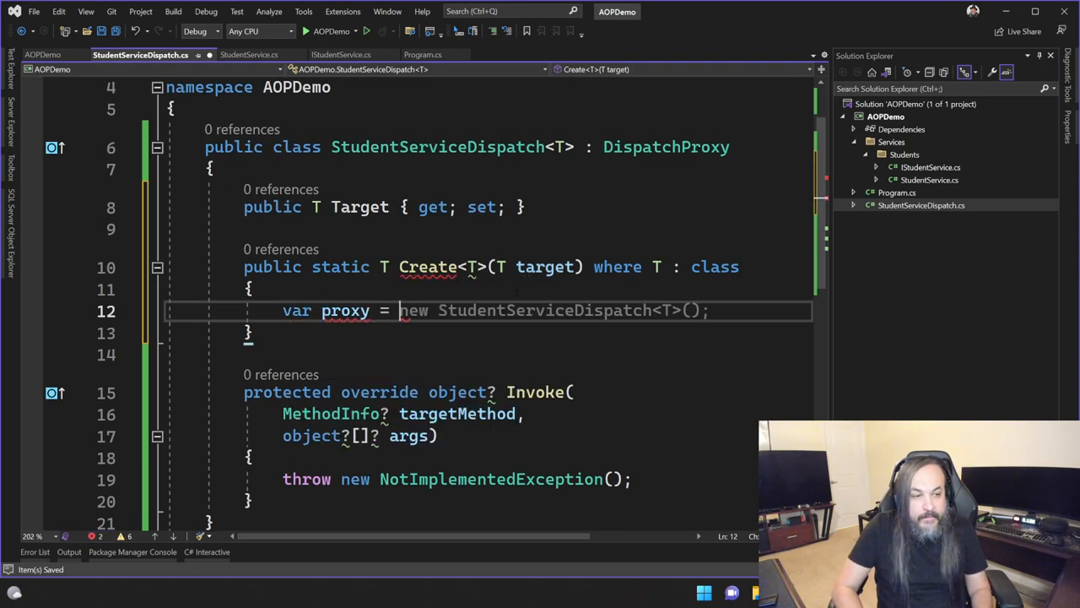
text(new DispatchProxy<>)
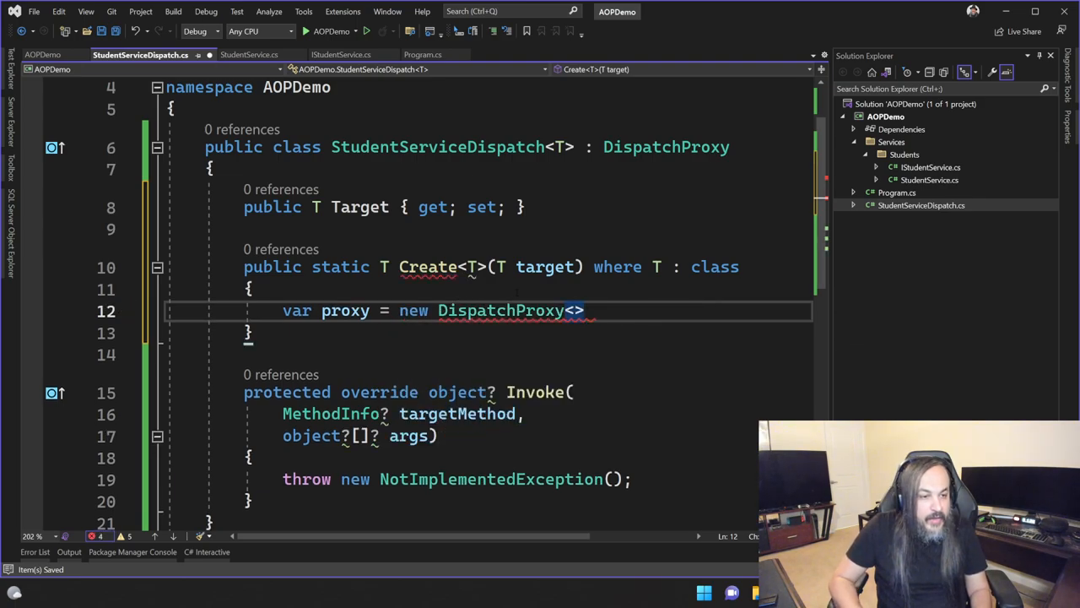
text(StudentServiceDispatch<T>();)
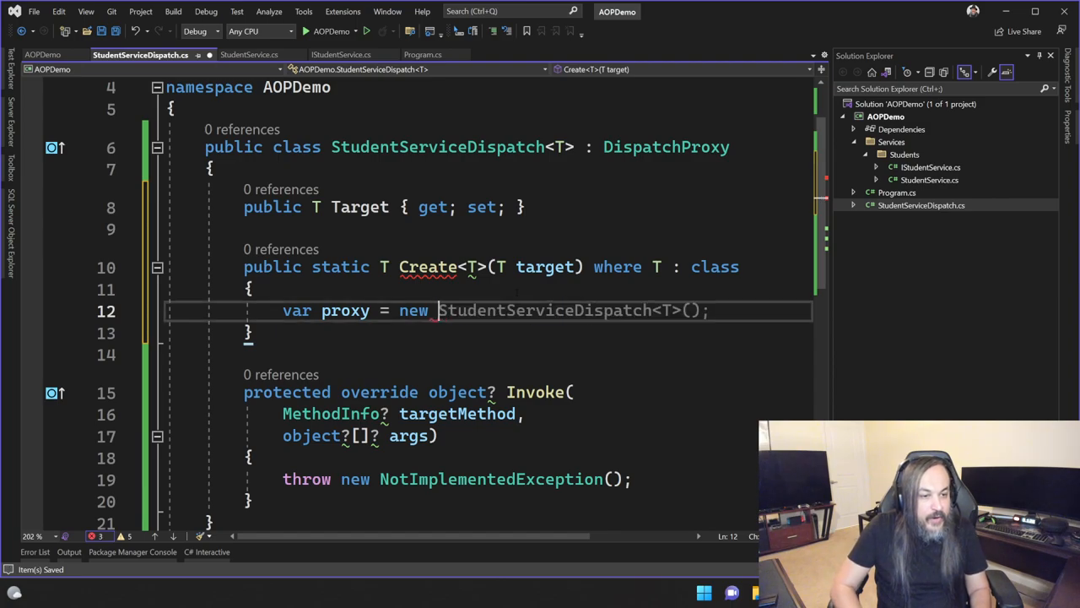
text(Dispatch)
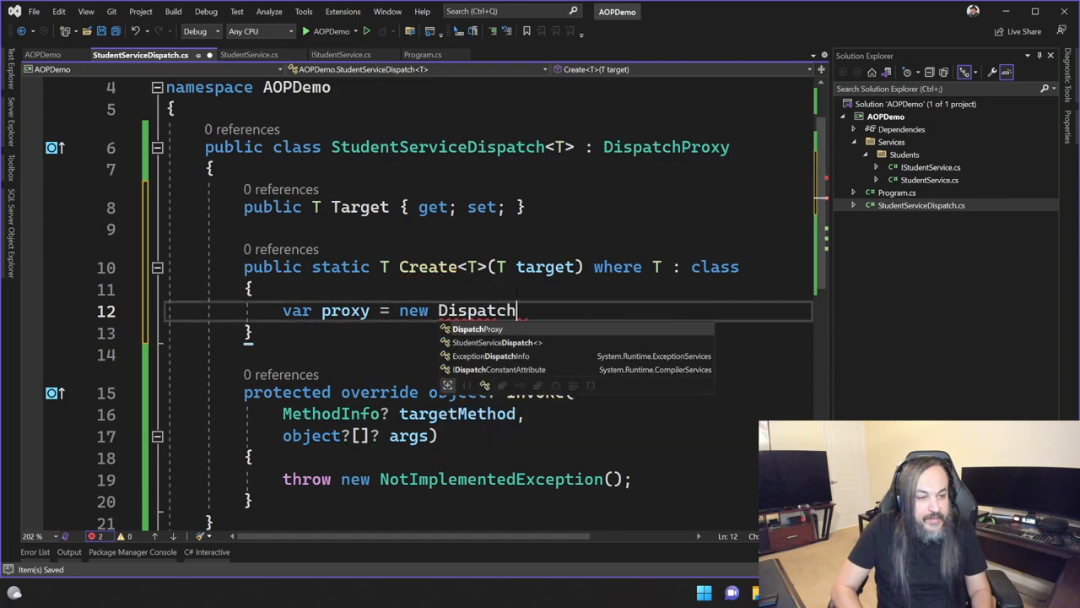
text(Proxy)
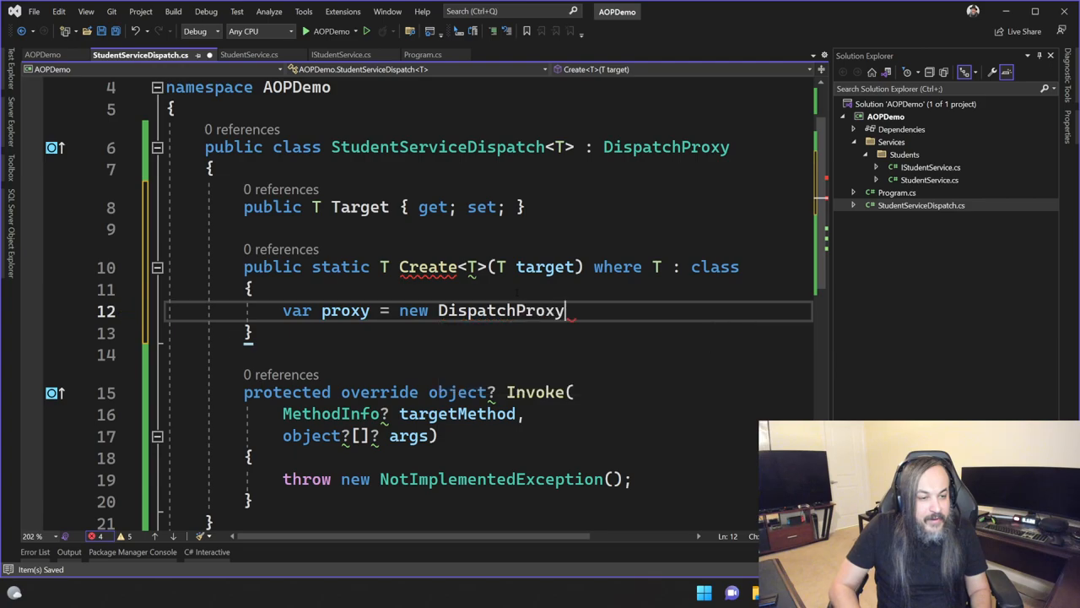
text(StudentServiceDispatch<T>();)
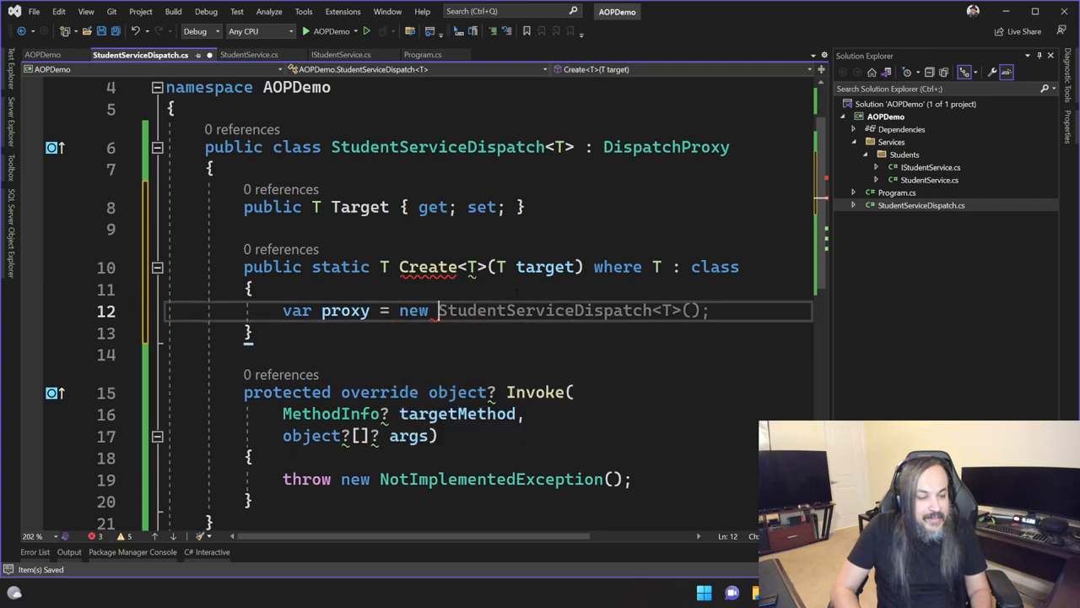
text(D)
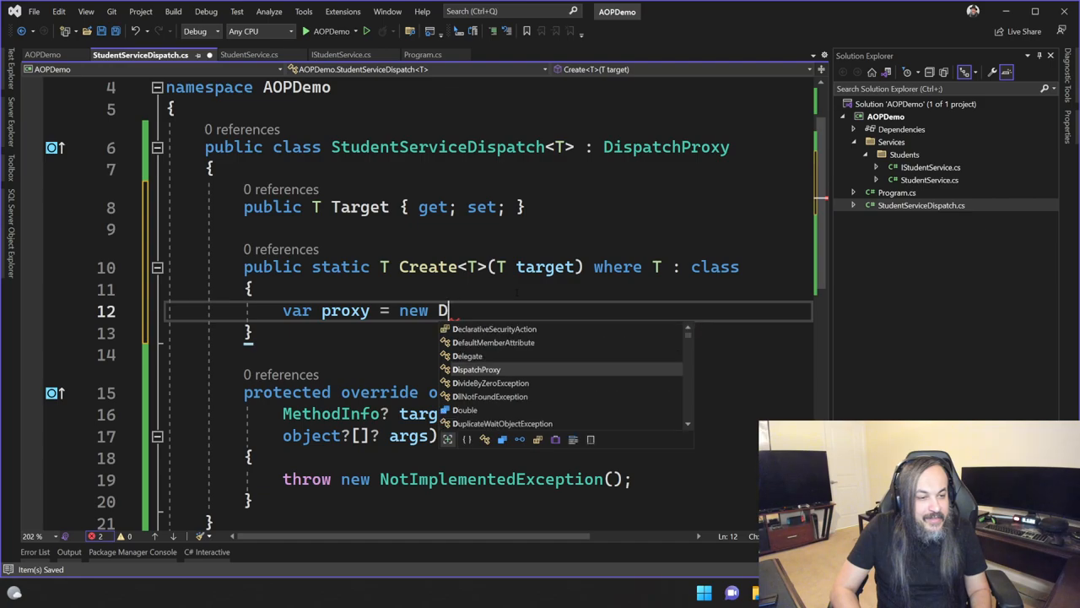
text(Proxy)
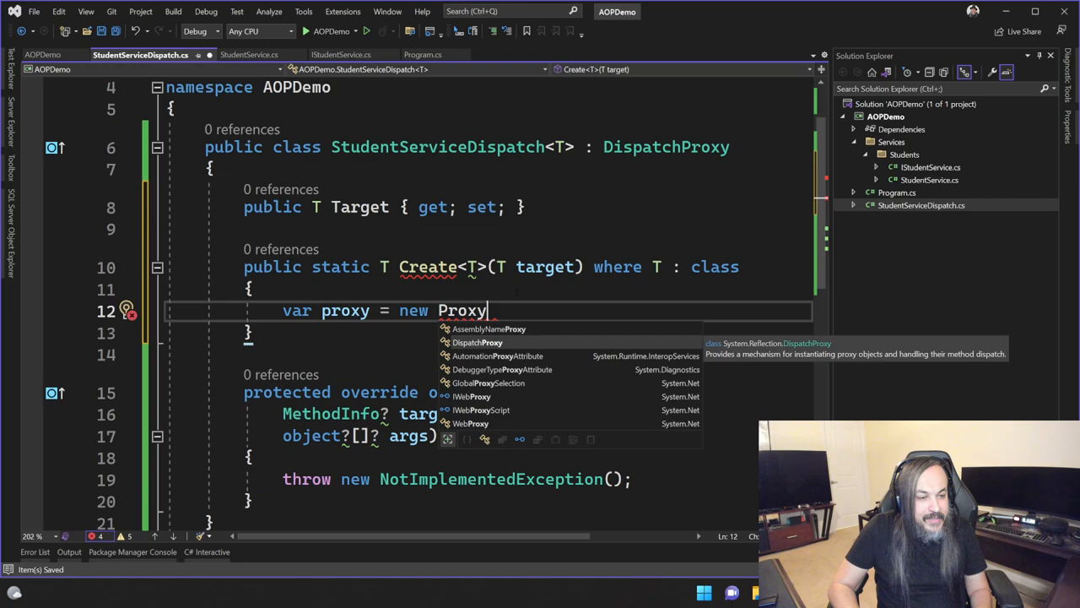
text(DispatchProxy>)
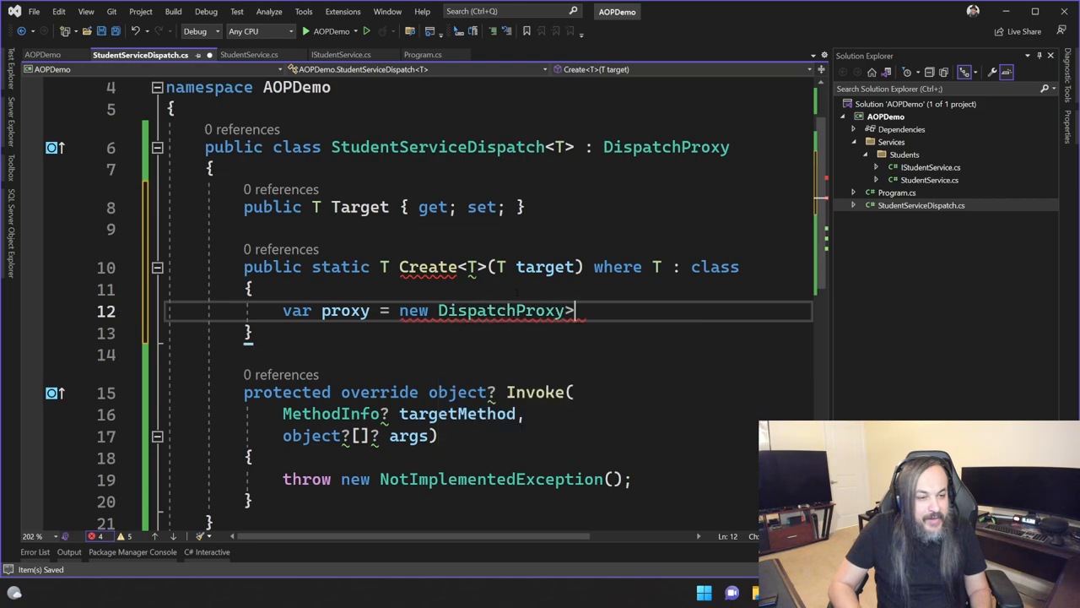
text(<)
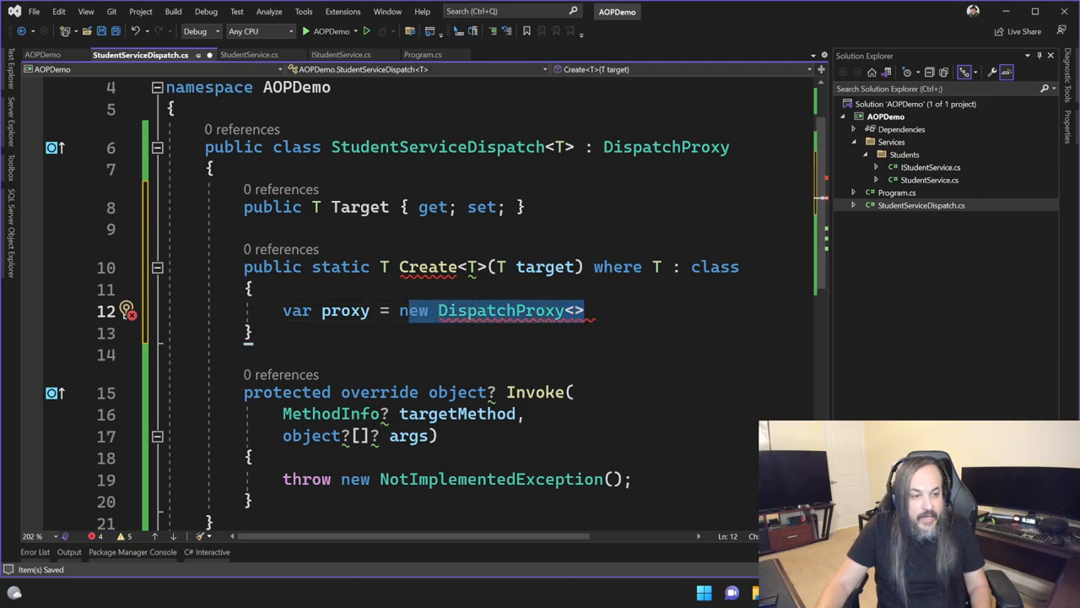
- Assign proxy = Create<T, StudentServiceDispatch<T>>() as StudentServiceDispatch<T>
text(Cr)
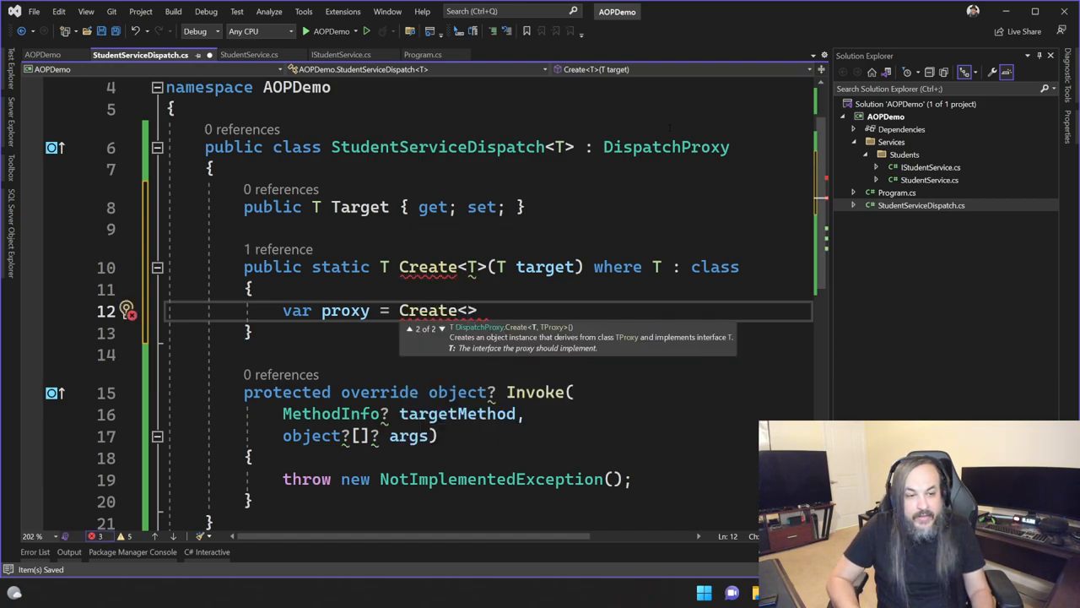
text(T, T>();)
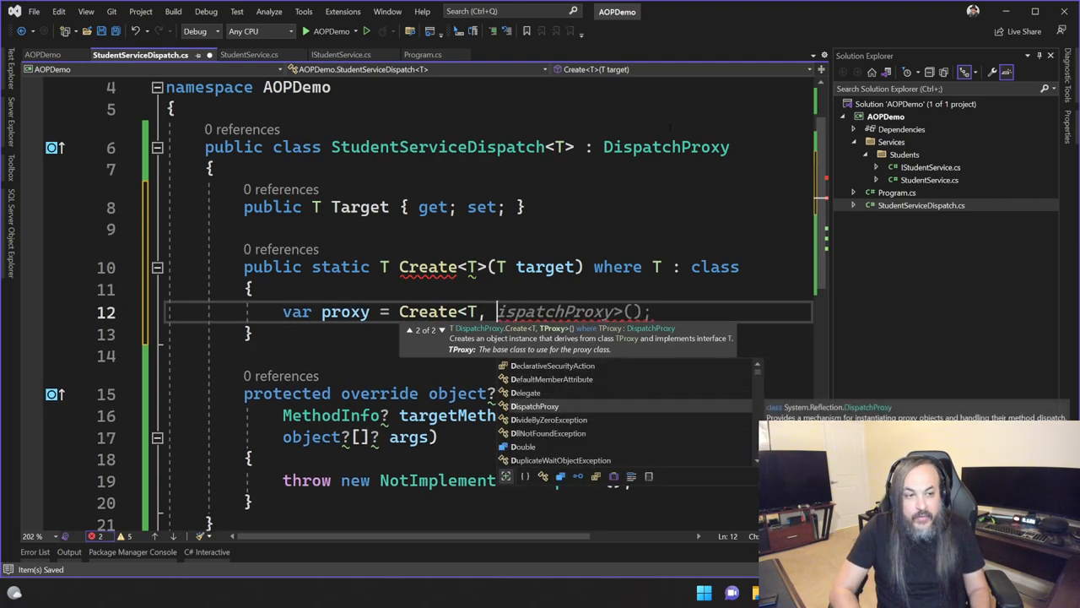
text(StudentServiceDispatch<)
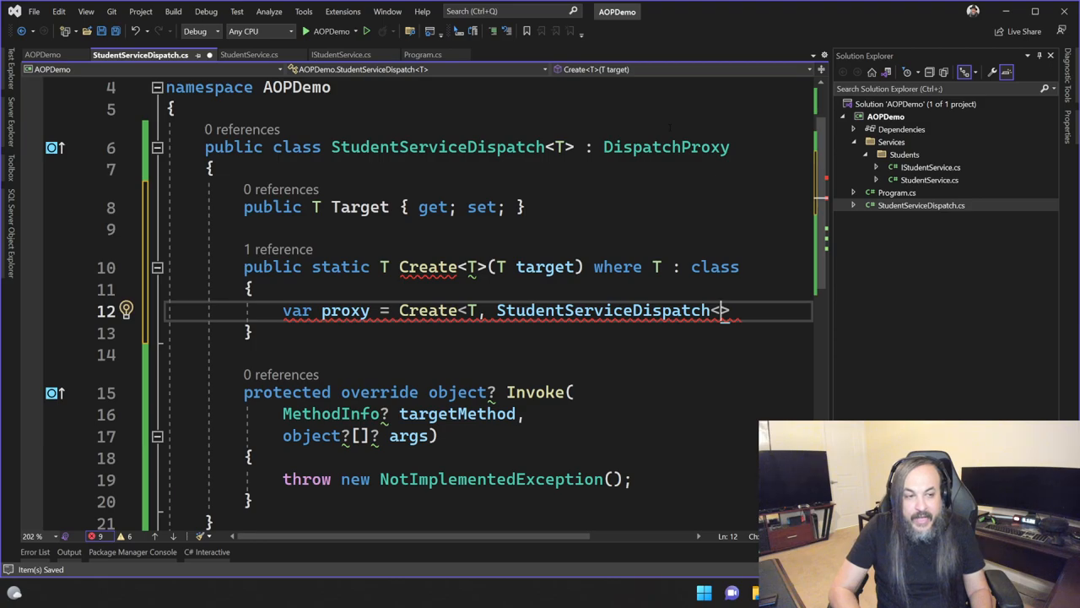
text(>()
text(as)
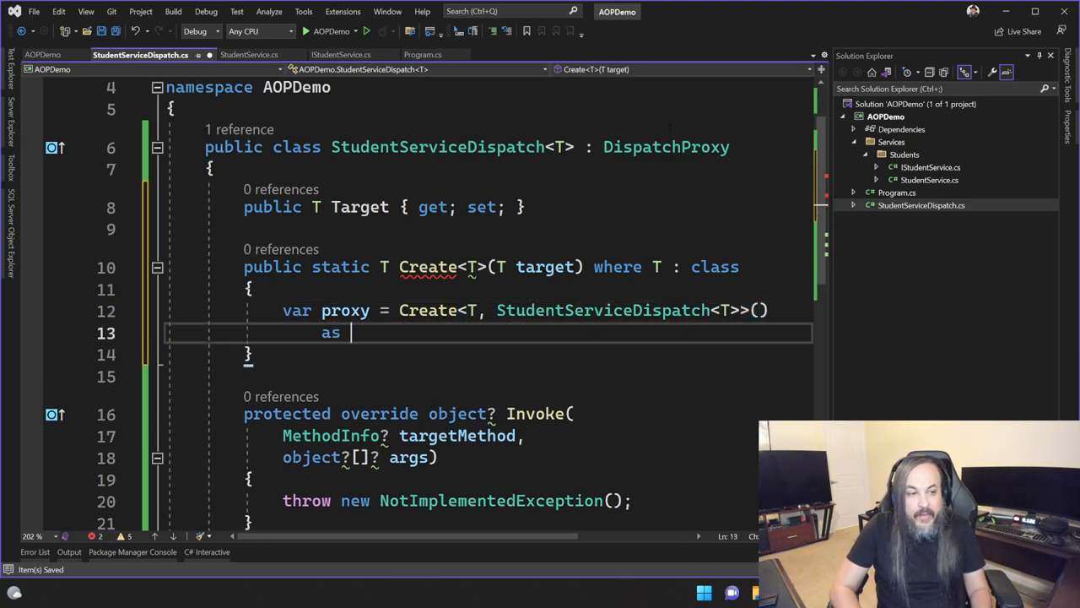
text(StudentServiceDispatch<T>)
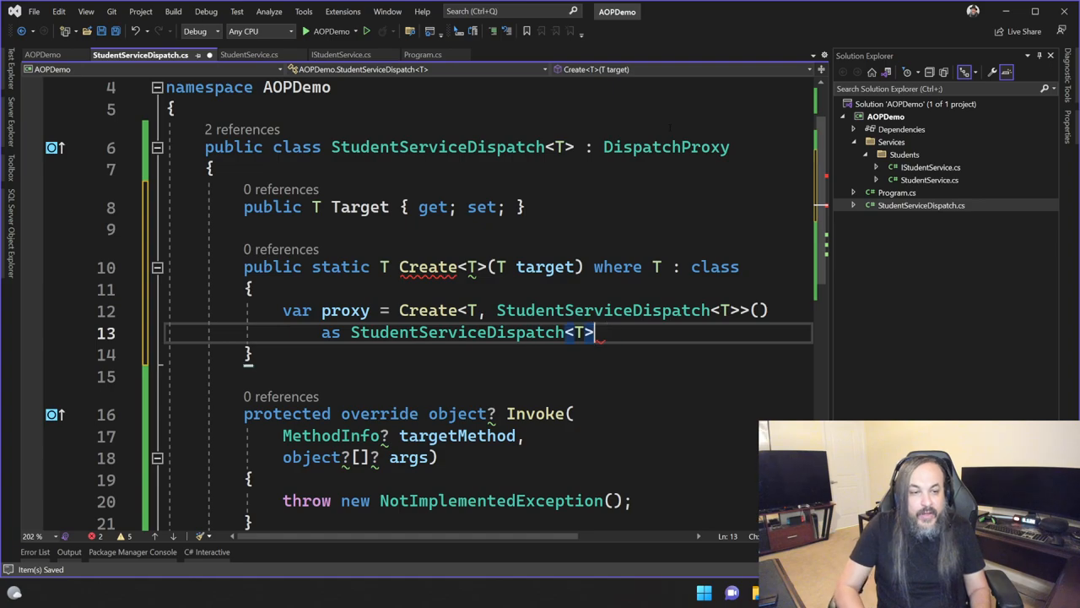
text(;)
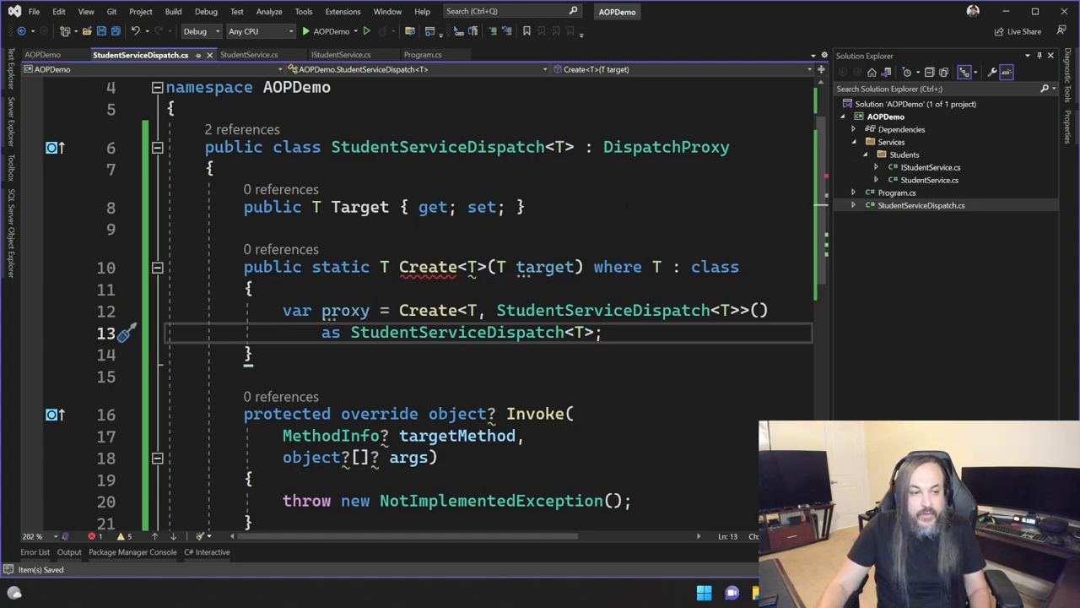
- Set proxy.Target = target and return proxy as T to finish the Create method
text(proxy.Target = target;)
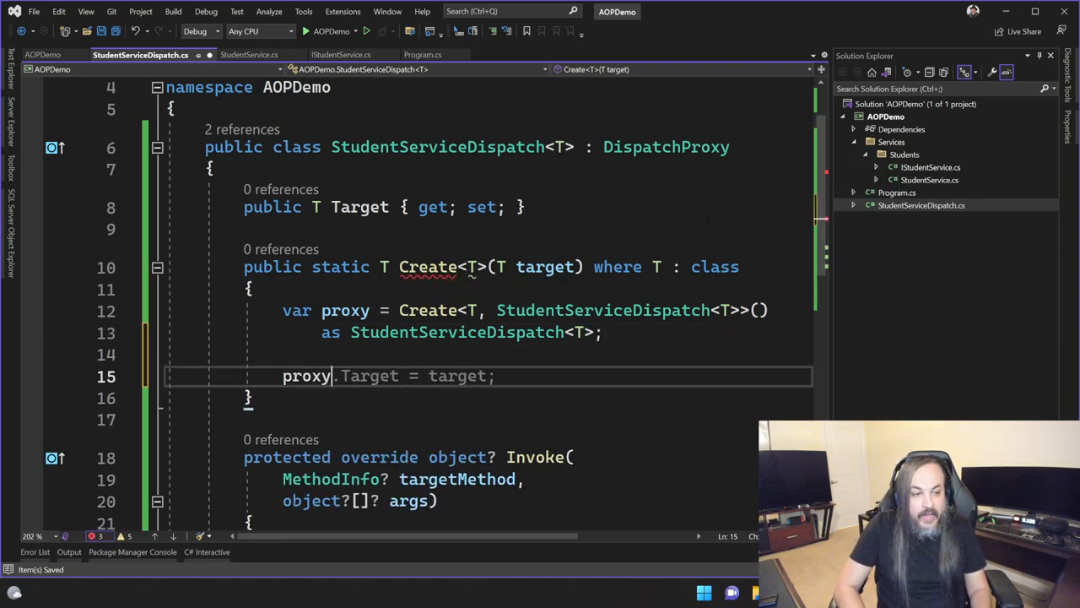
text(return proxy as)
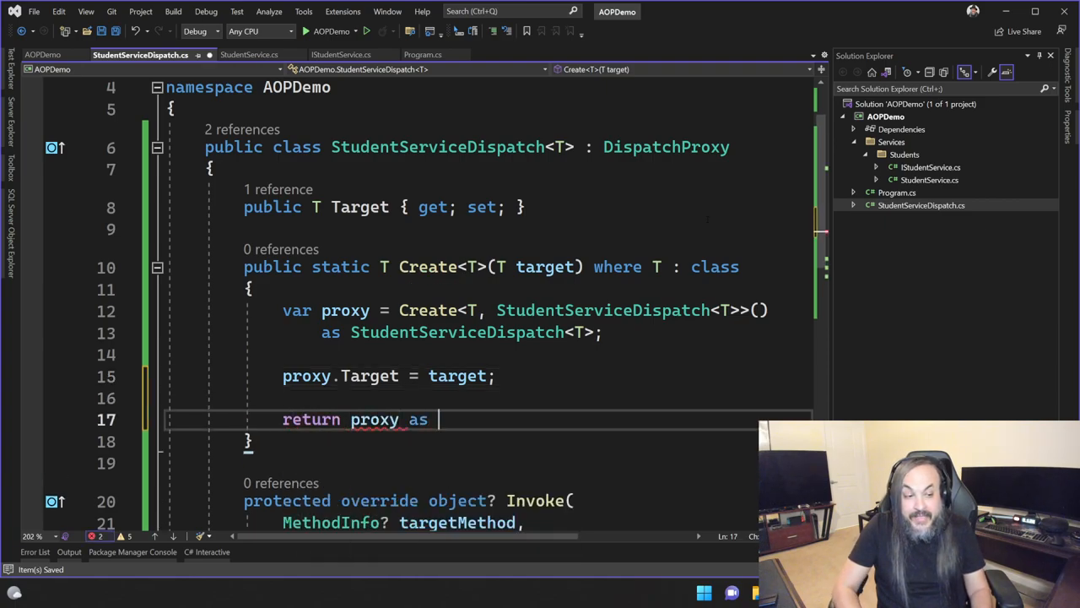
text(T;)
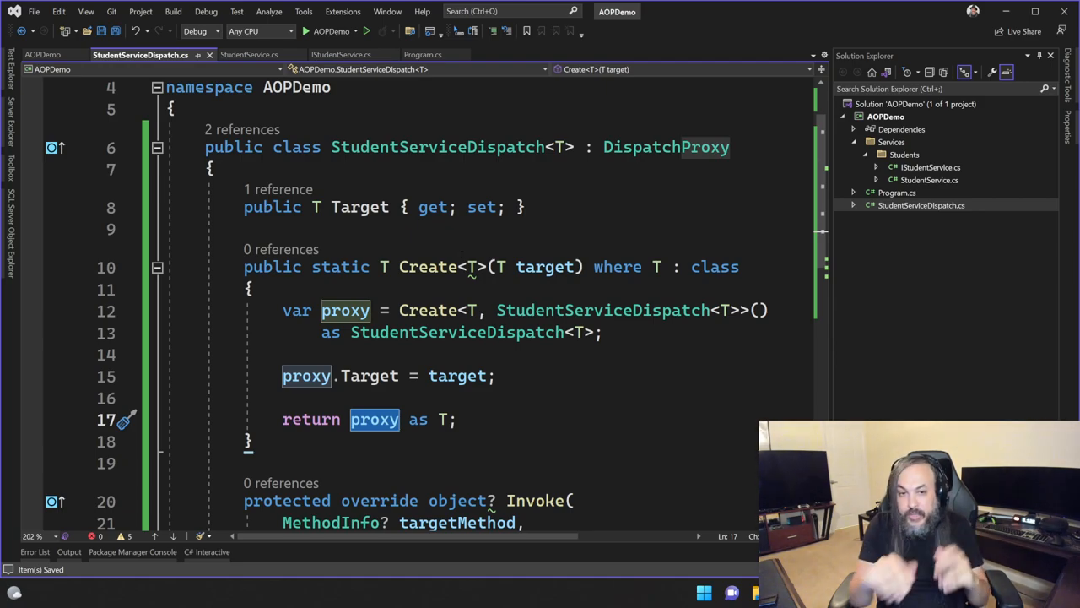
click(415, 54)
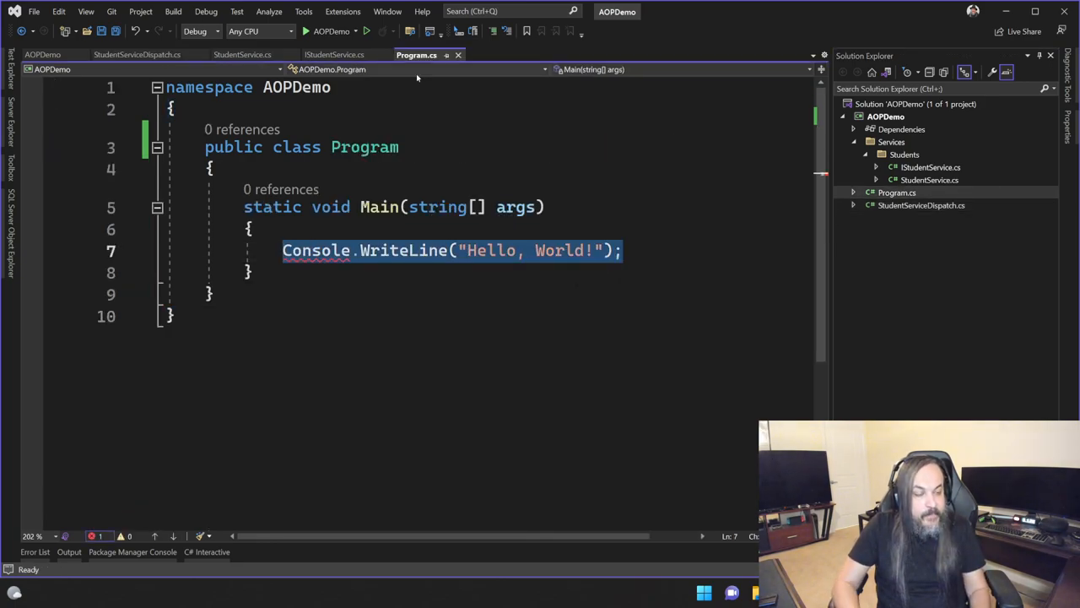
- In Main, declare IStudentService studentService = new StudentService()
text(IStudentService)
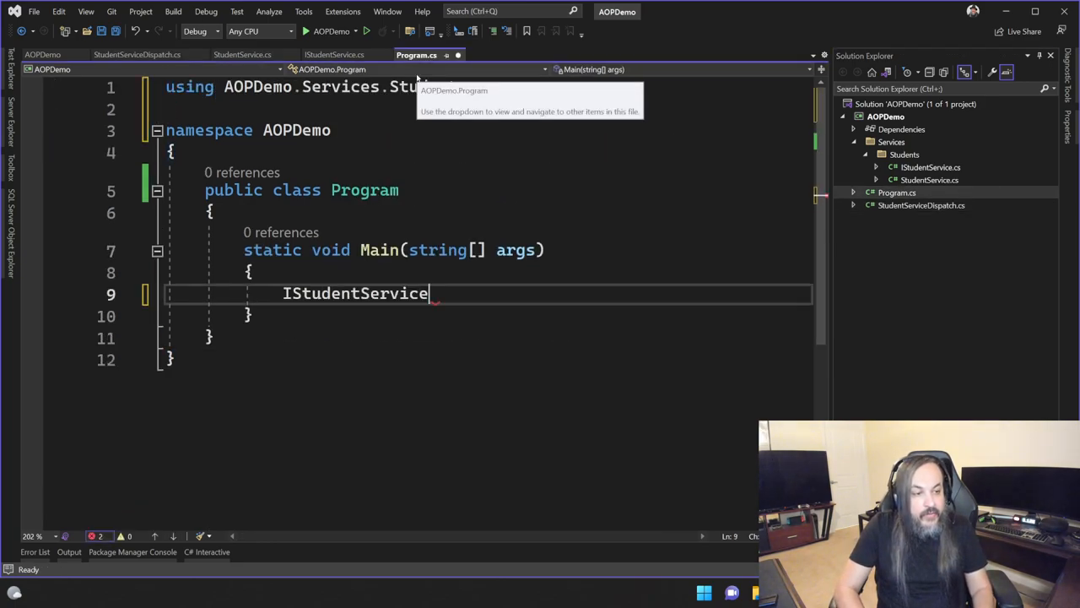
text(studentservice =)
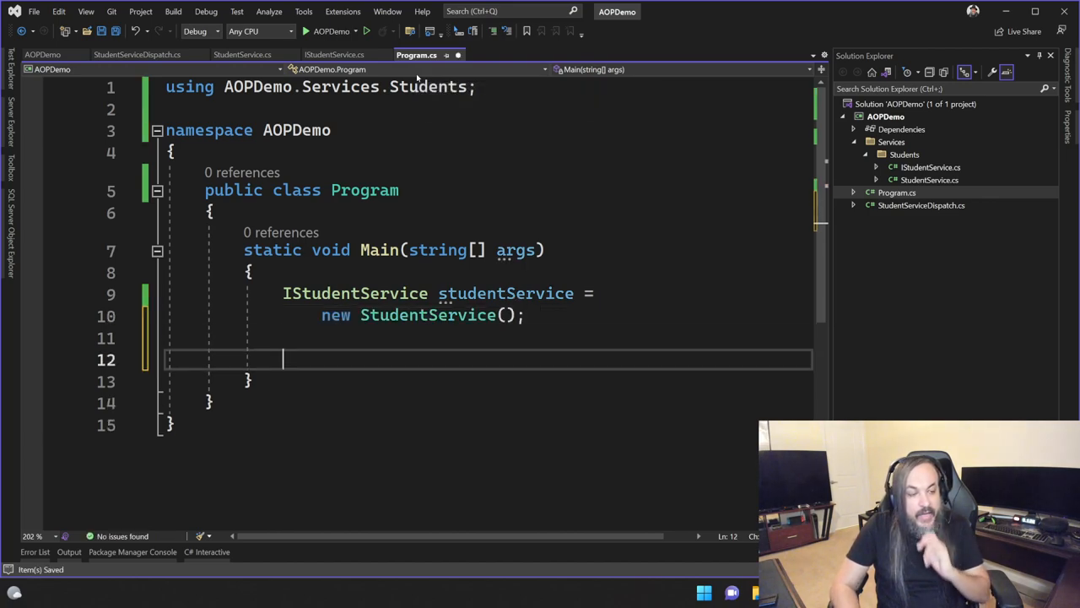
text(studentService =)
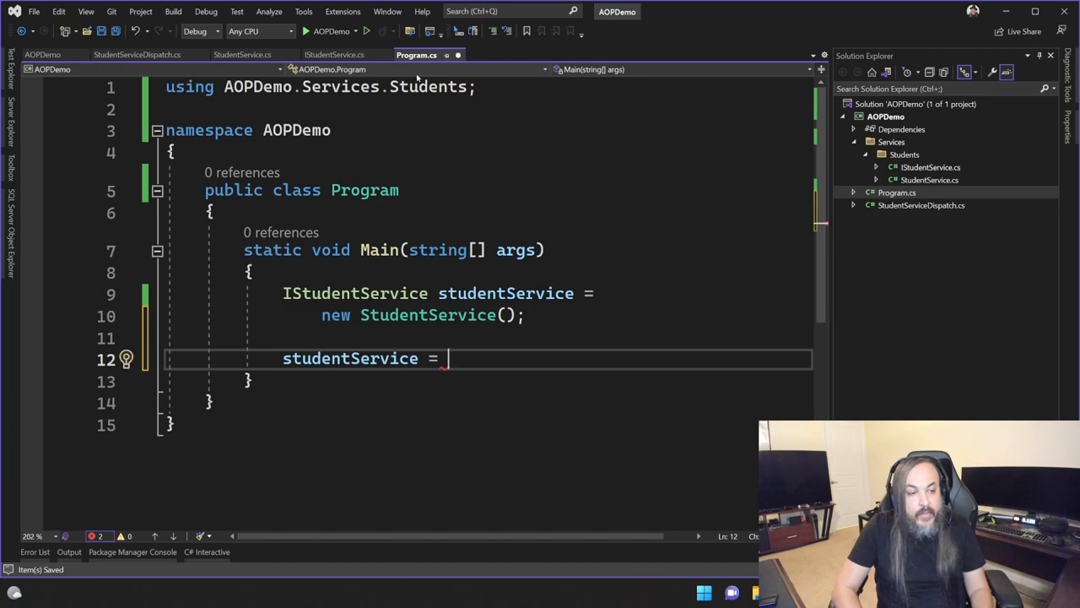
- Reassign studentService to StudentServiceDispatch<IStudentService>.Create(studentService)
text(Disa)
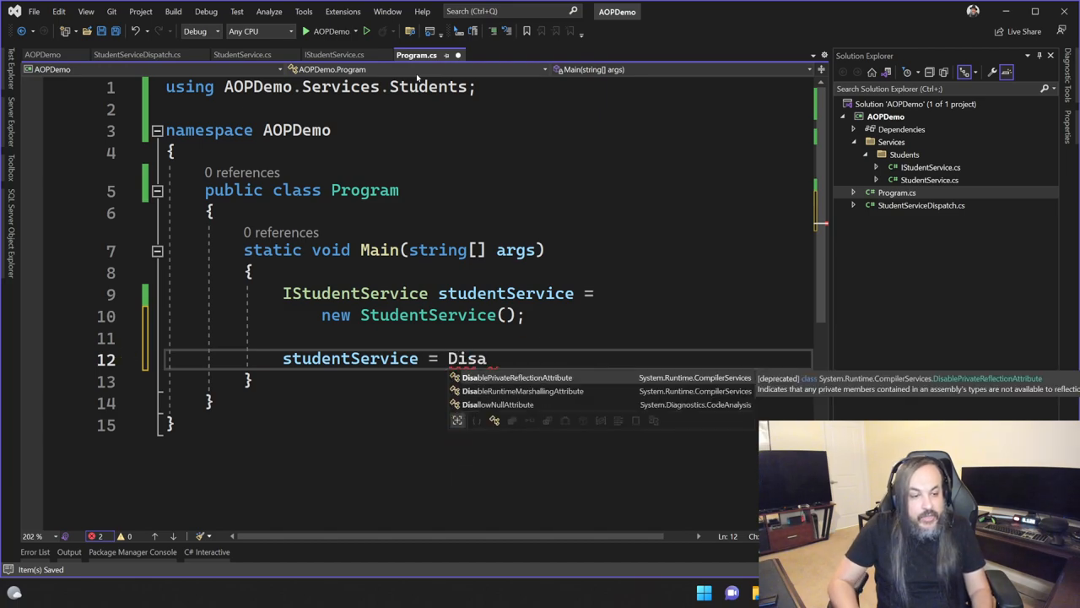
text(p)
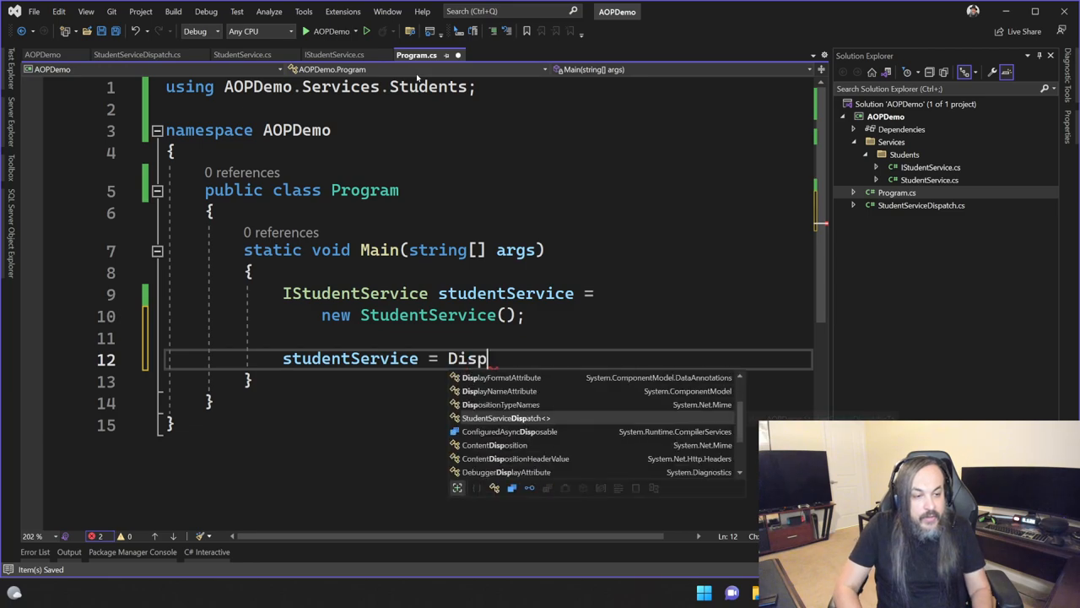
text(atch)
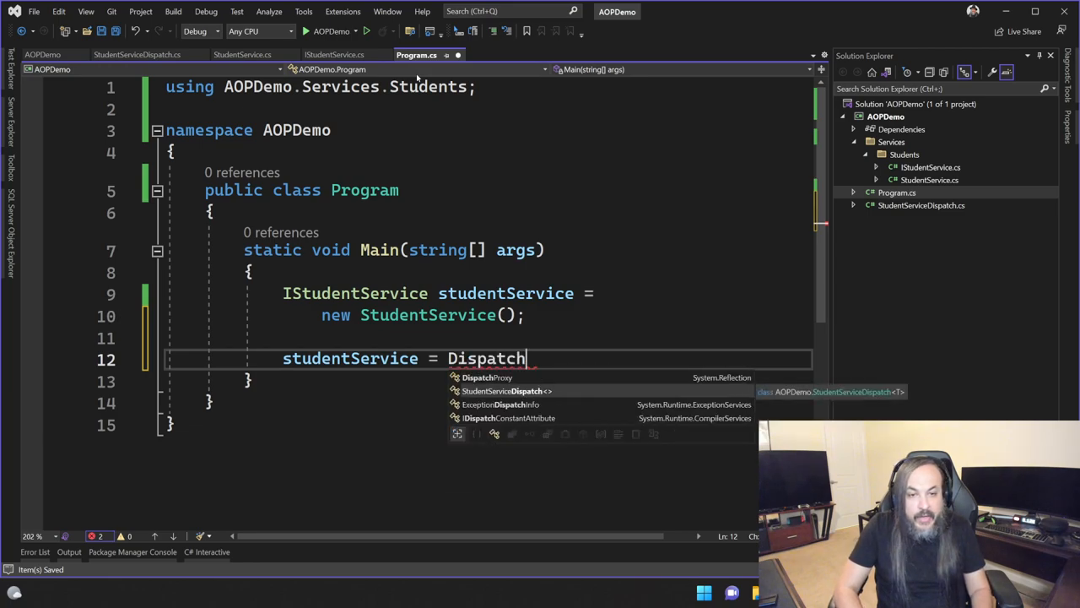
text(ServiceDispatch<IStudentService>)
text(.Create(studentService);)
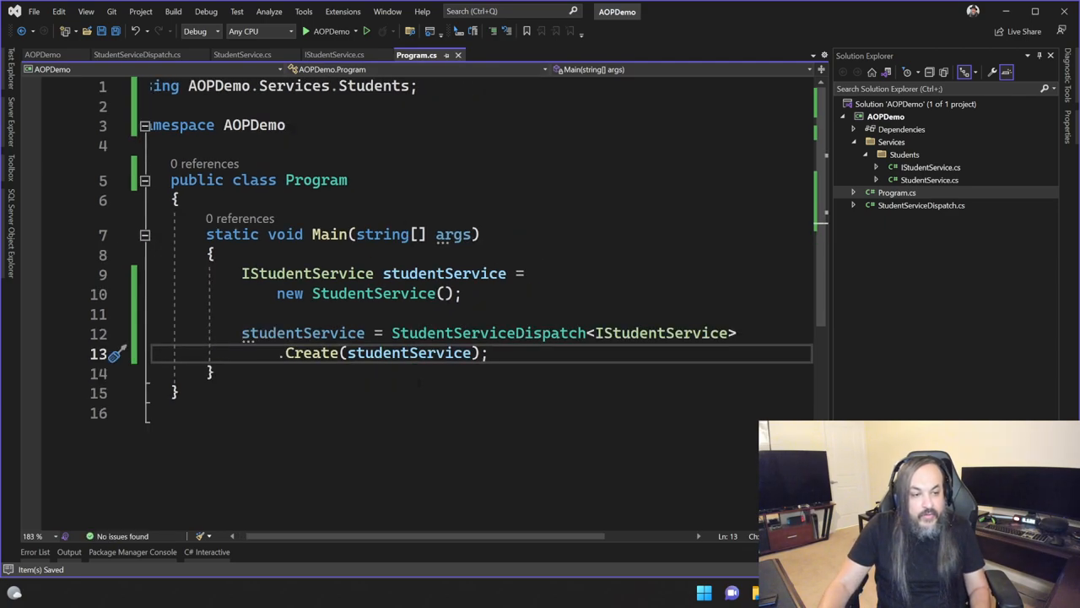
double_click(311, 352)
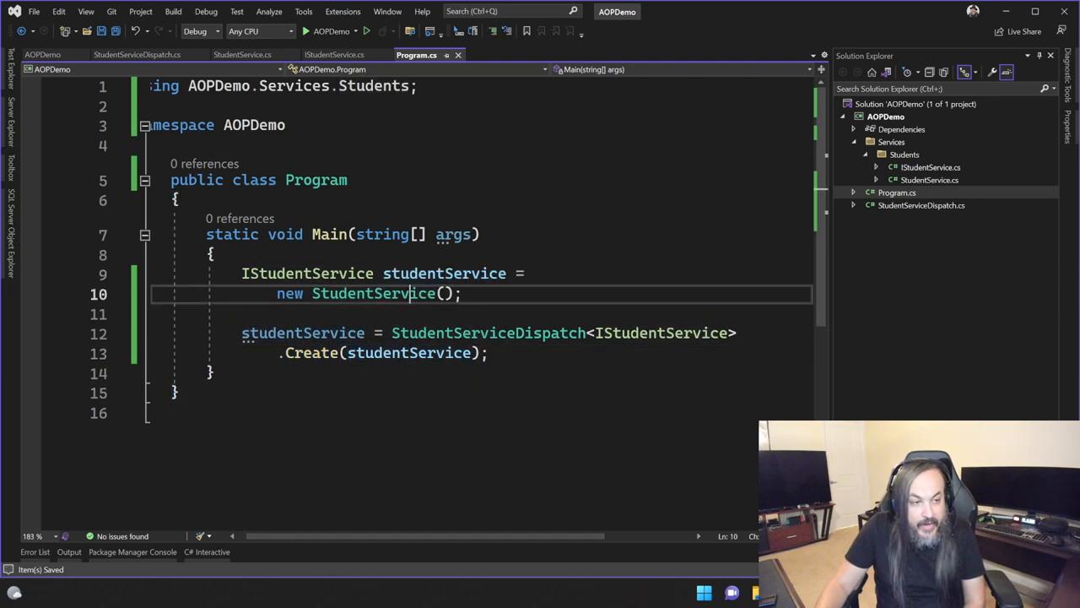
double_click(307, 273)
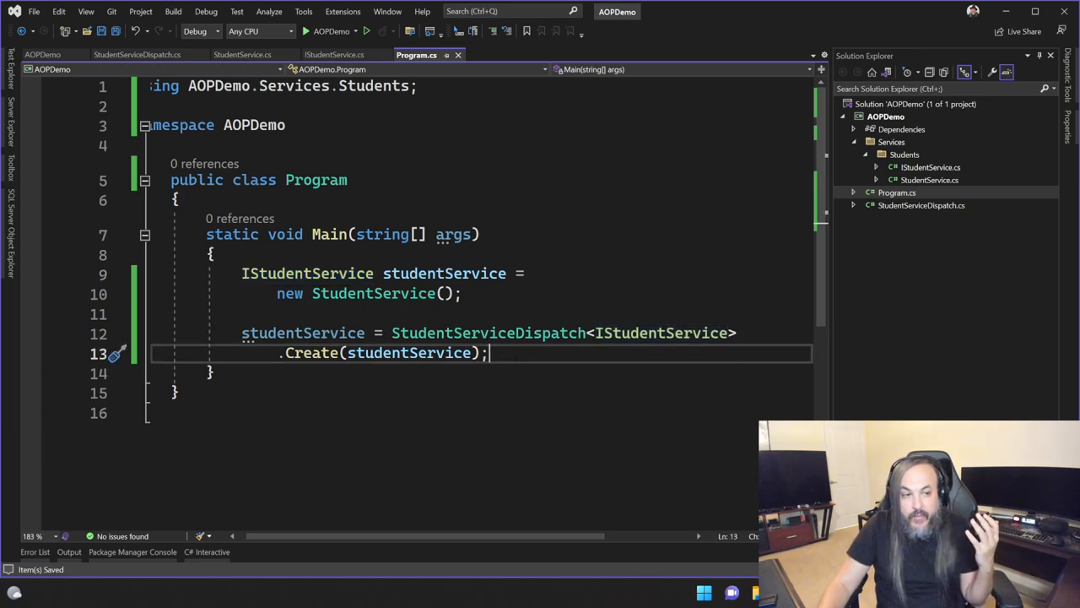
- Add studentService.AddStudent(); to Main and return to the StudentServiceDispatch Invoke stub
text(st)
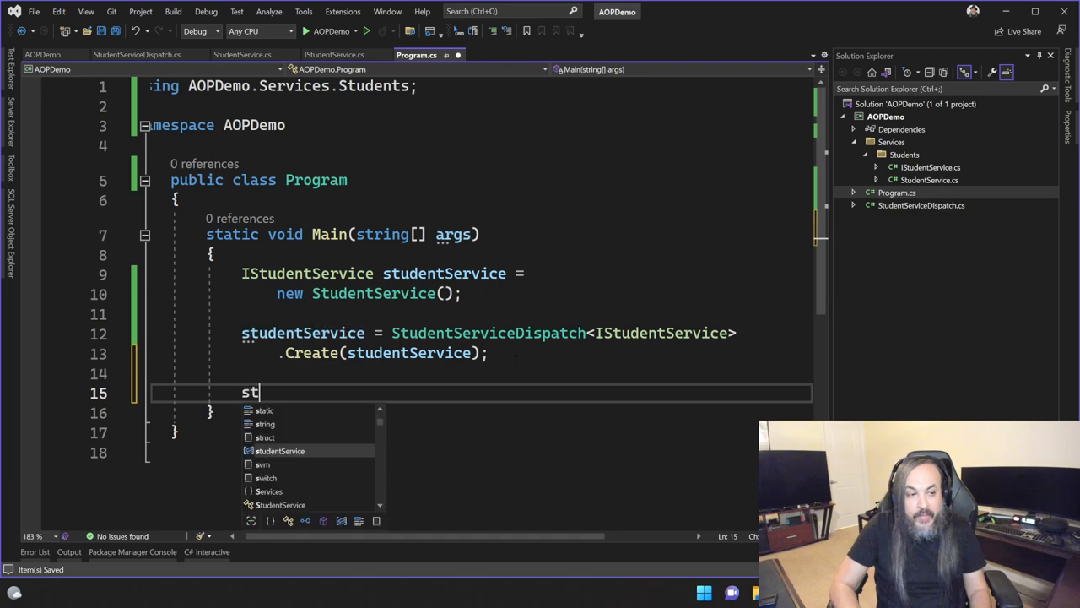
text(udentService.AddStudent()
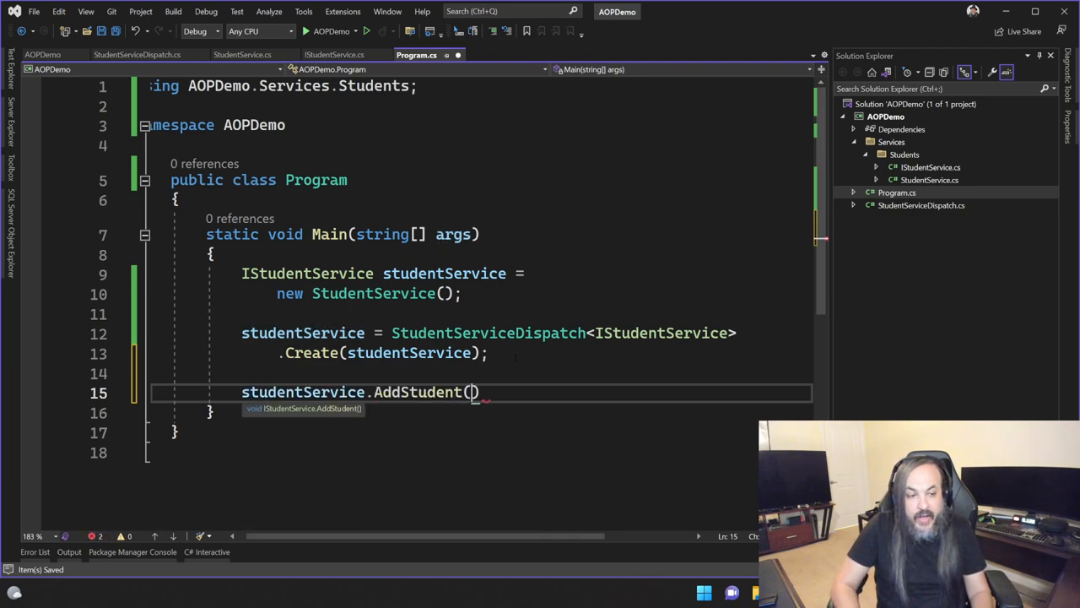
text(;)
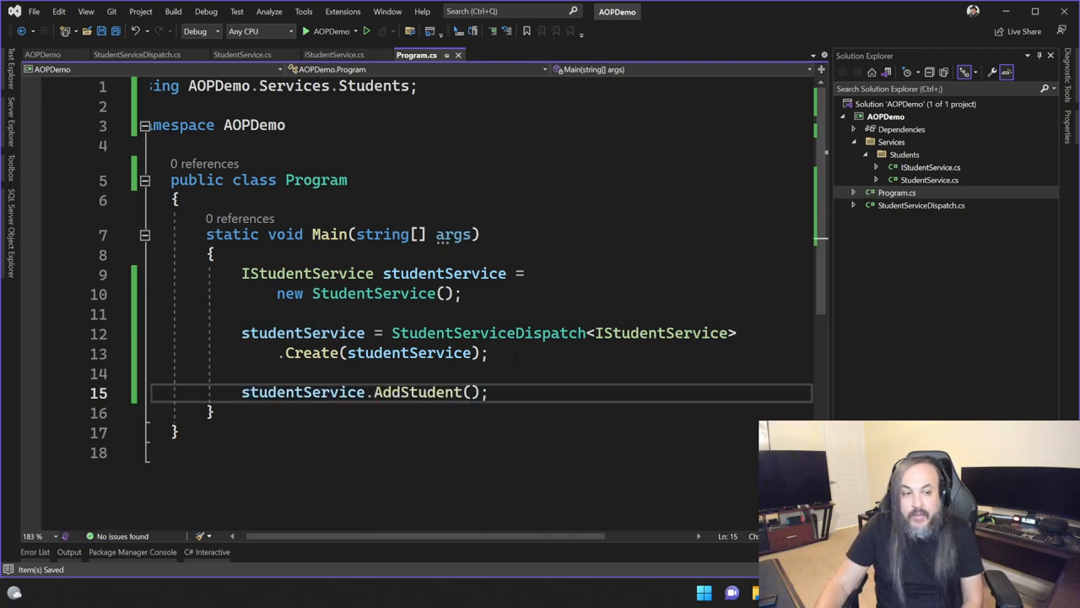
click(141, 54)
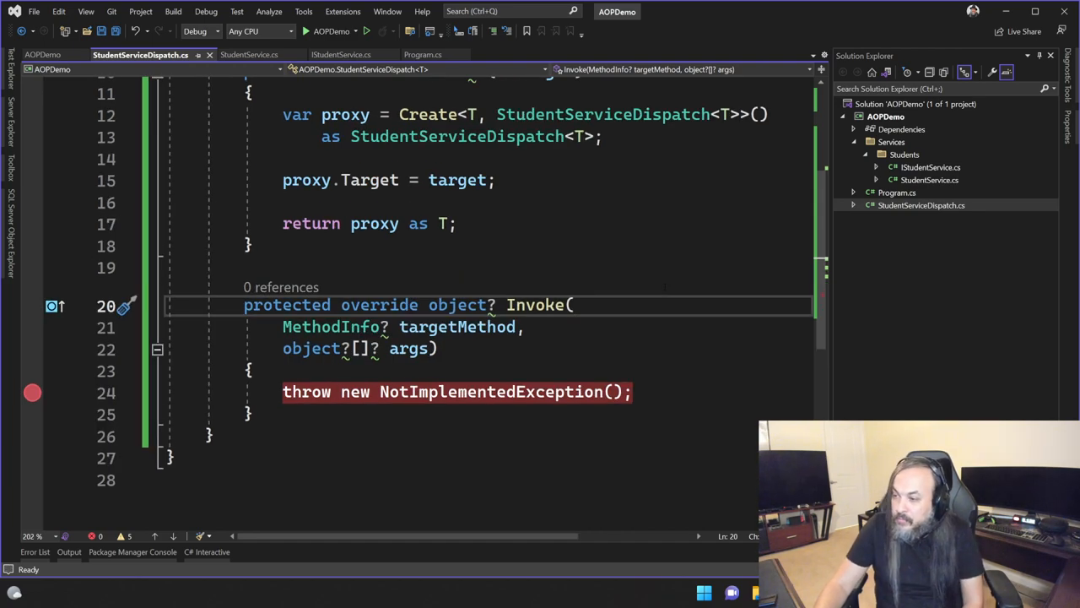
click(415, 54)
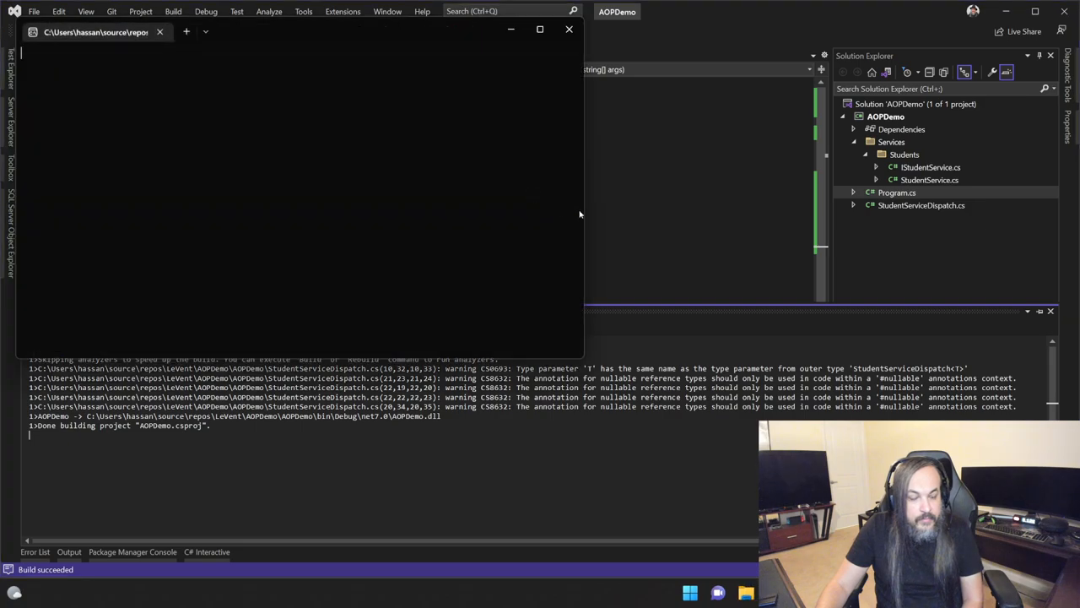
click(366, 30)
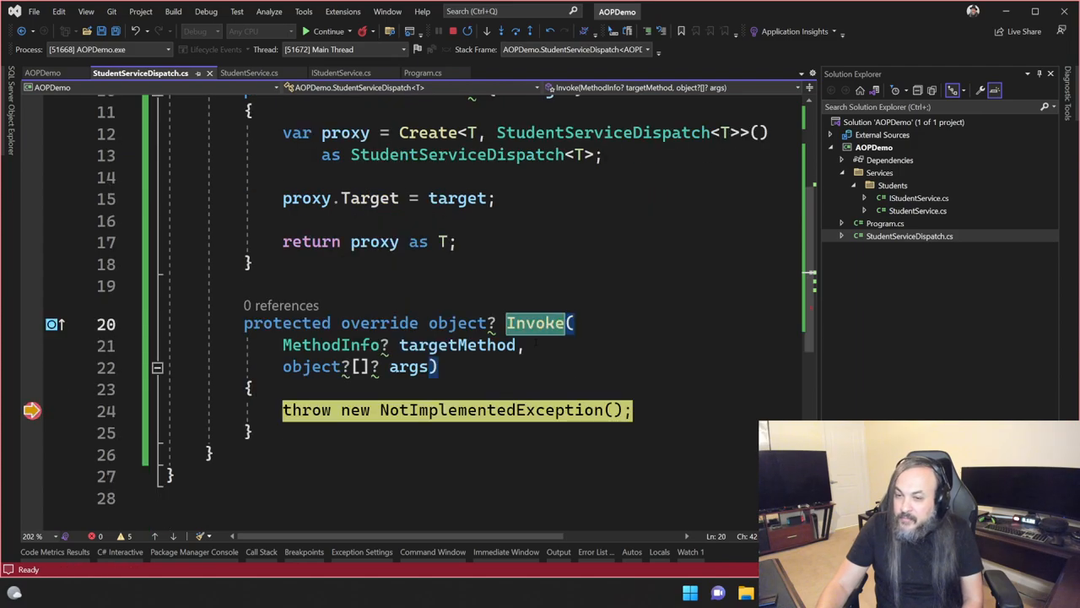
click(327, 30)
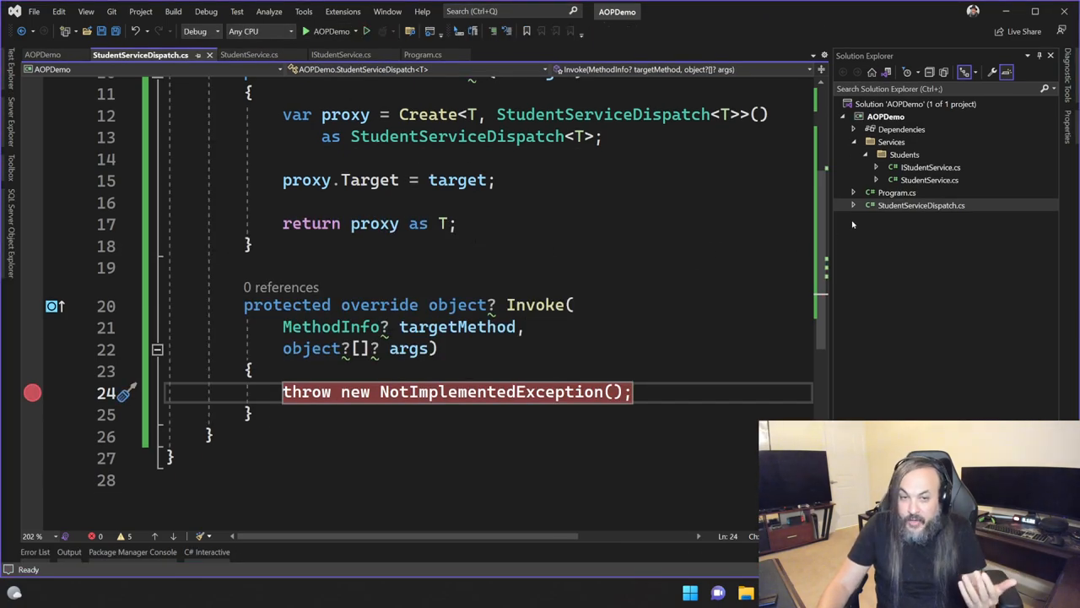
click(416, 54)
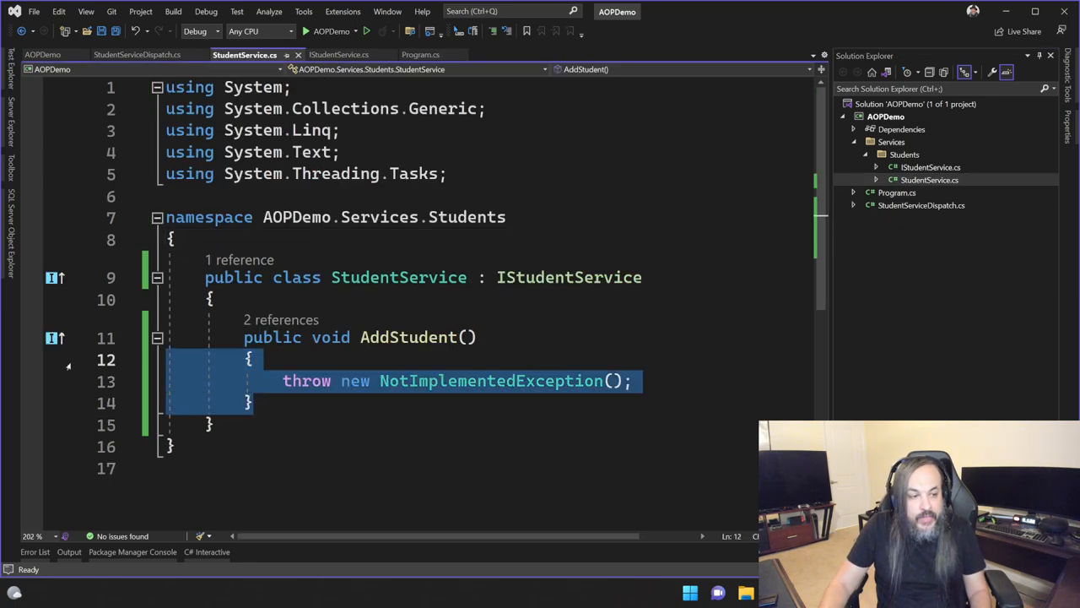
- Make AddStudent expression-bodied: => Console.WriteLine("Hello, Student!");
text(=>)
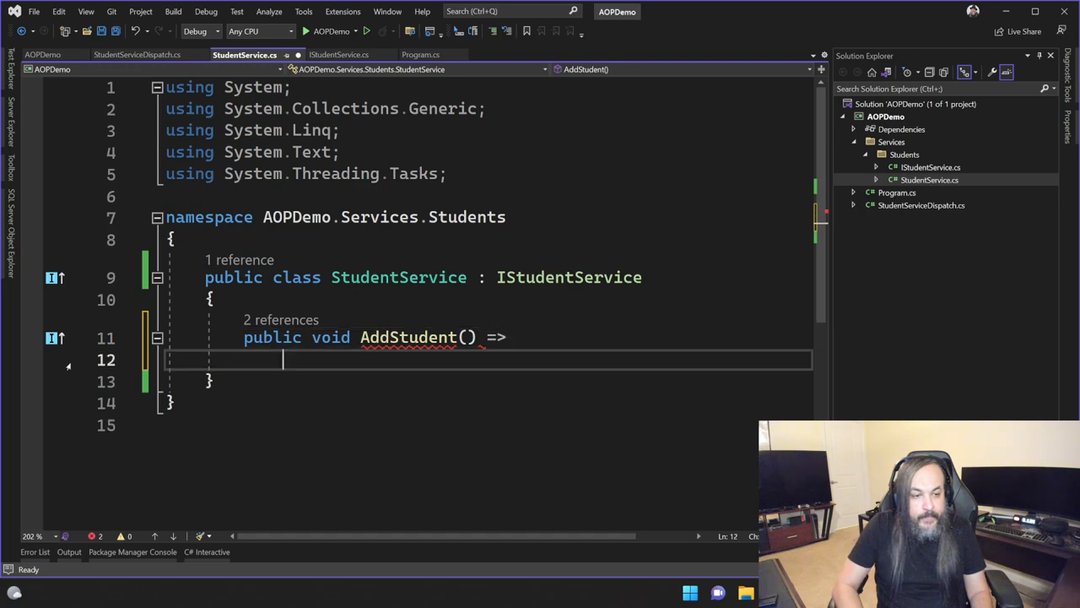
text(Console.w)
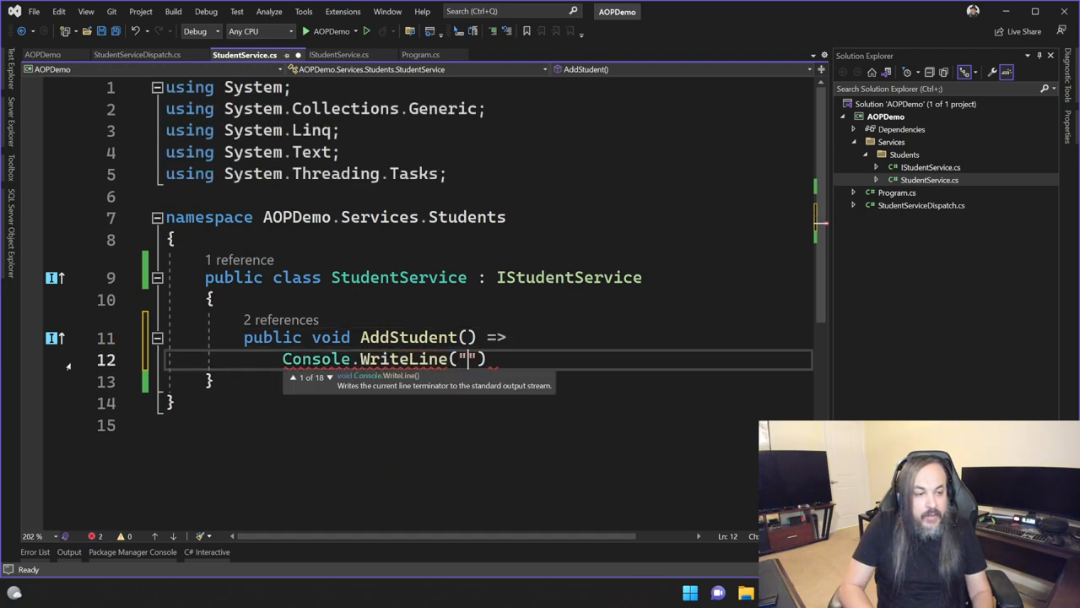
text(Hello)
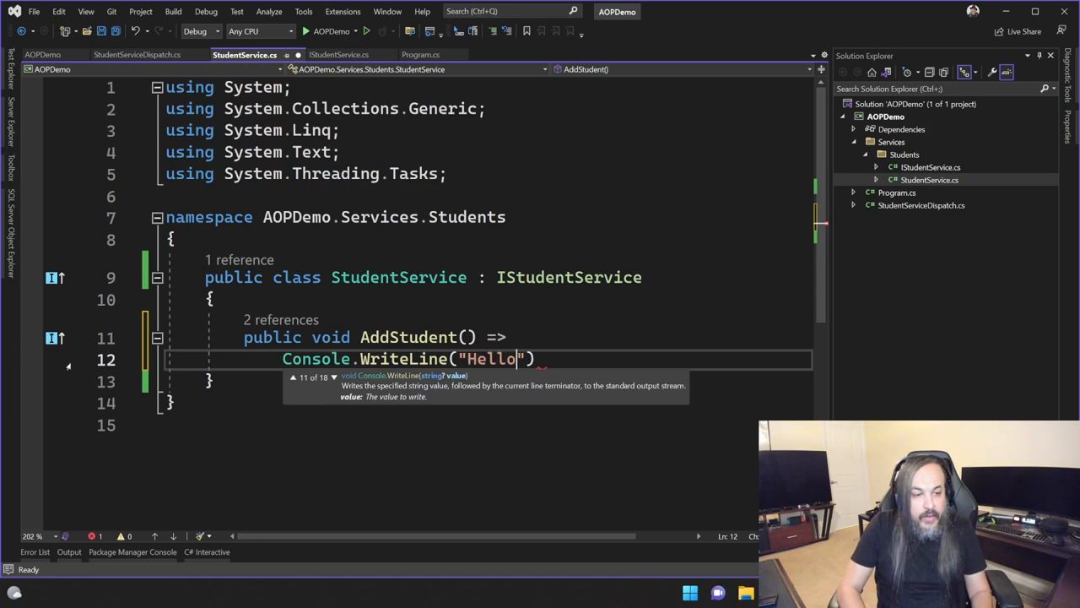
text(, Student!)
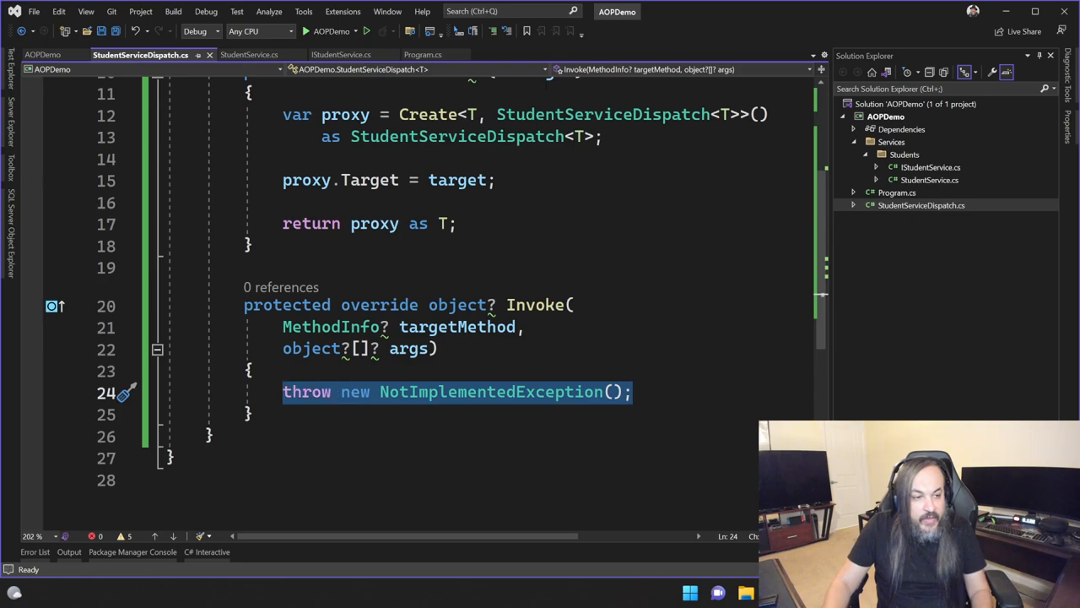
- Replace the throw in Invoke with return targetMethod.Invoke(Target, args); and save the file
text(th)
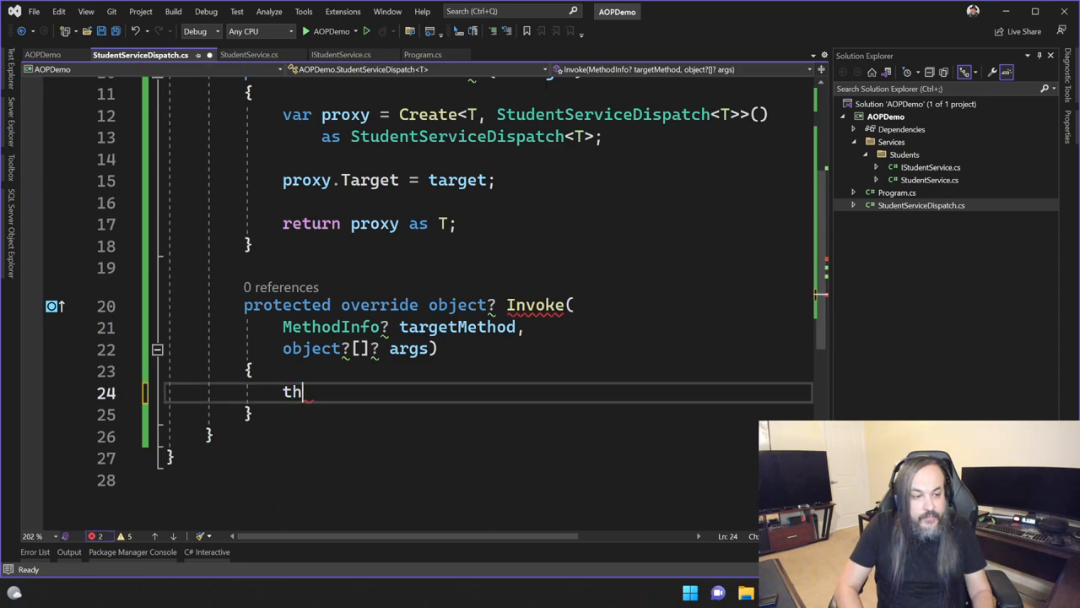
key(Backspace)
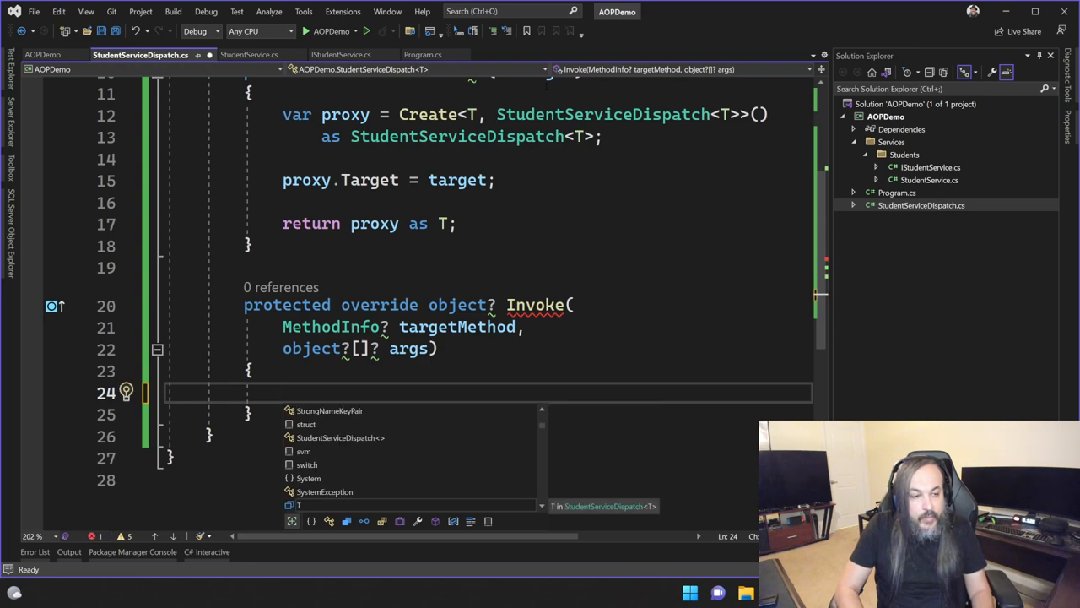
text(targetMethod.Invoke(Target, args);)
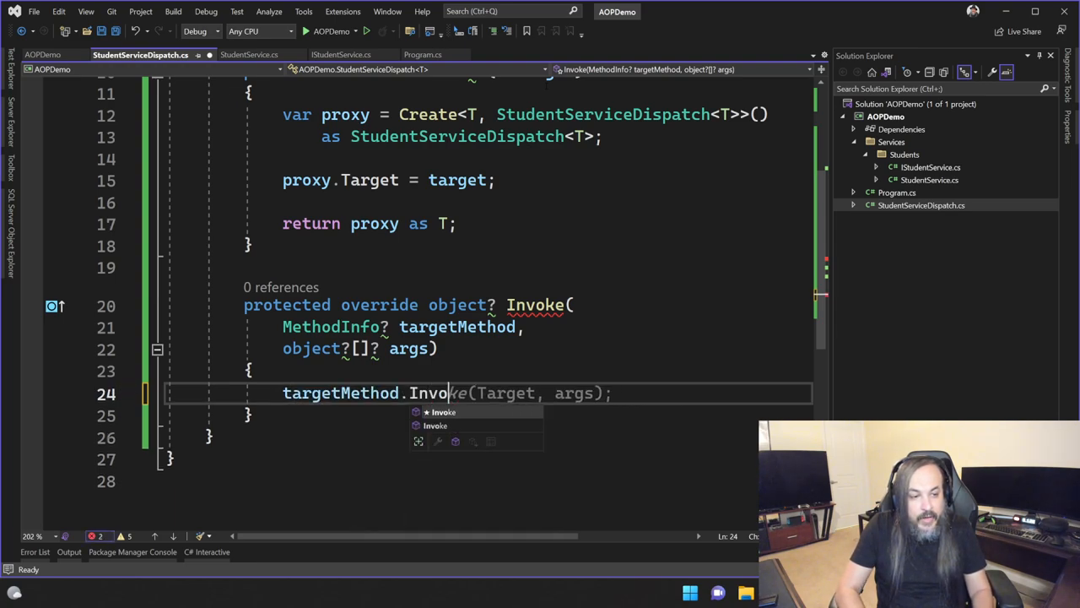
key(Enter)
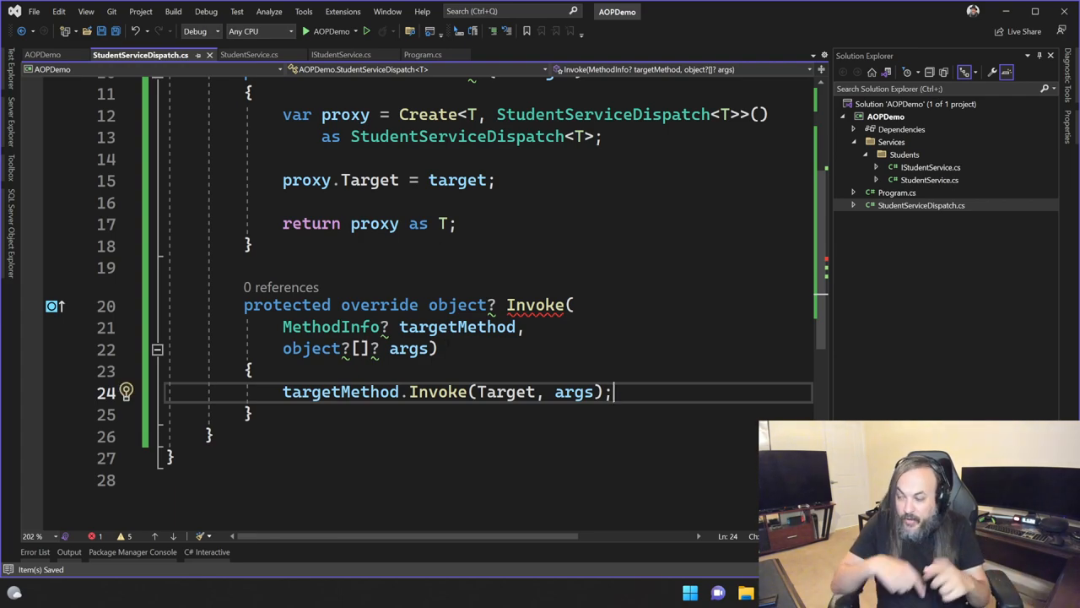
double_click(458, 328)
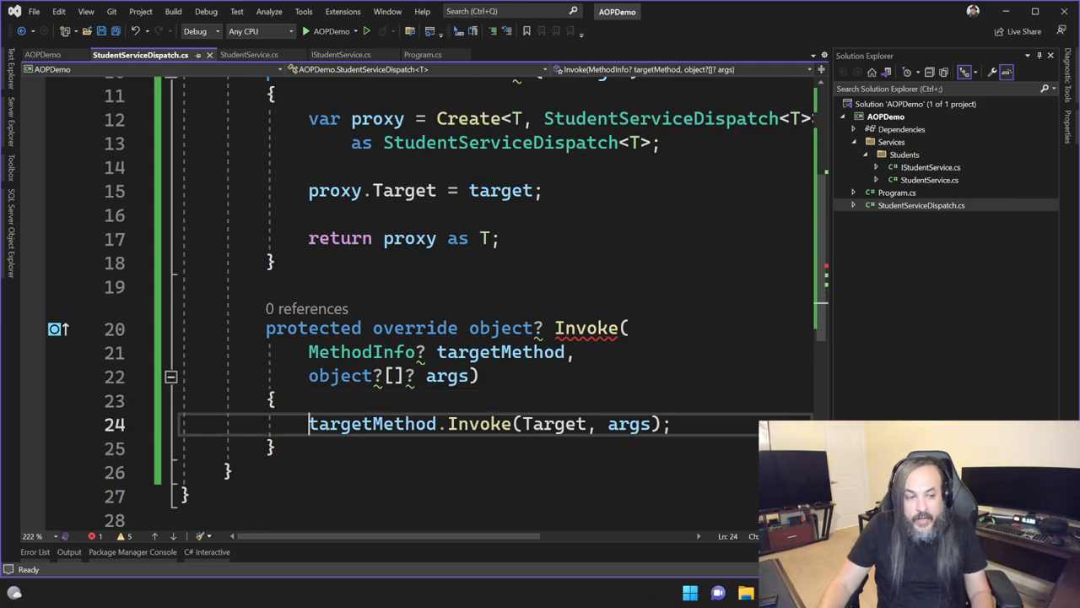
text(return)
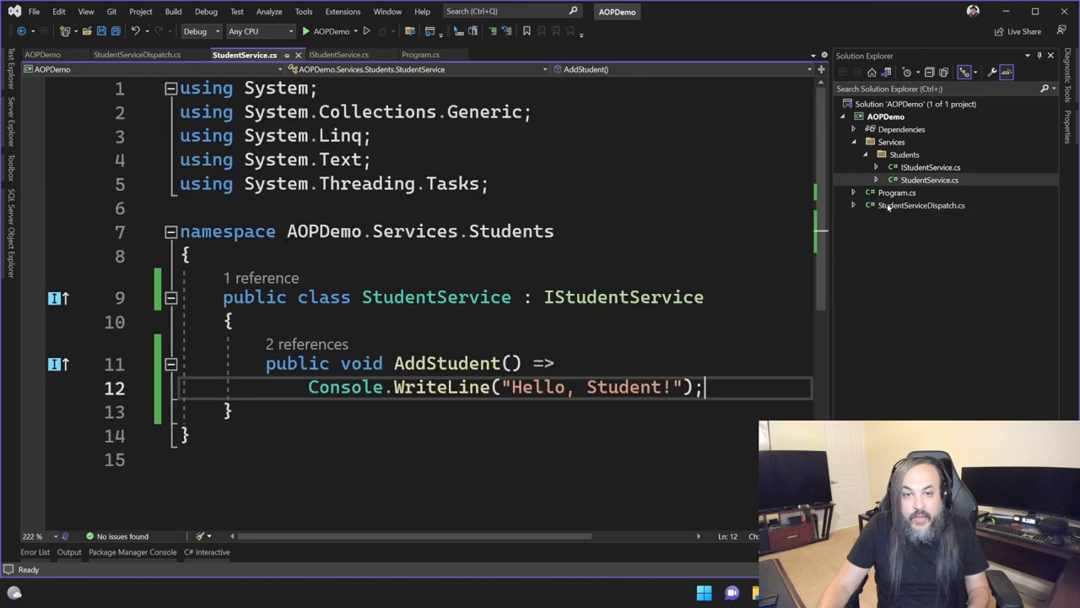
- Add Console.WriteLine("Hello, Proxy Student!") above the return in Invoke
drag(264, 363, 706, 386)
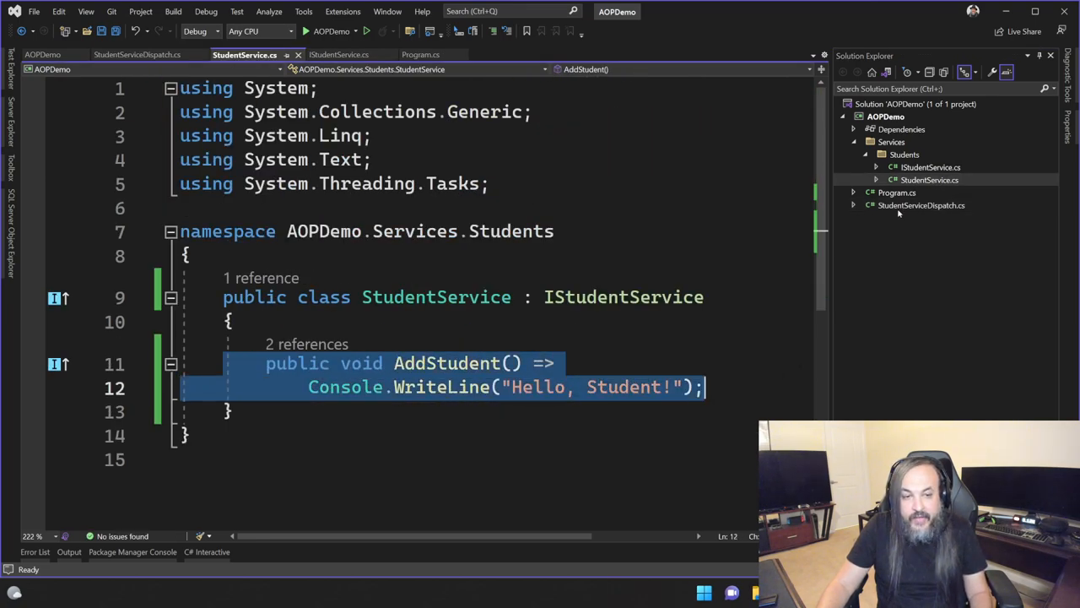
click(140, 54)
text(Console.WriteLine(")
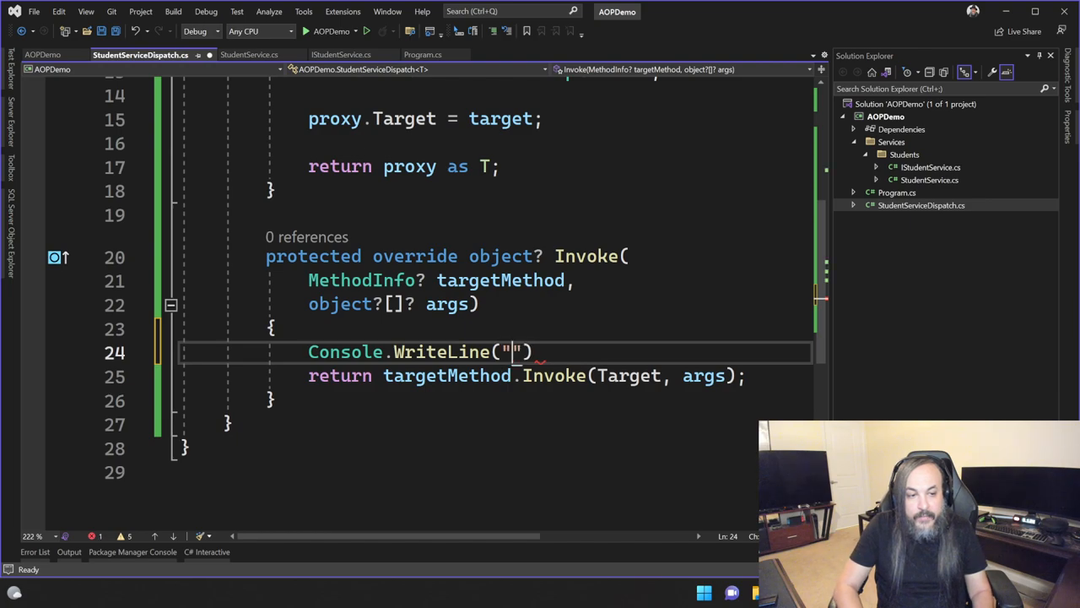
text(Hello,)
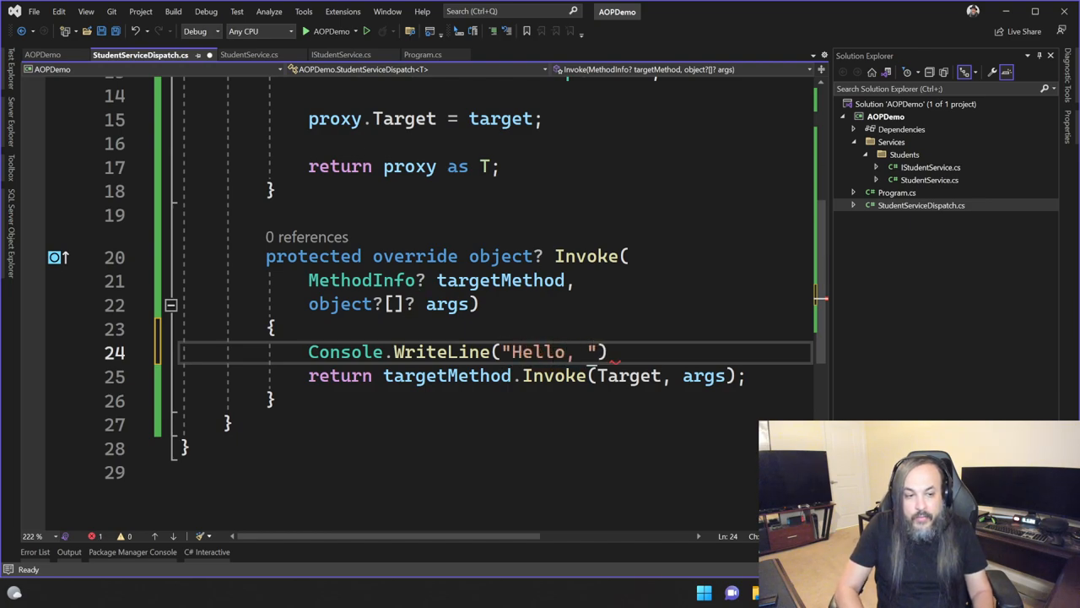
text(Prox)
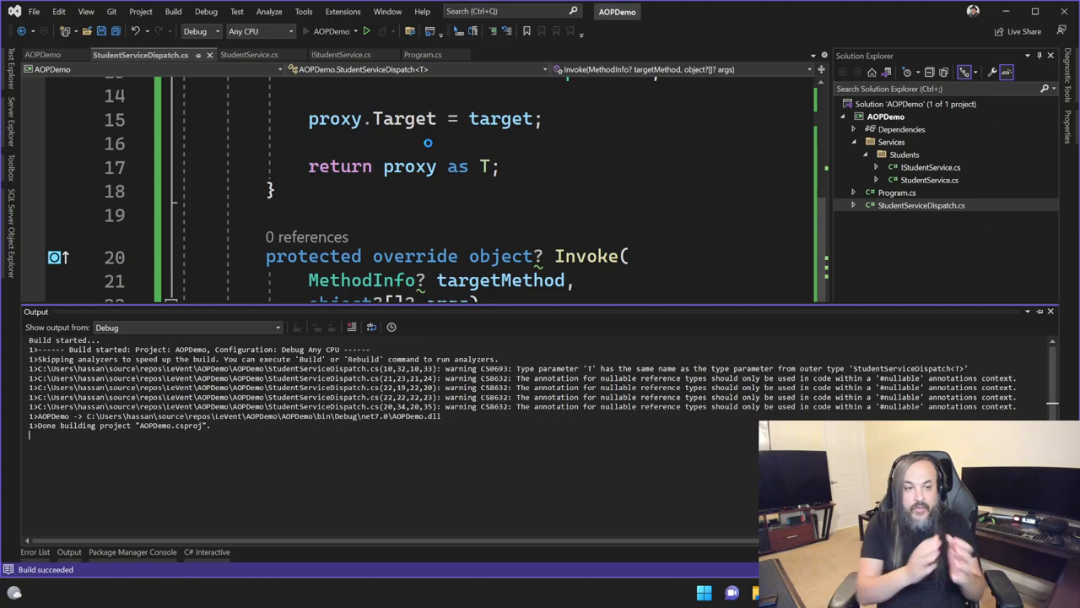
click(366, 30)
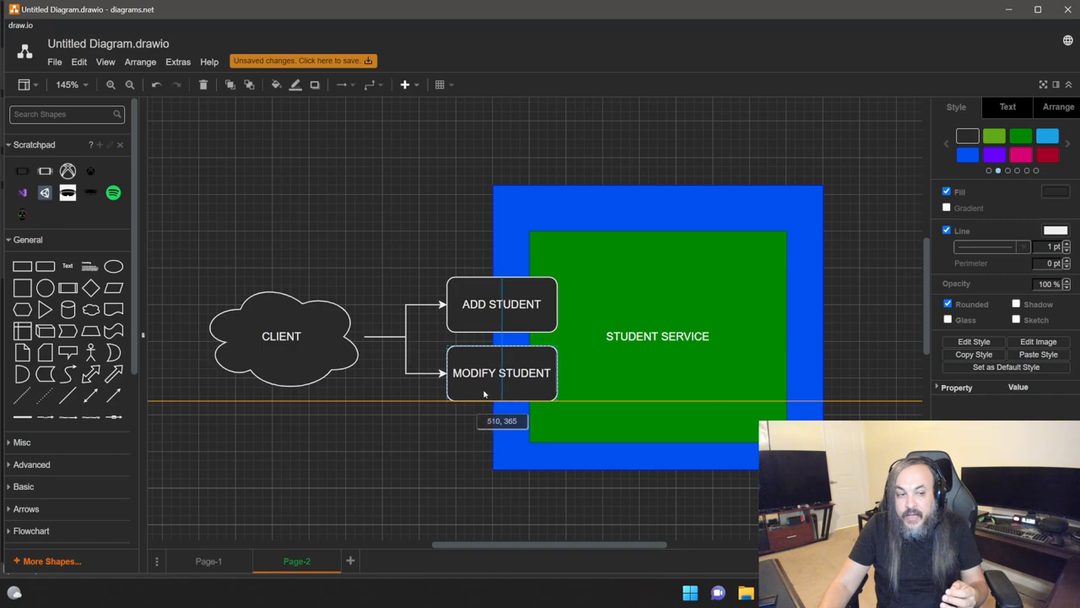
- Clear the selection on the draw.io diagram of Client and Student Service
click(347, 469)
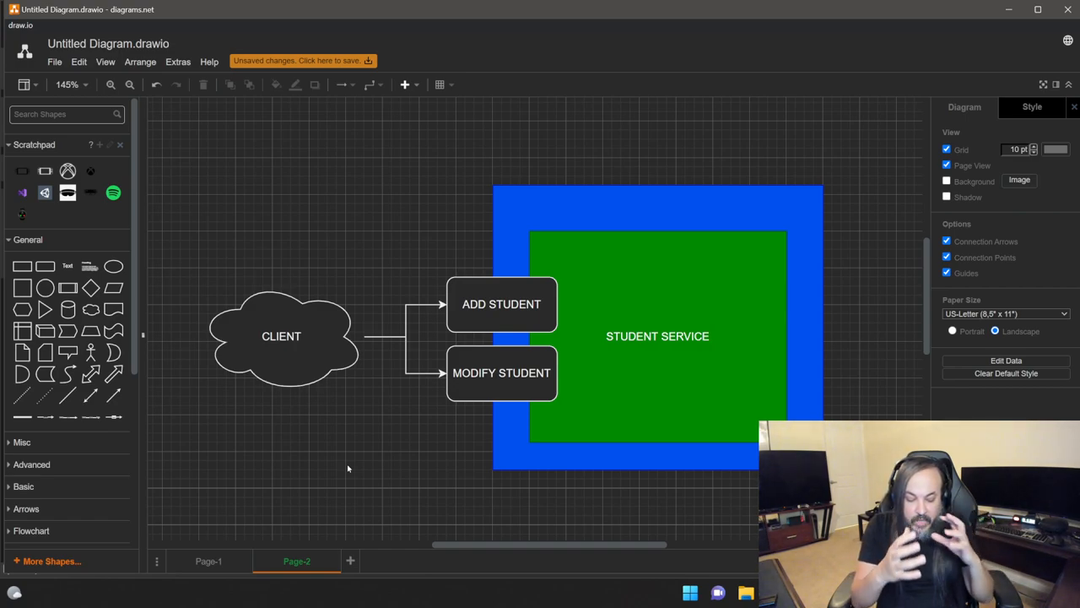
mouse_move(358, 455)
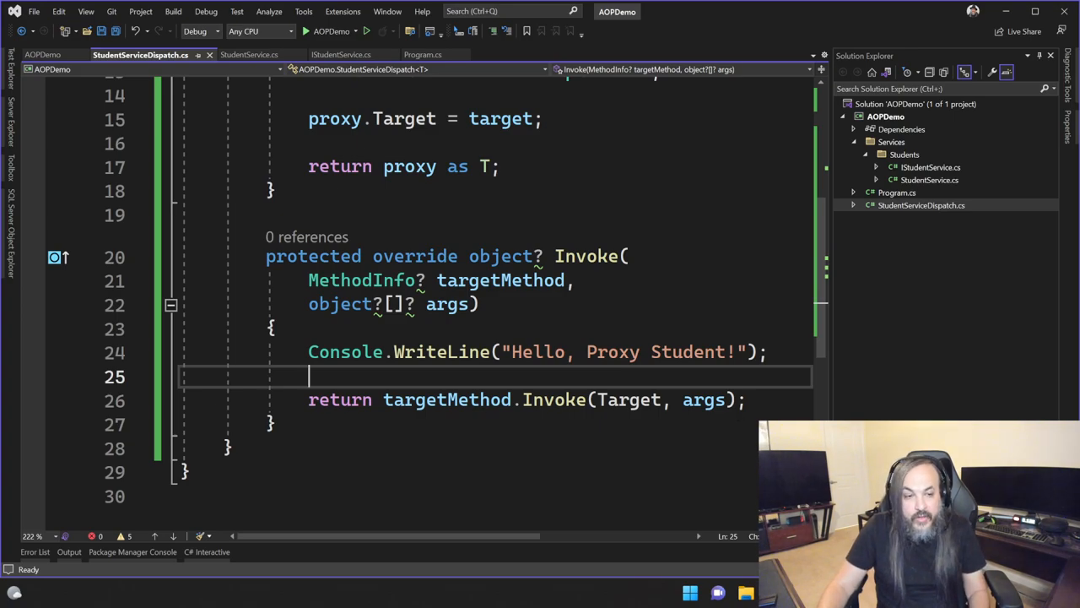
- Review StudentService.cs and StudentServiceDispatch.cs with unnecessary usings removed
click(415, 54)
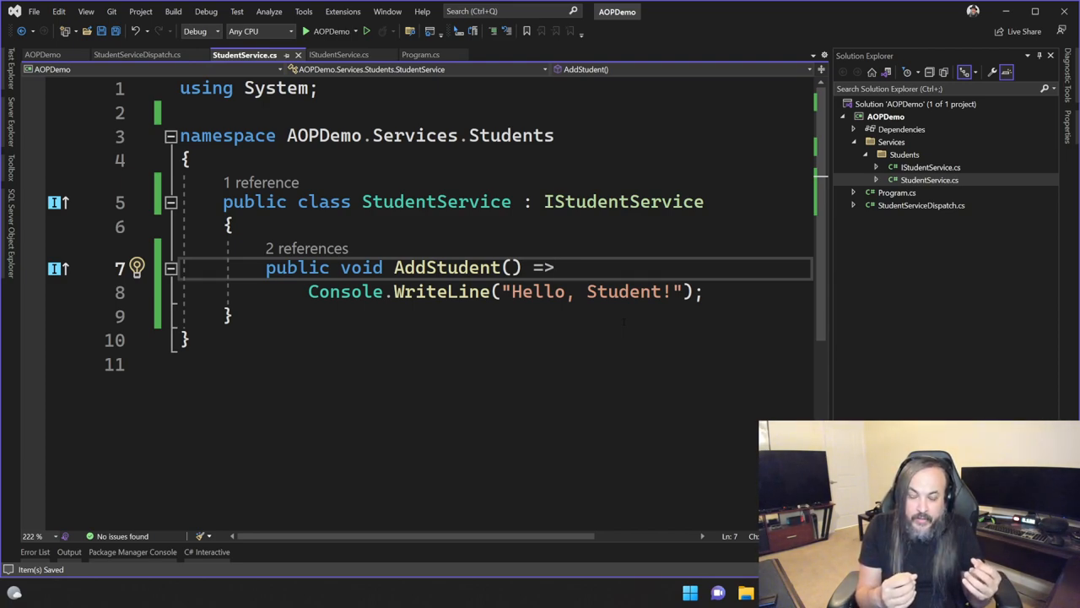
click(553, 267)
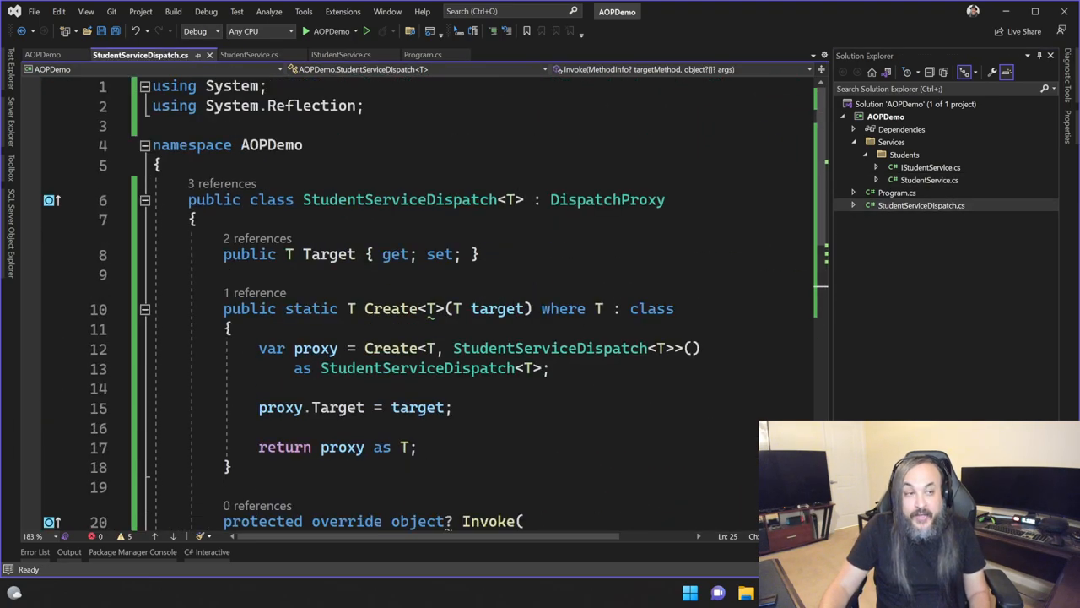
scroll(down, 3)
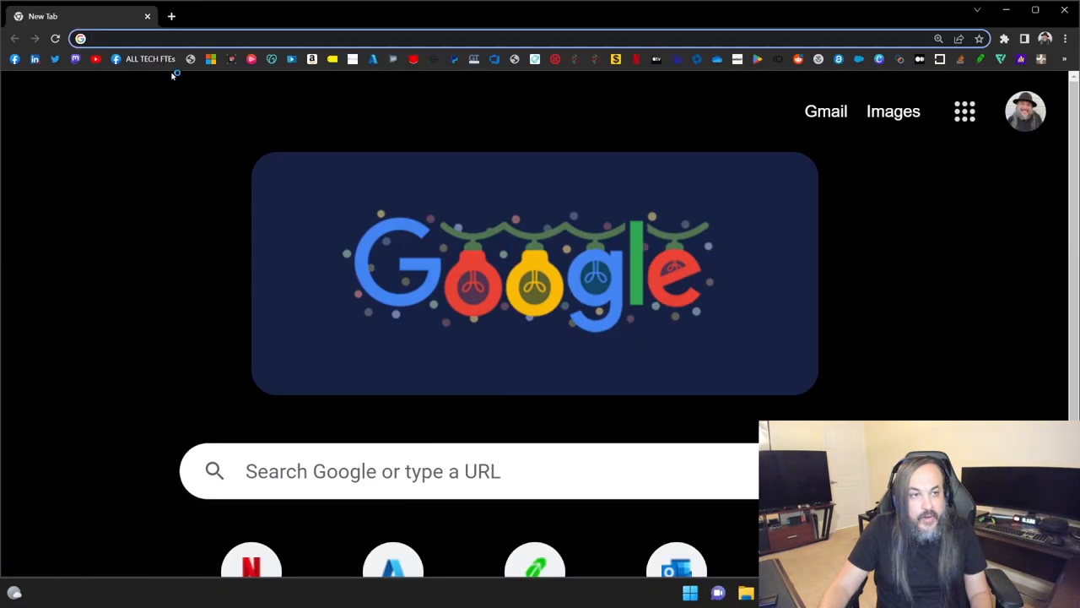
- Search for dispatchProxy and open the 'Migrating RealProxy Usage to DispatchProxy' .NET Blog article
text(dispatchProxy)
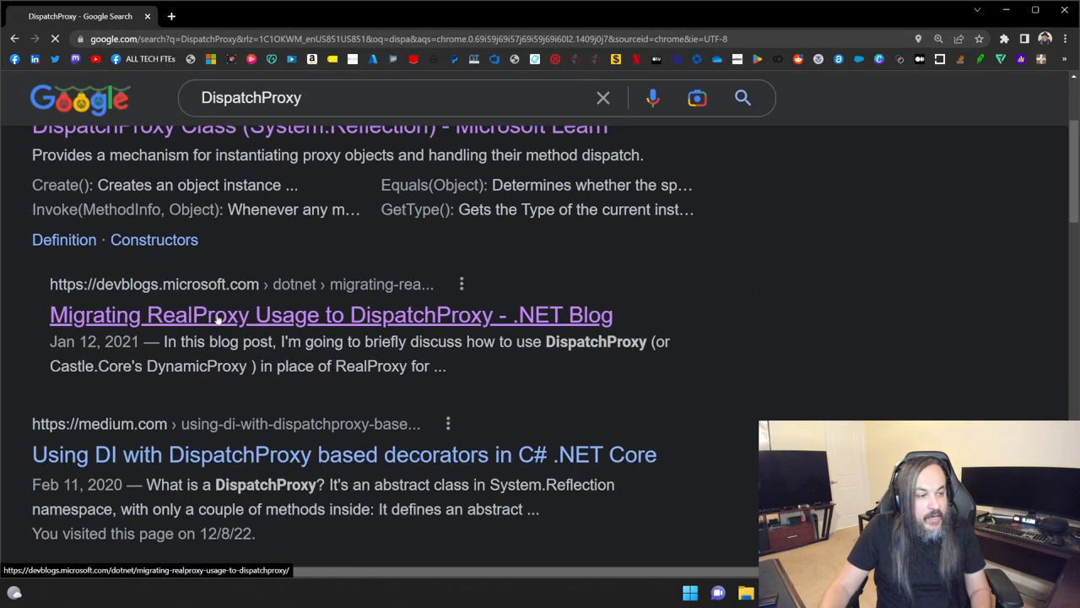
click(331, 314)
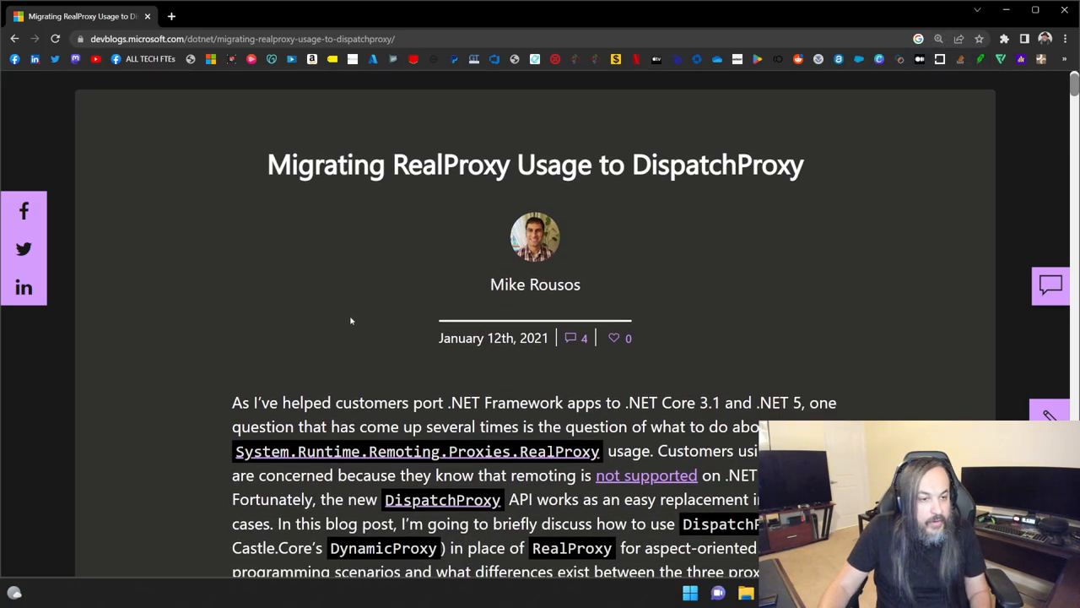
- Scroll the article down to the DispatchProxyLoggingDecorator sample and its Invoke override
scroll(down, 3)
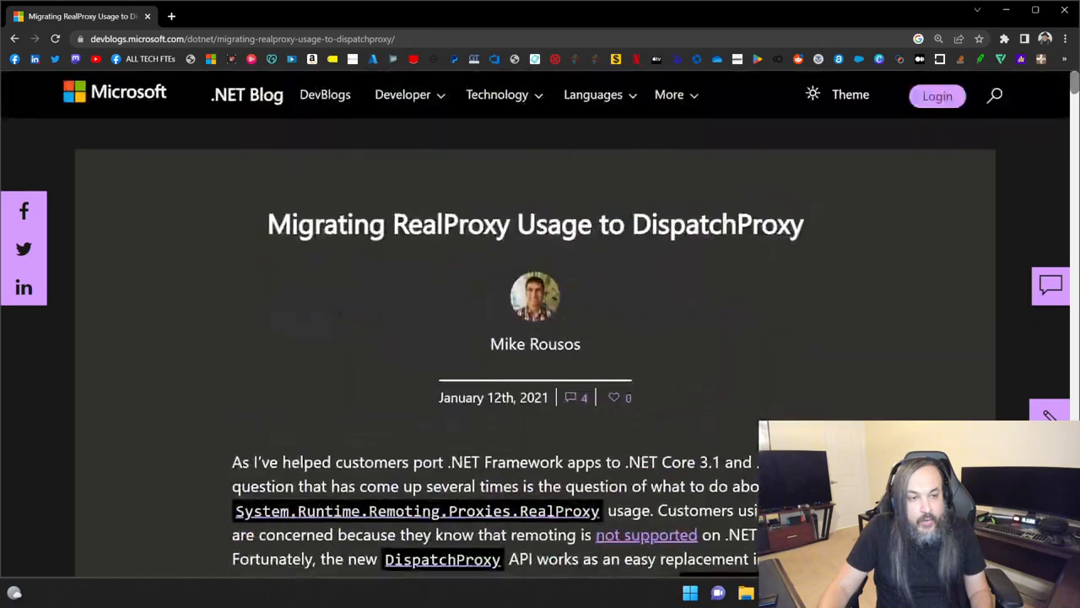
scroll(down, 3)
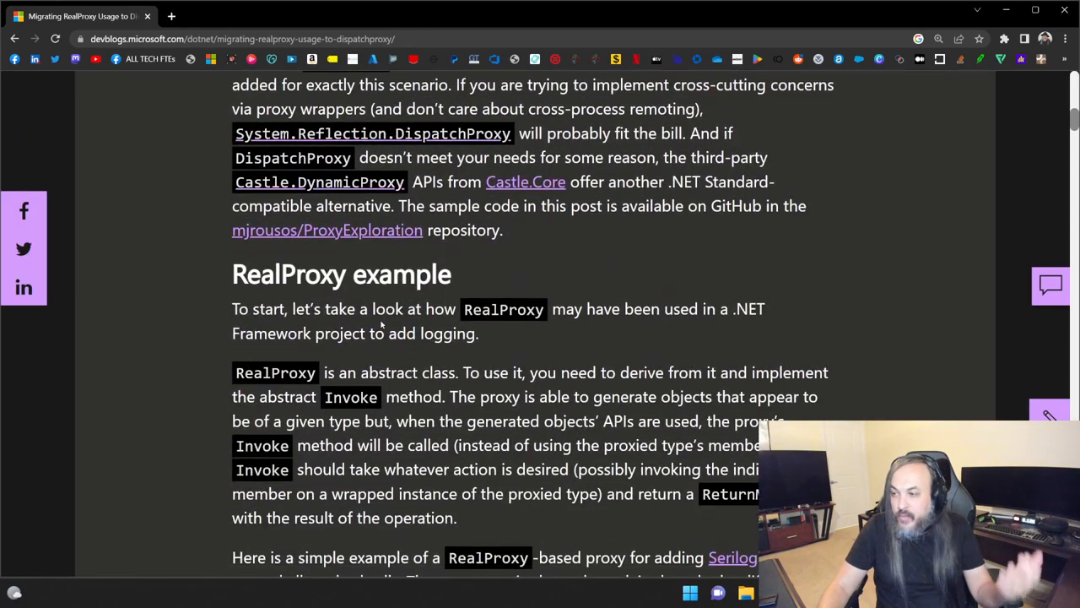
scroll(down, 3)
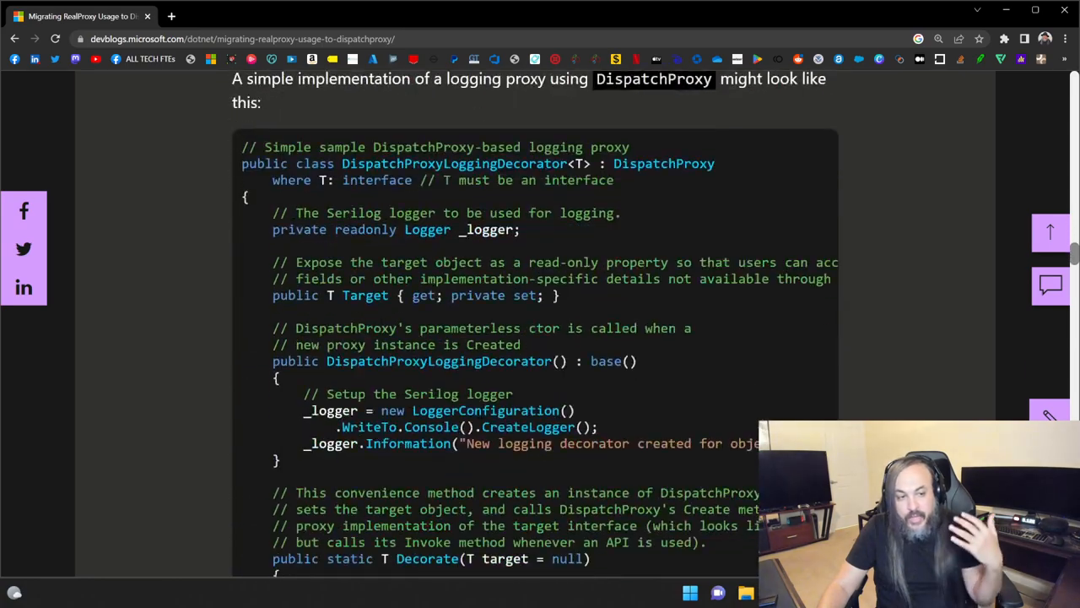
scroll(down, 3)
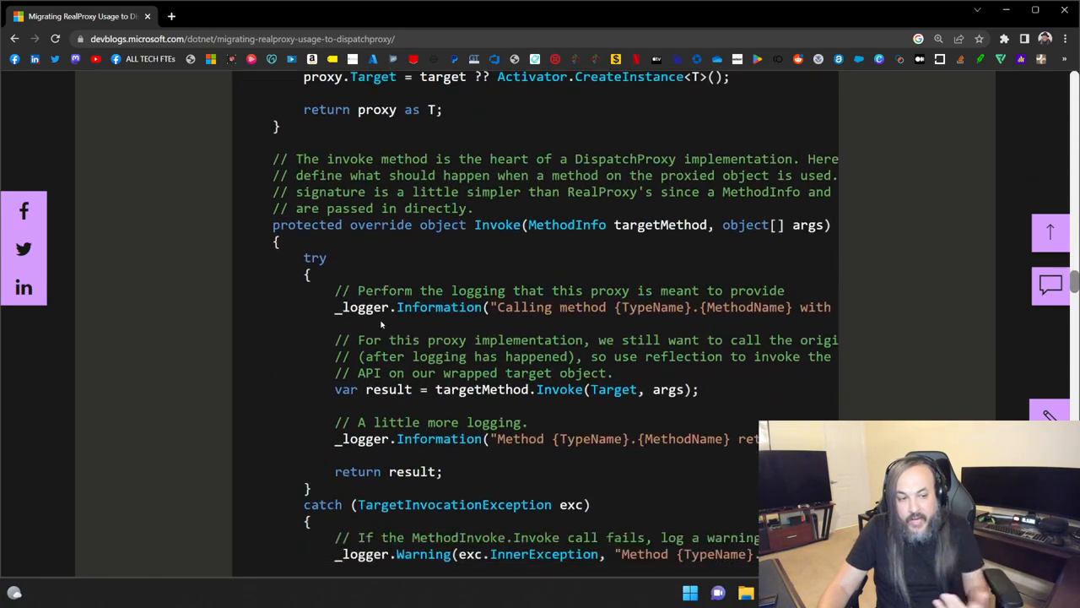